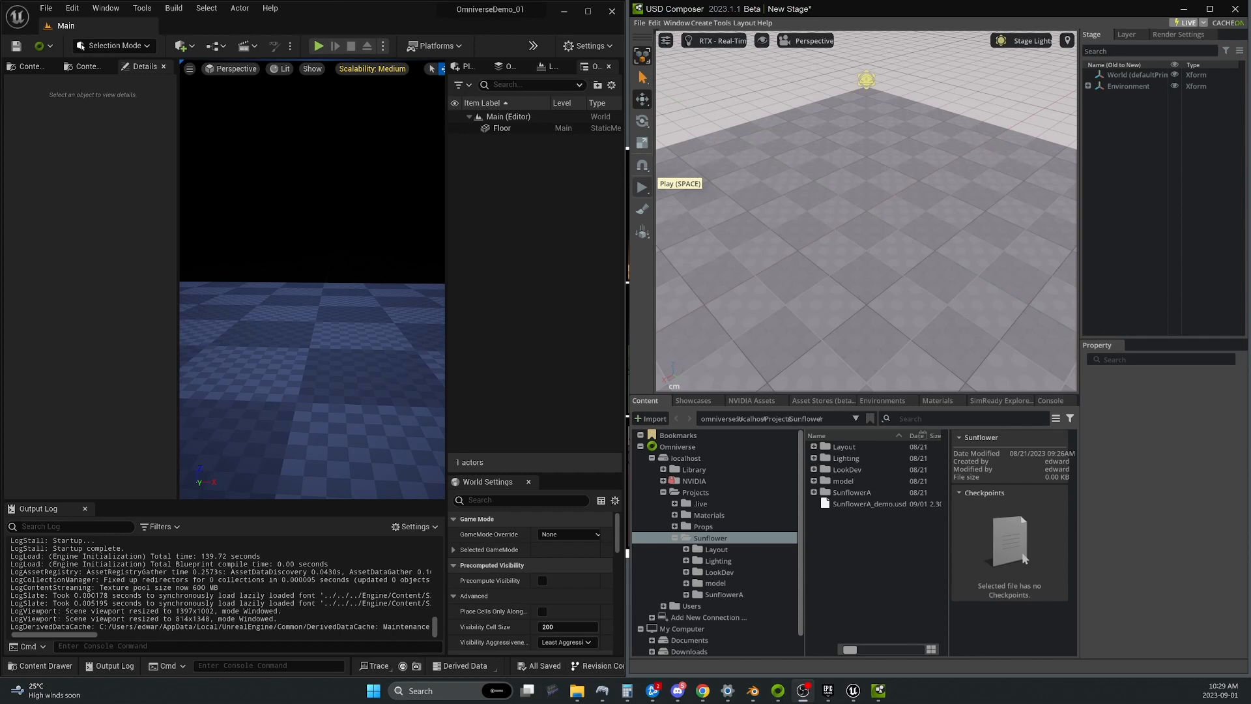
mouse_move(749, 182)
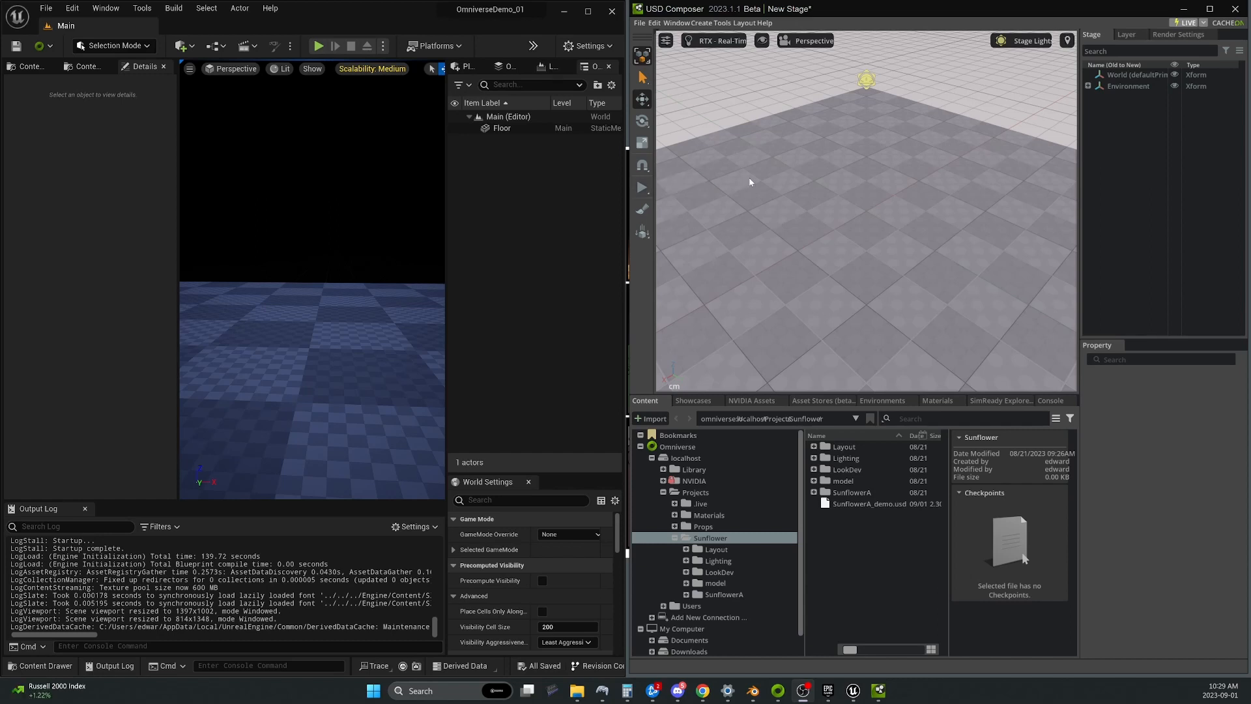
mouse_move(852, 225)
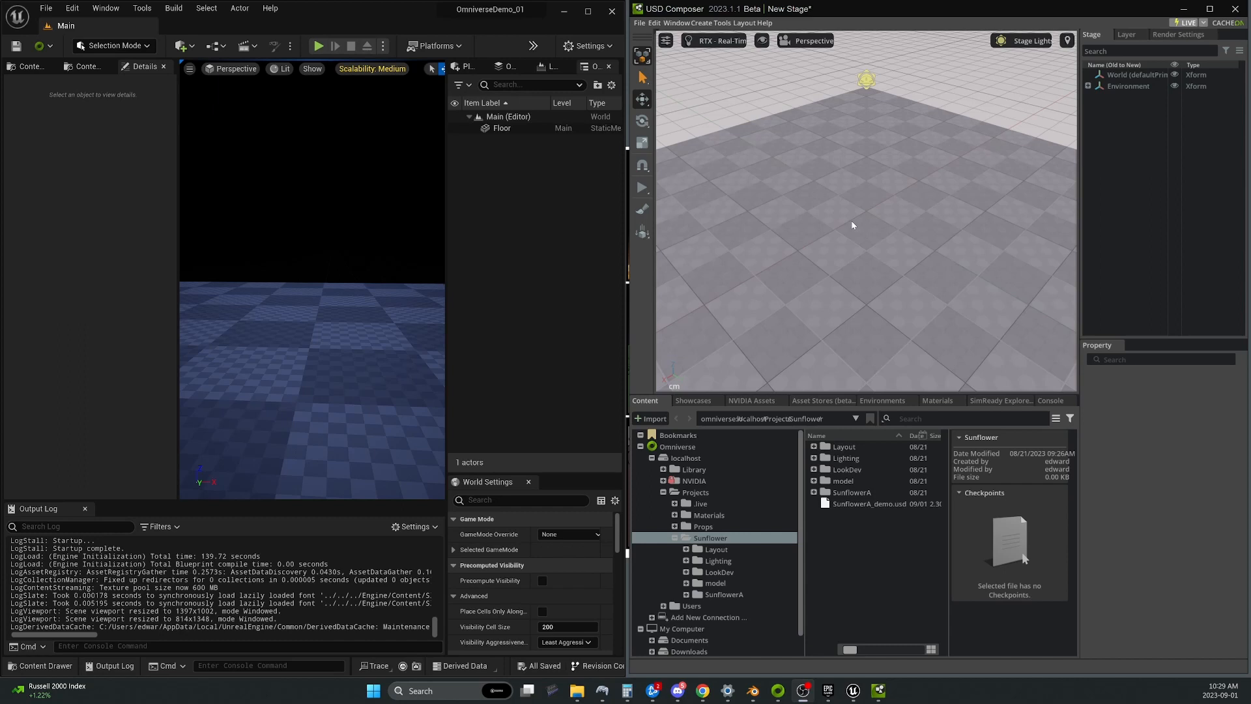
mouse_move(860, 294)
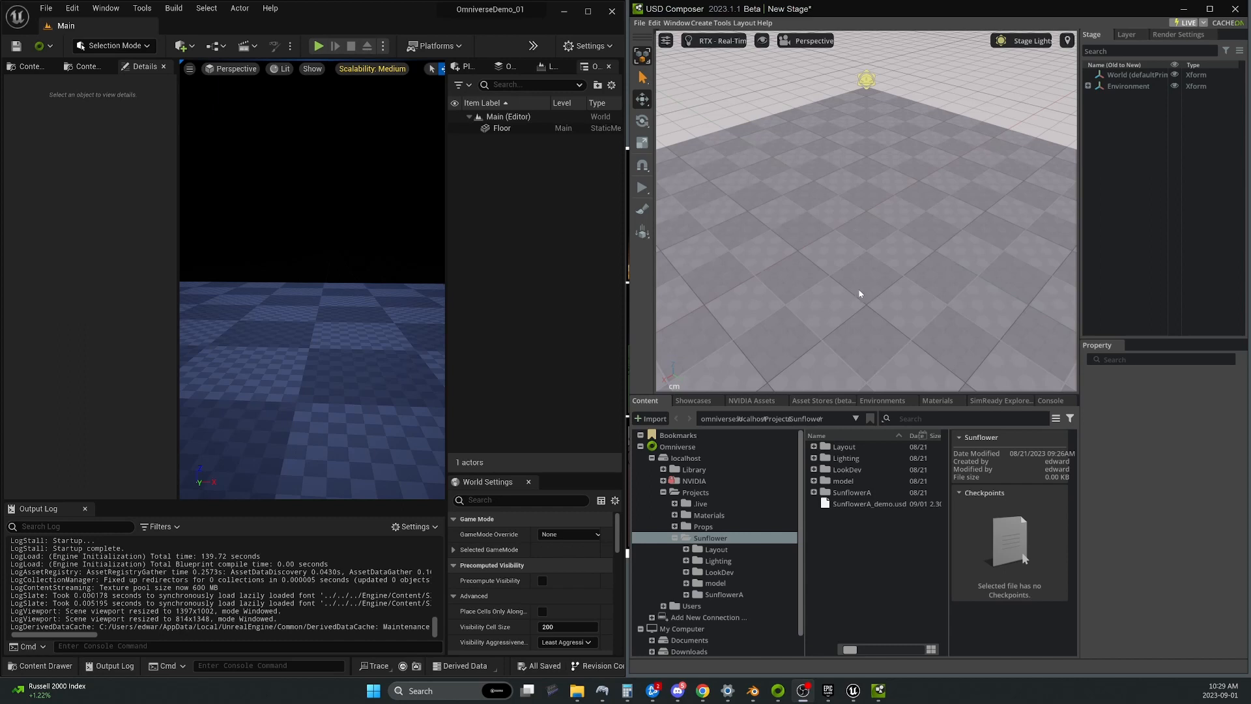
mouse_move(873, 243)
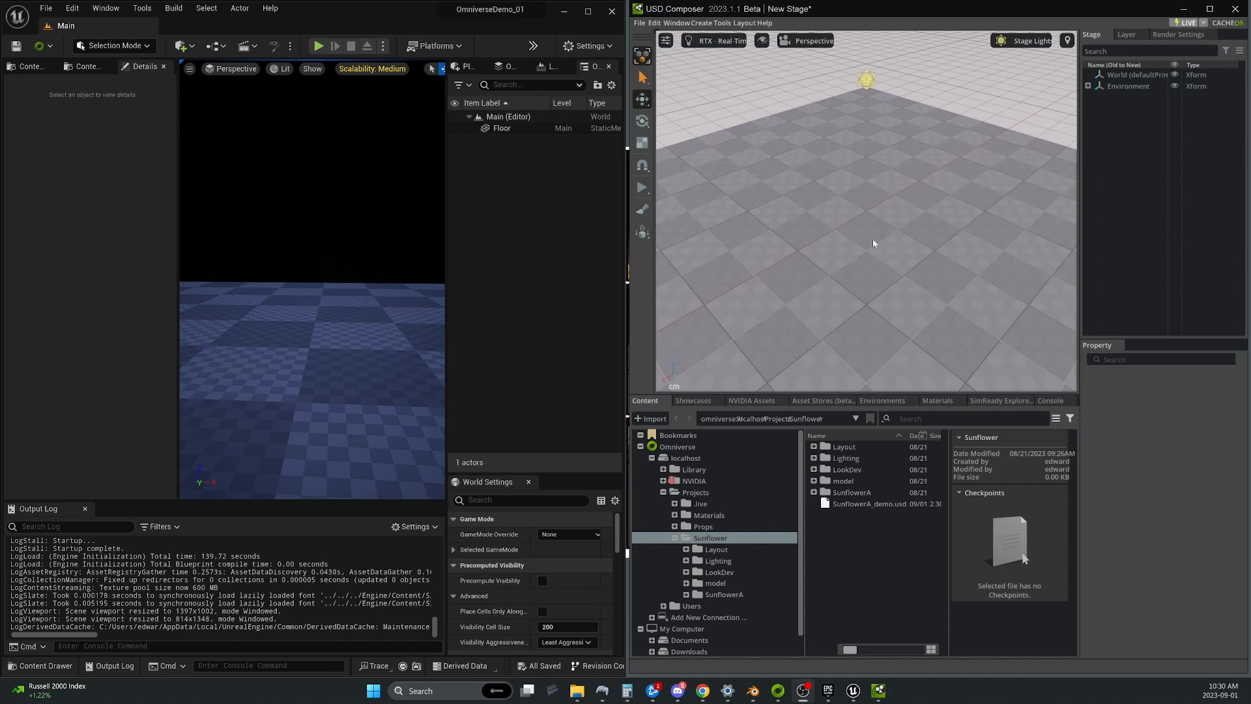
mouse_move(694, 22)
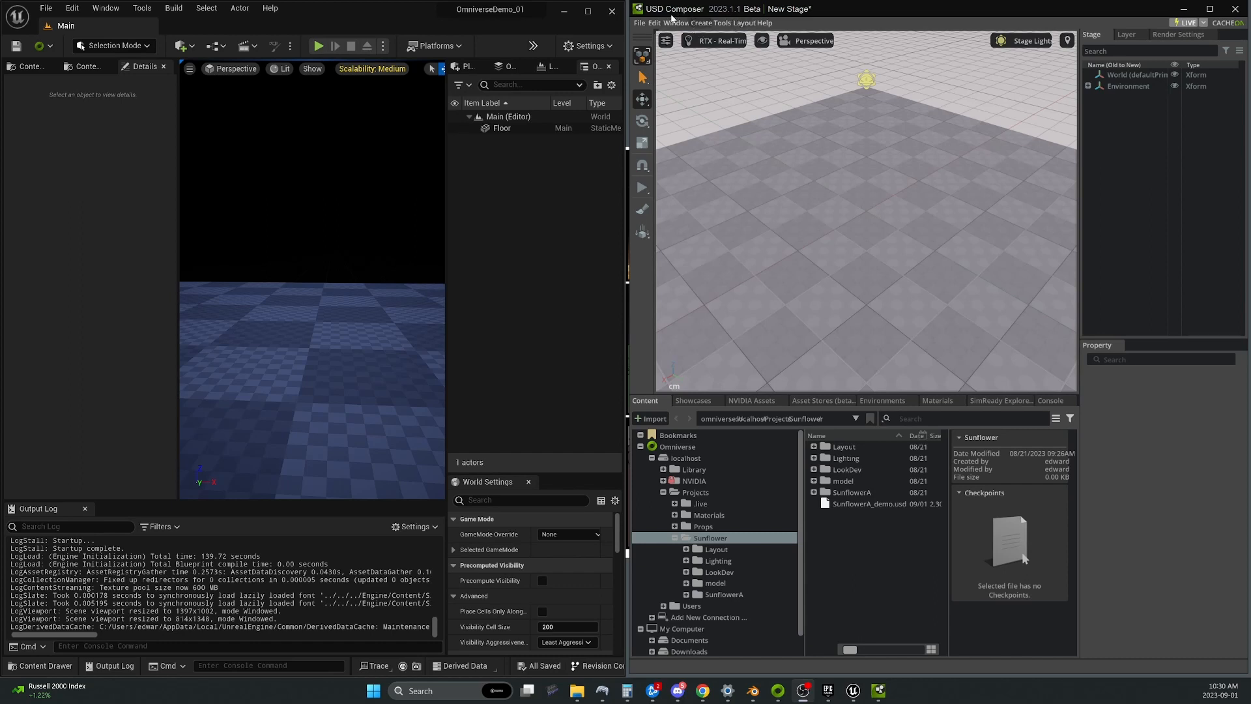
mouse_move(118, 186)
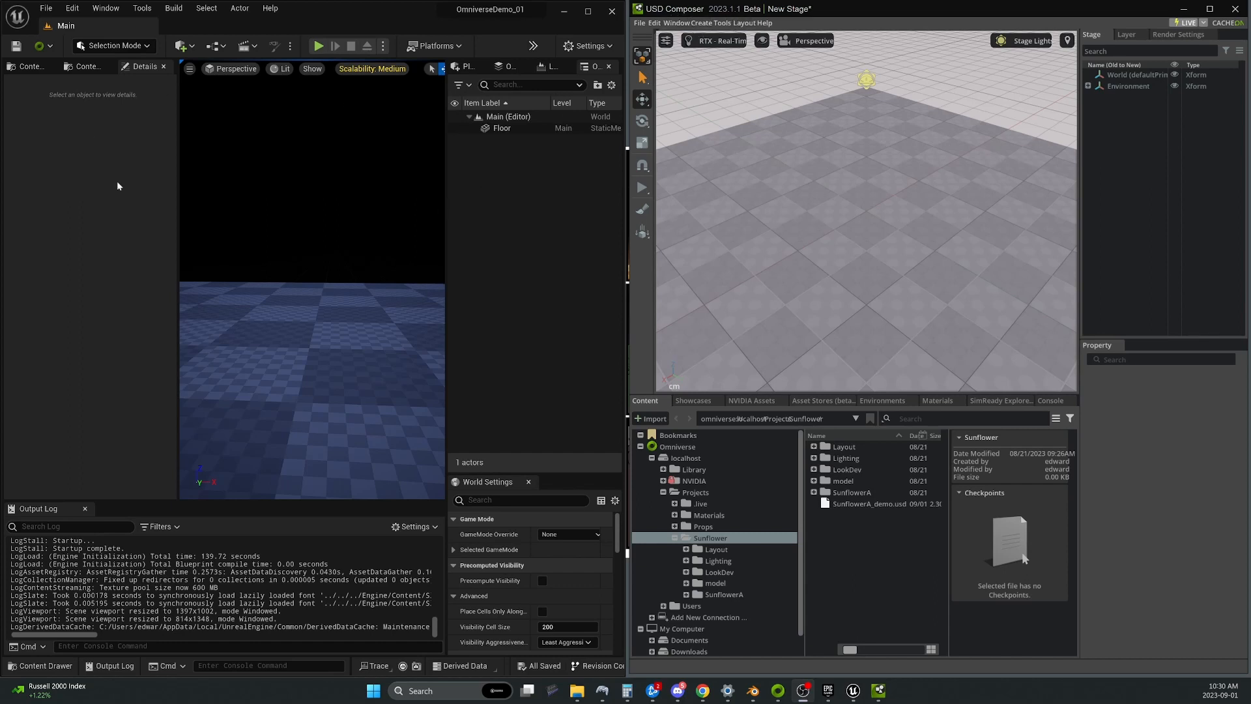
mouse_move(314, 223)
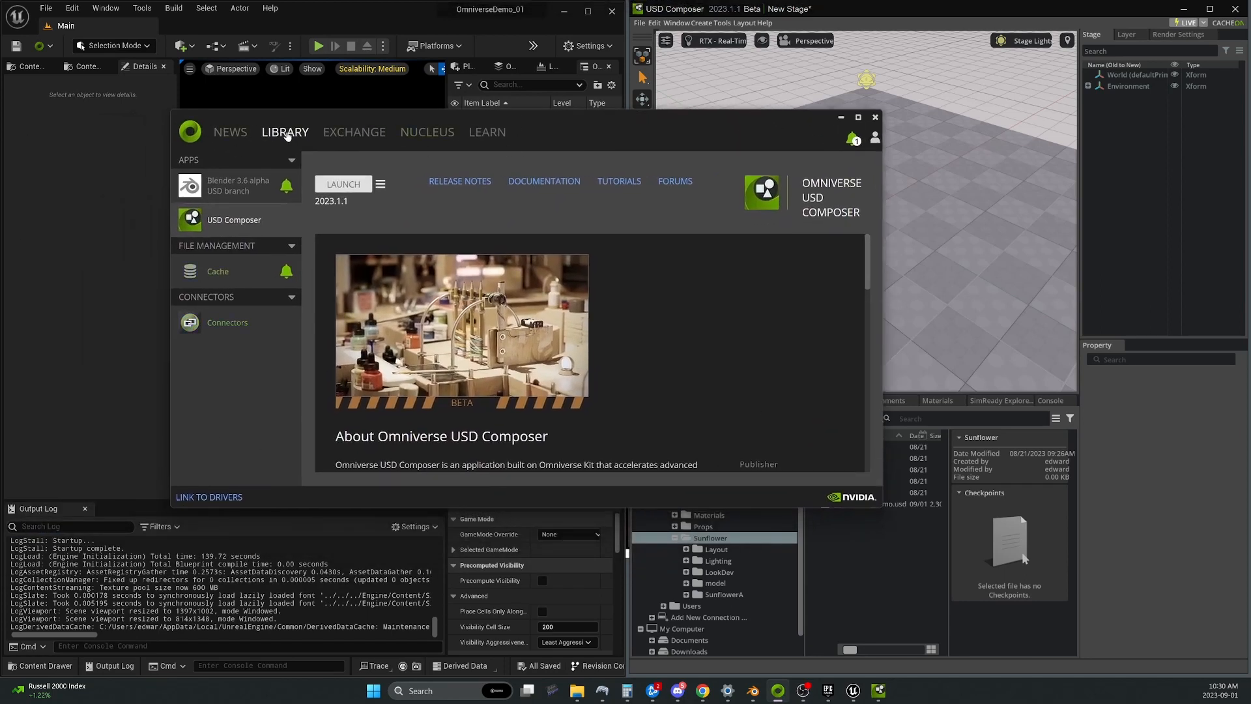
Review installed and available Omniverse connectors, close the launcher, and check Unreal's Nucleus connection
left_click(227, 322)
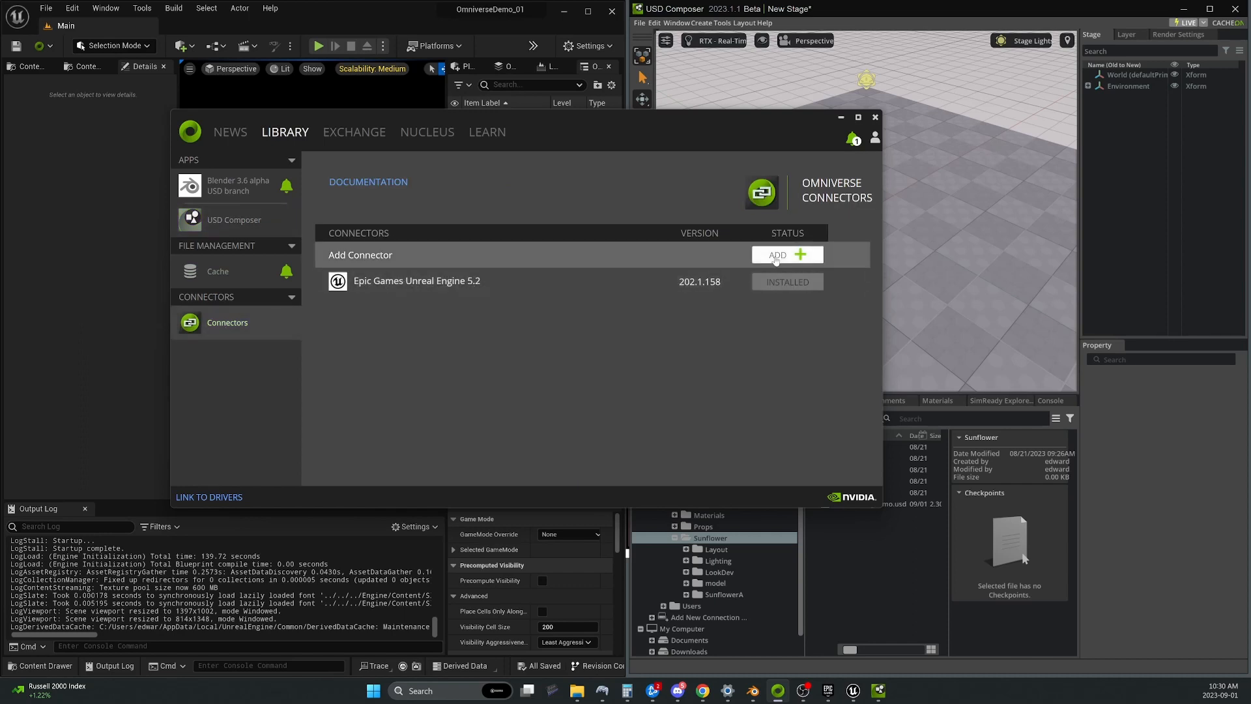
left_click(353, 132)
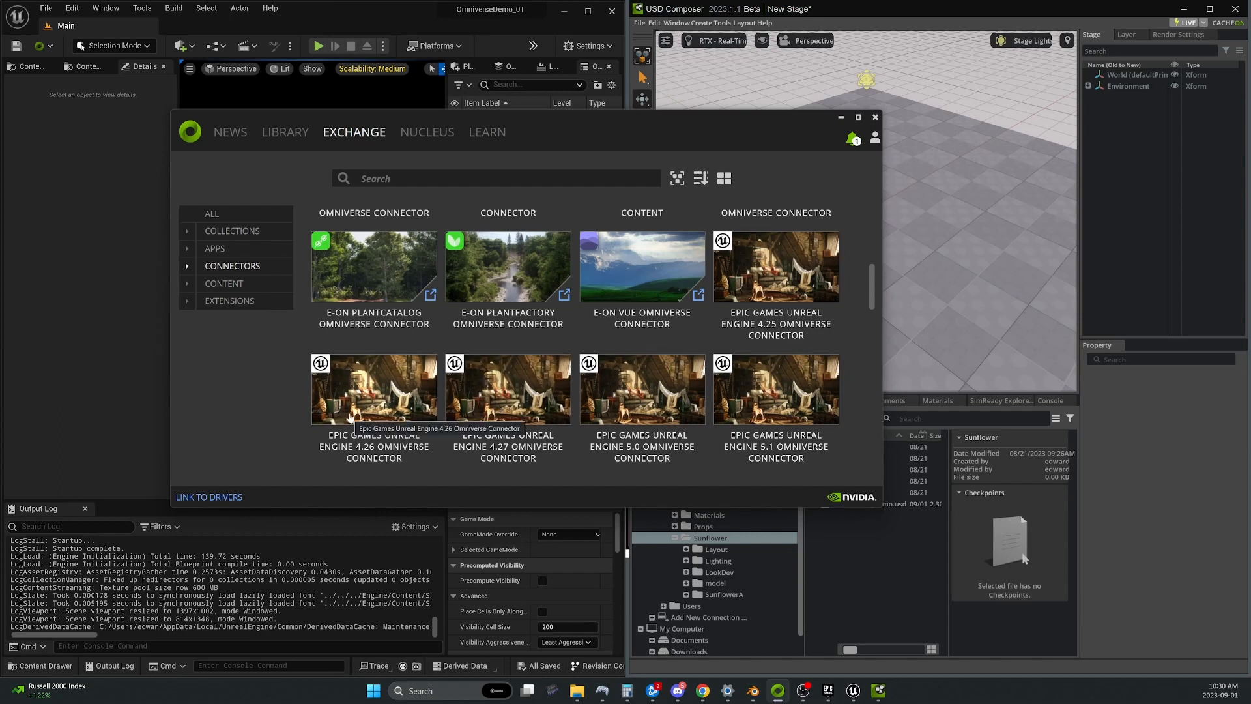
scroll("down", 3)
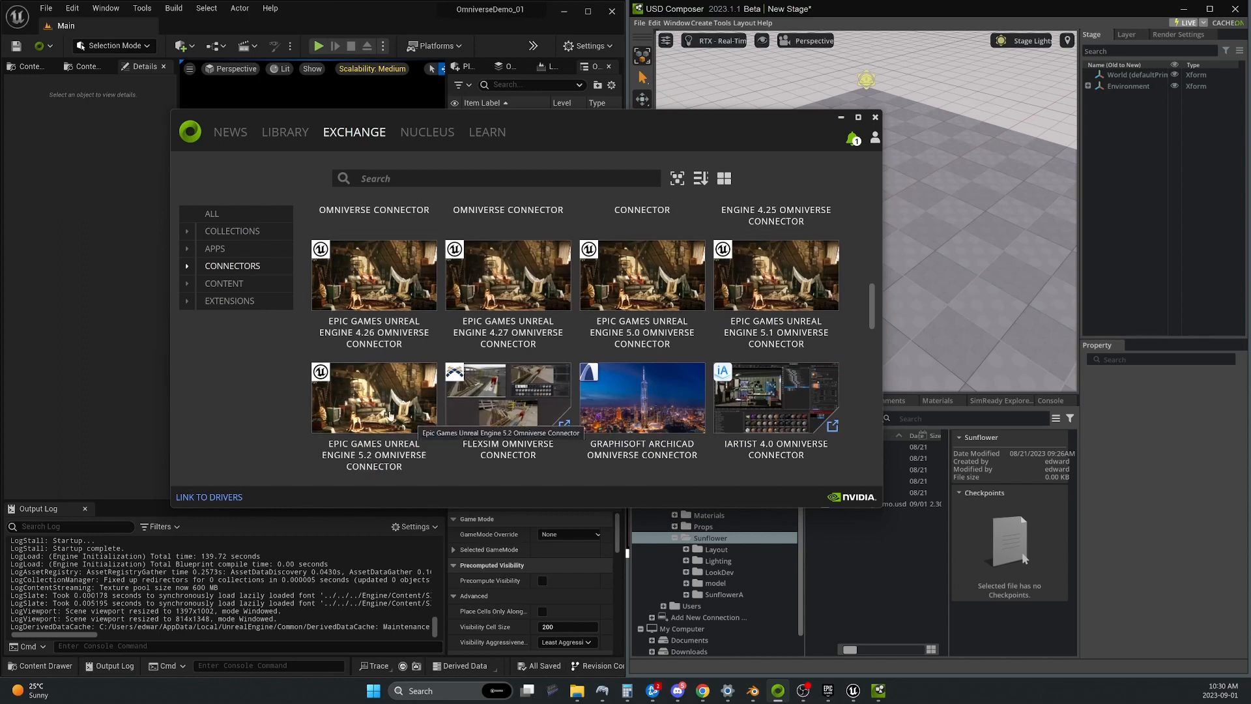
mouse_move(554, 437)
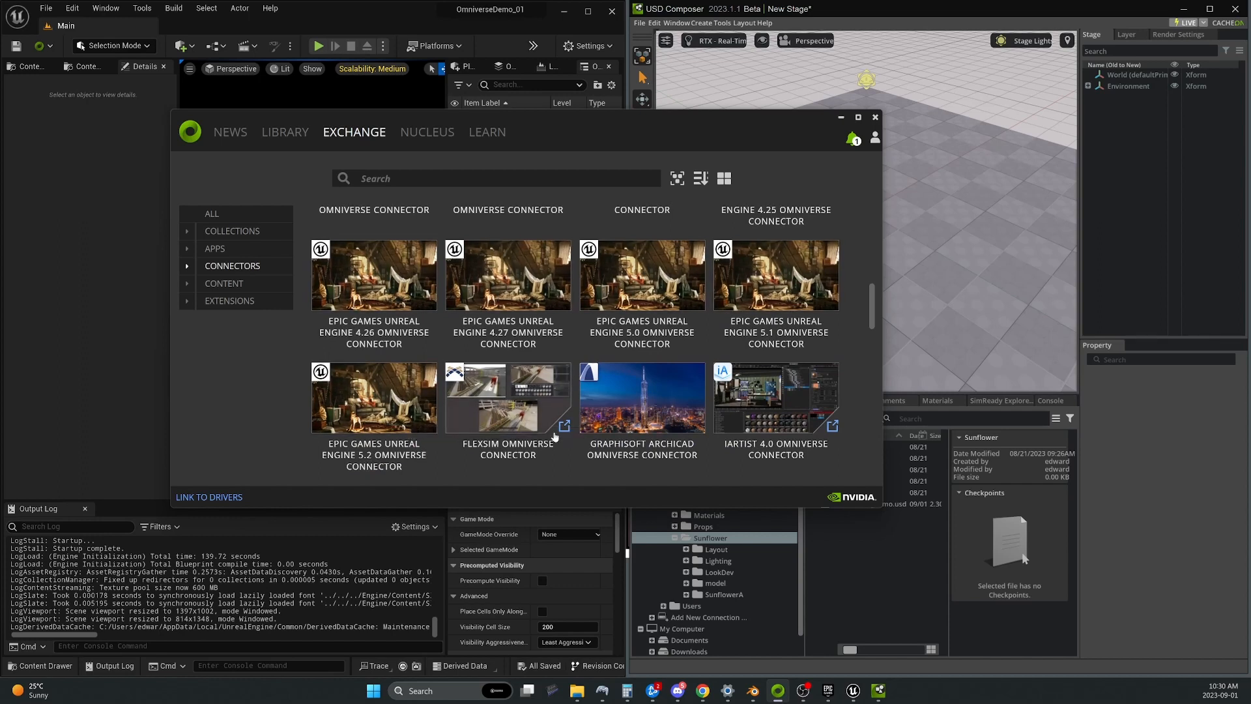
scroll("down", 3)
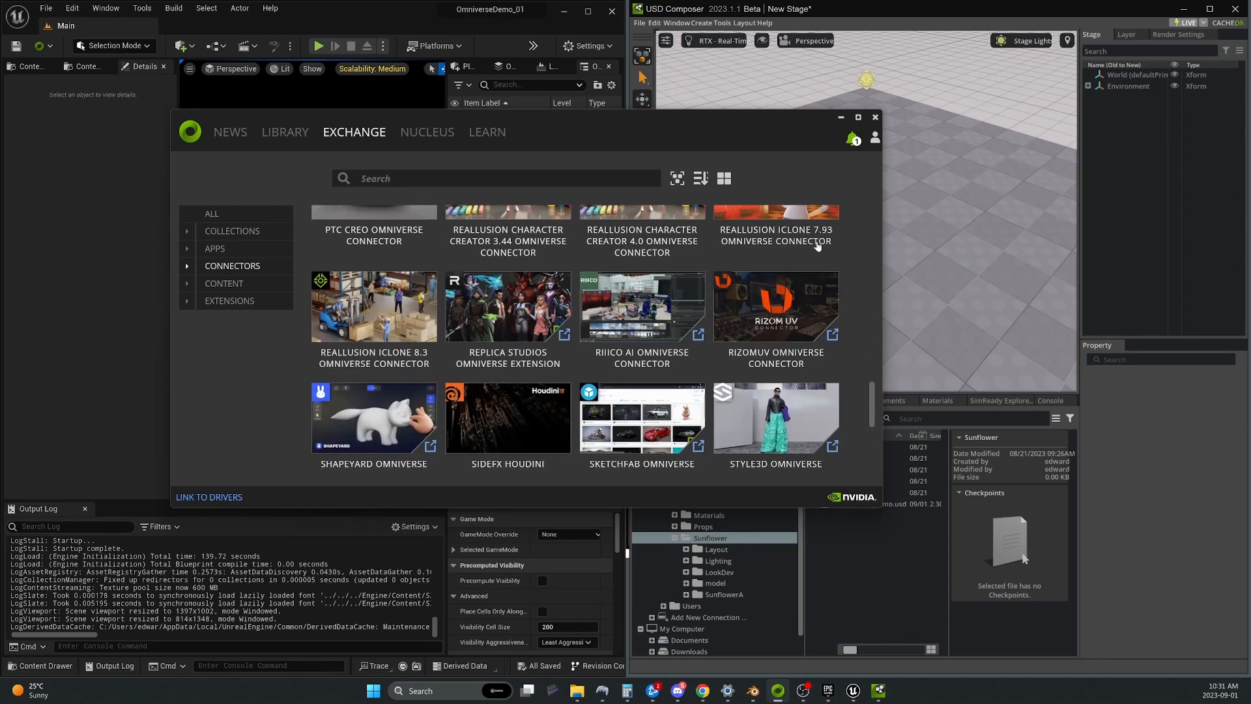
left_click(874, 116)
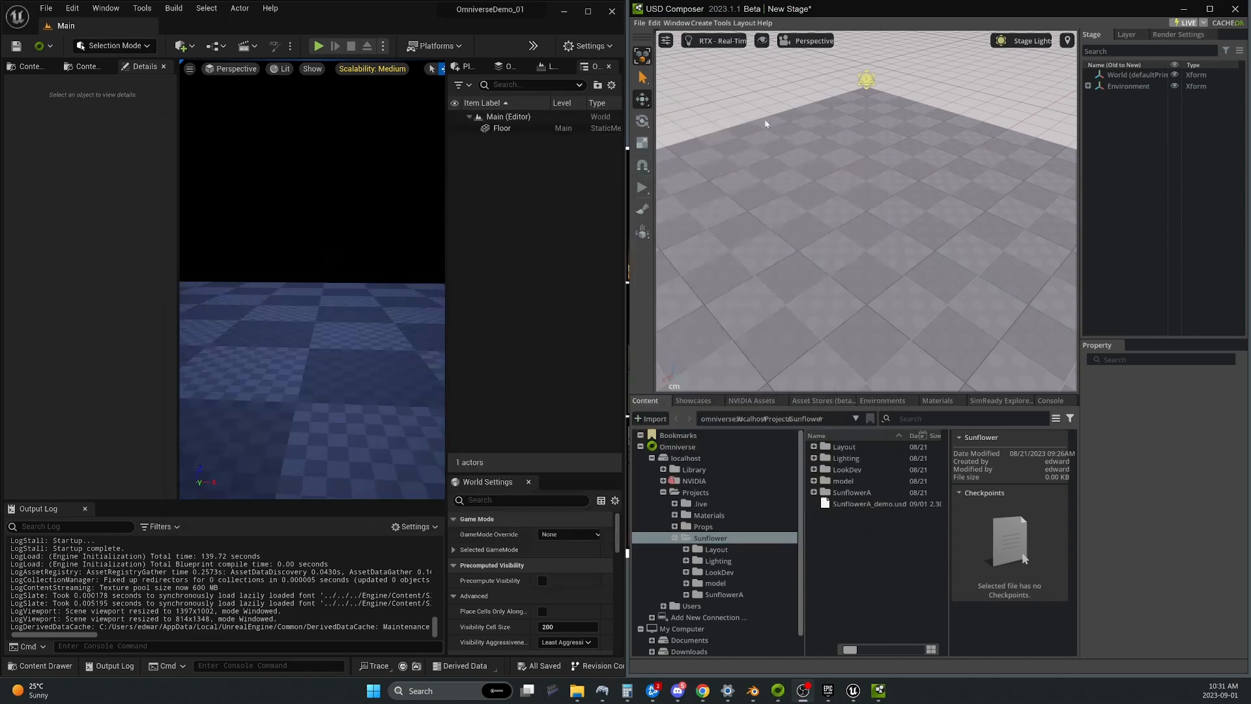
mouse_move(28, 65)
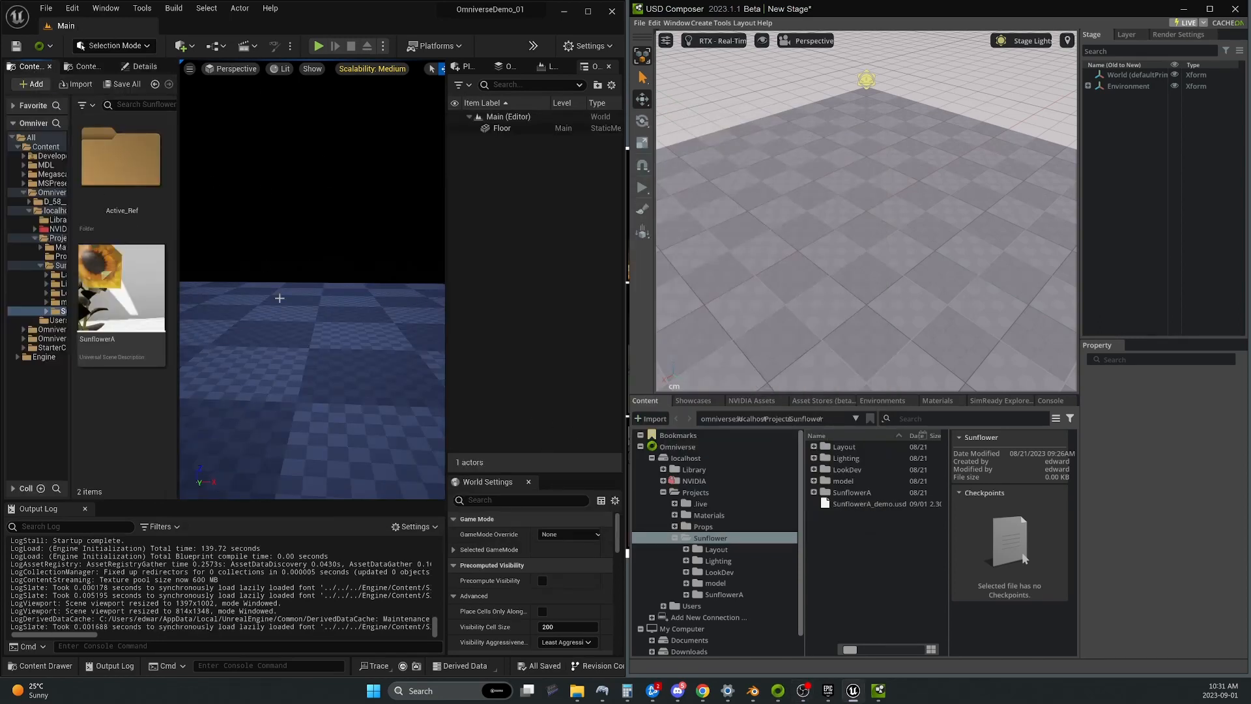
mouse_move(39, 45)
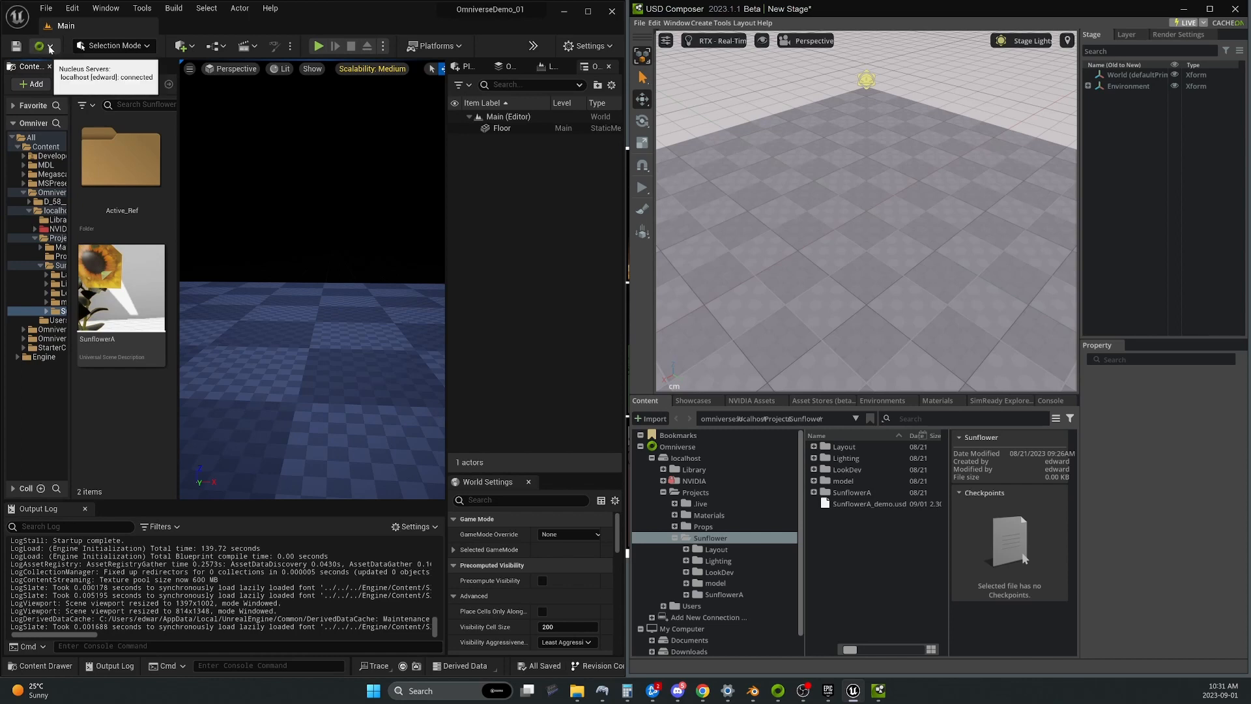
left_click(48, 46)
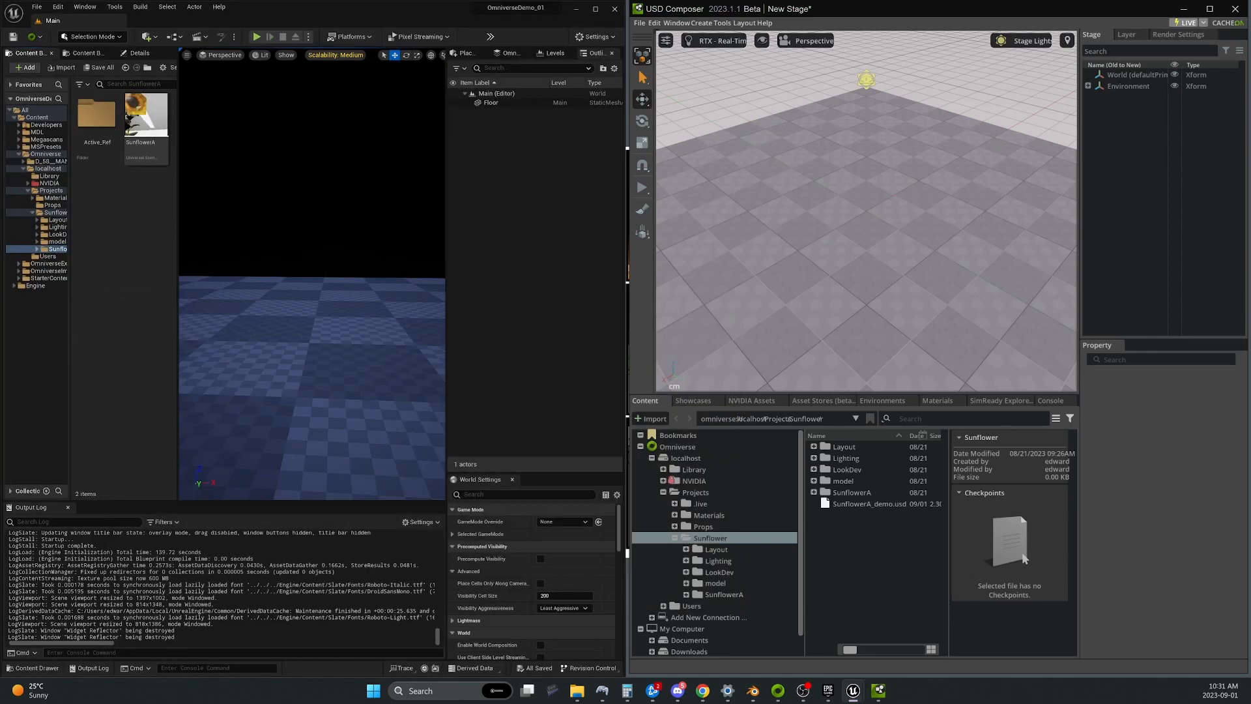
In Unreal, show all content, check the Omniverse toolbar menu, and view OmniverseImports
left_click(24, 110)
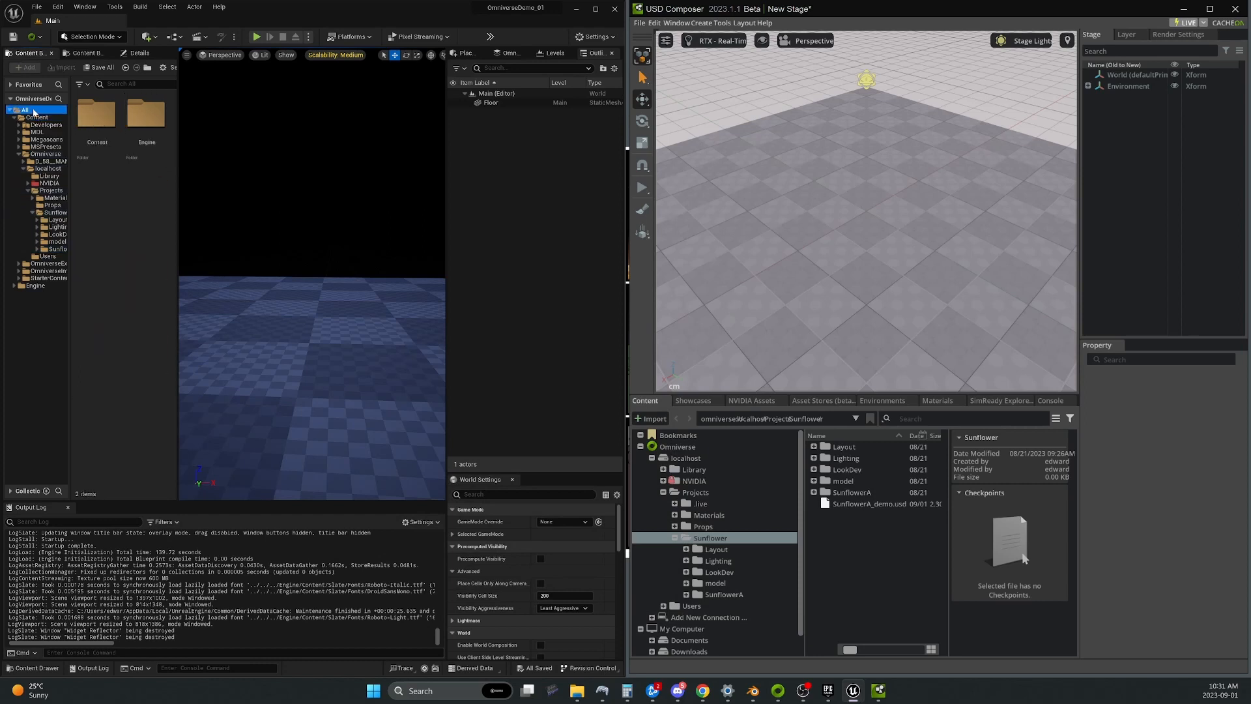
left_click(32, 37)
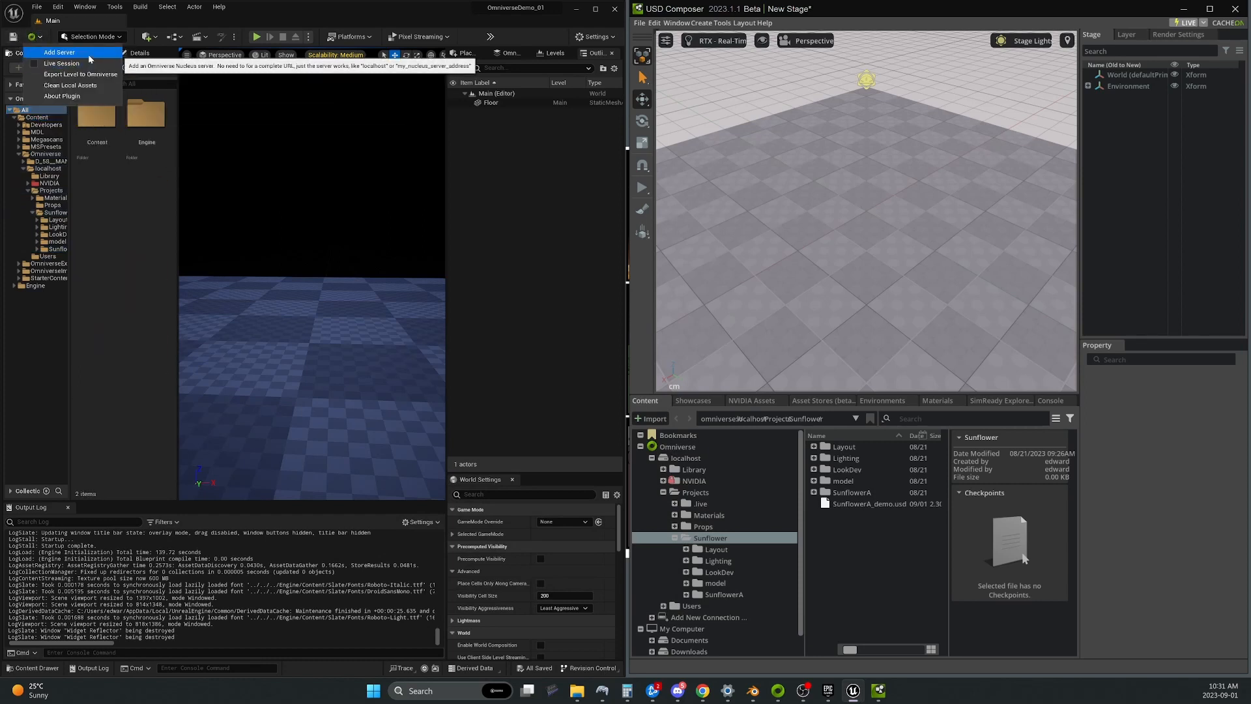
left_click(60, 53)
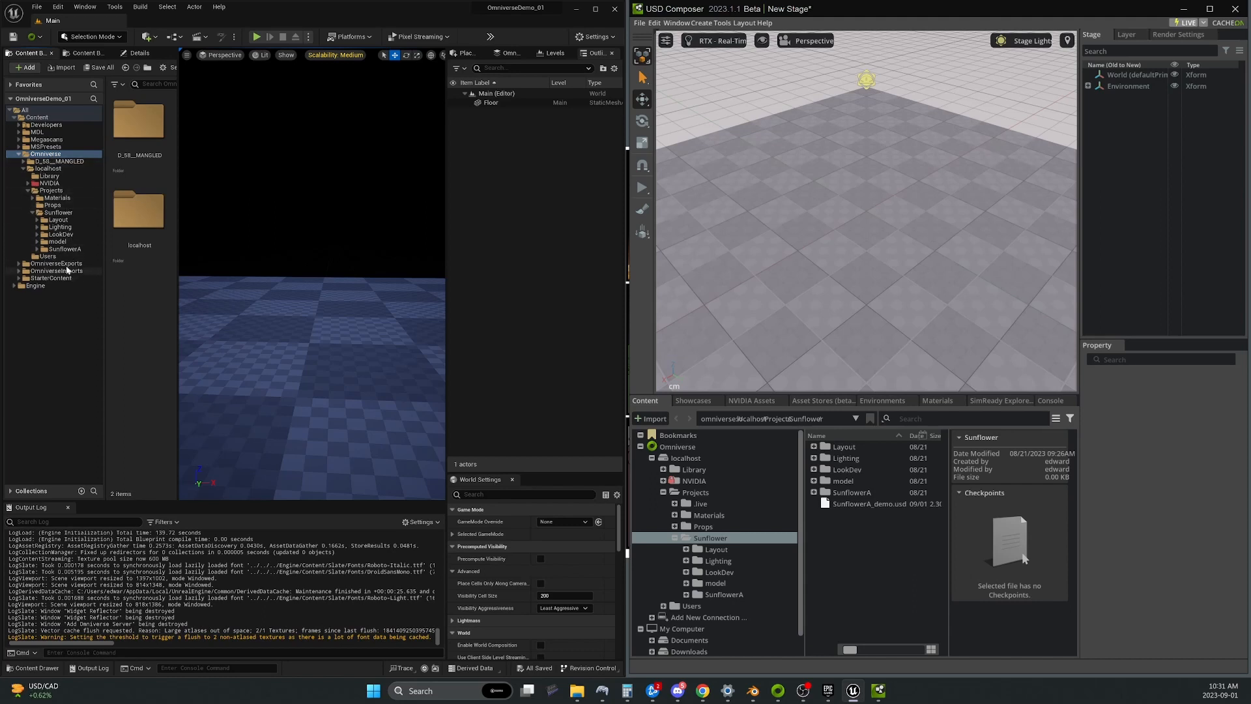
left_click(55, 271)
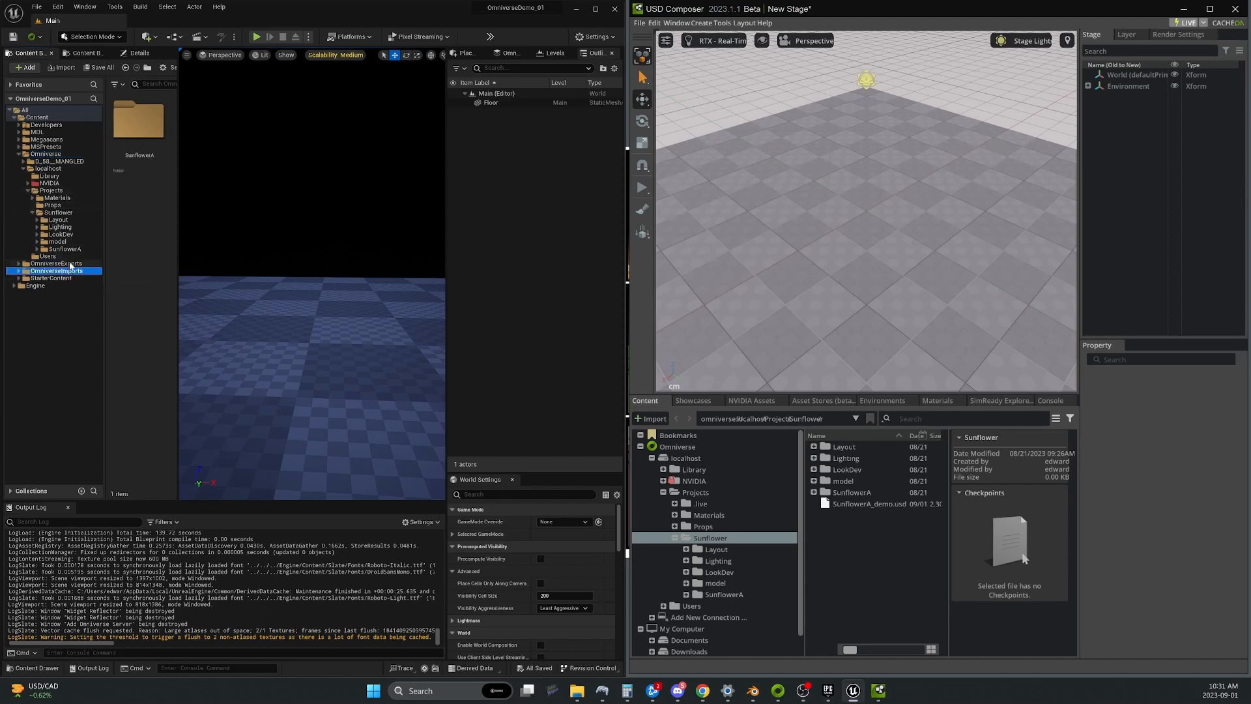
mouse_move(53, 270)
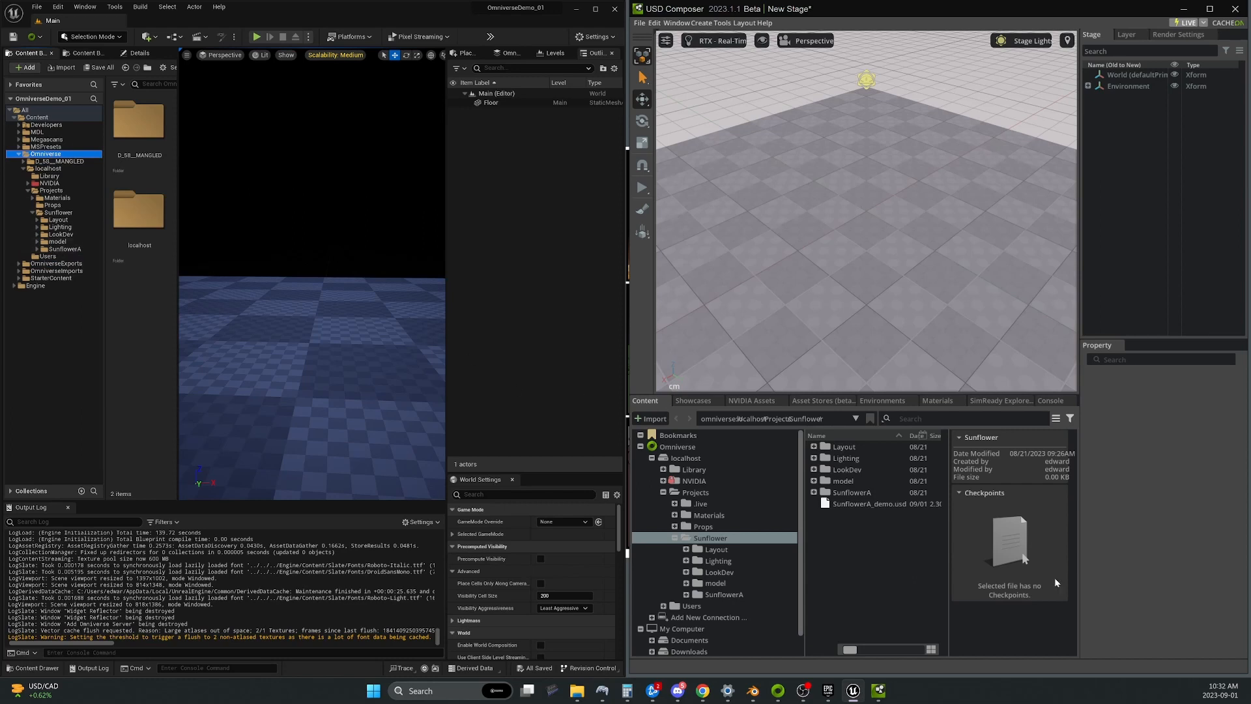
Browse to the localhost Projects folder in both USD Composer and Unreal's content browser
left_click(677, 446)
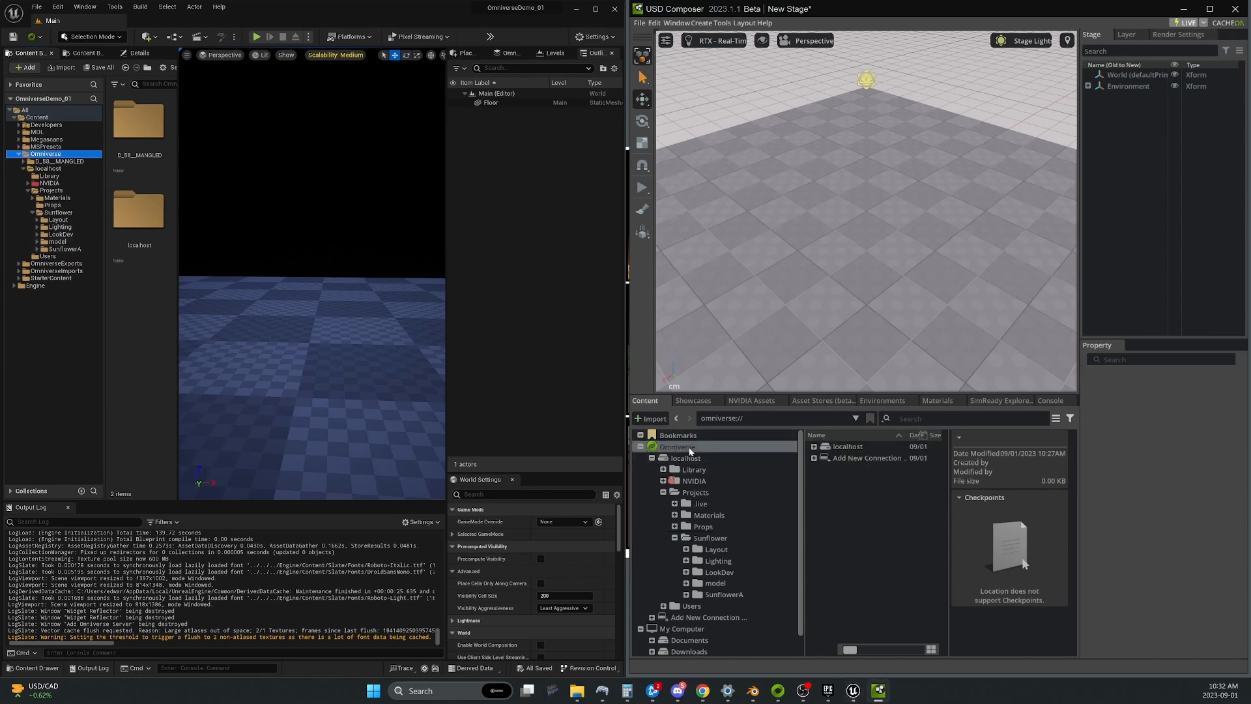
left_click(48, 168)
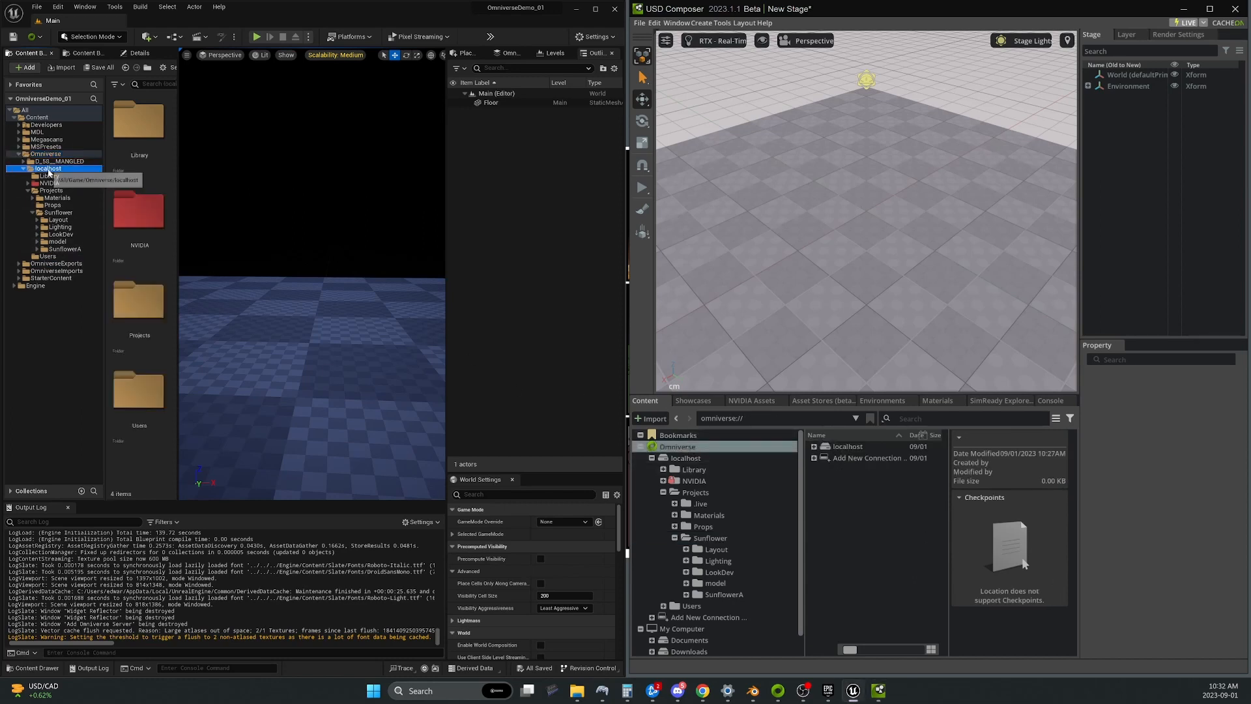
left_click(694, 493)
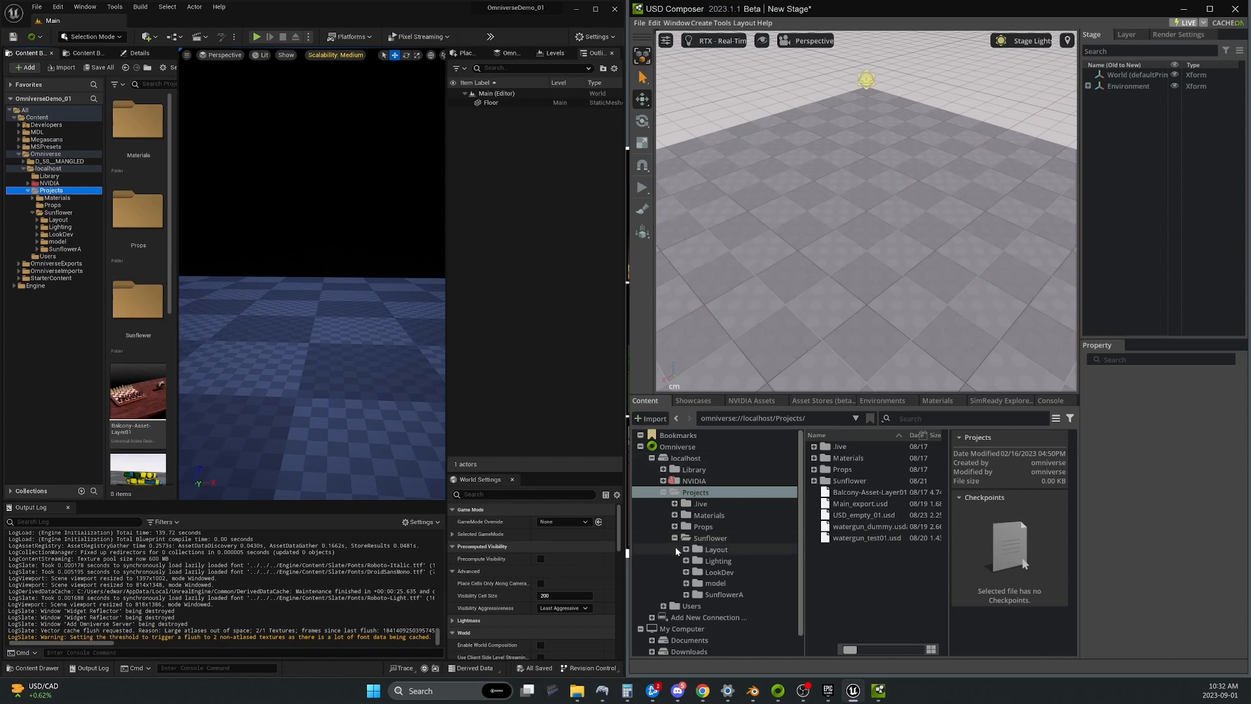
Open USD_empty_01.usd and insert SunflowerA_Active_Model.usd from Sunflower/model/active_ref as a sublayer
double_click(710, 537)
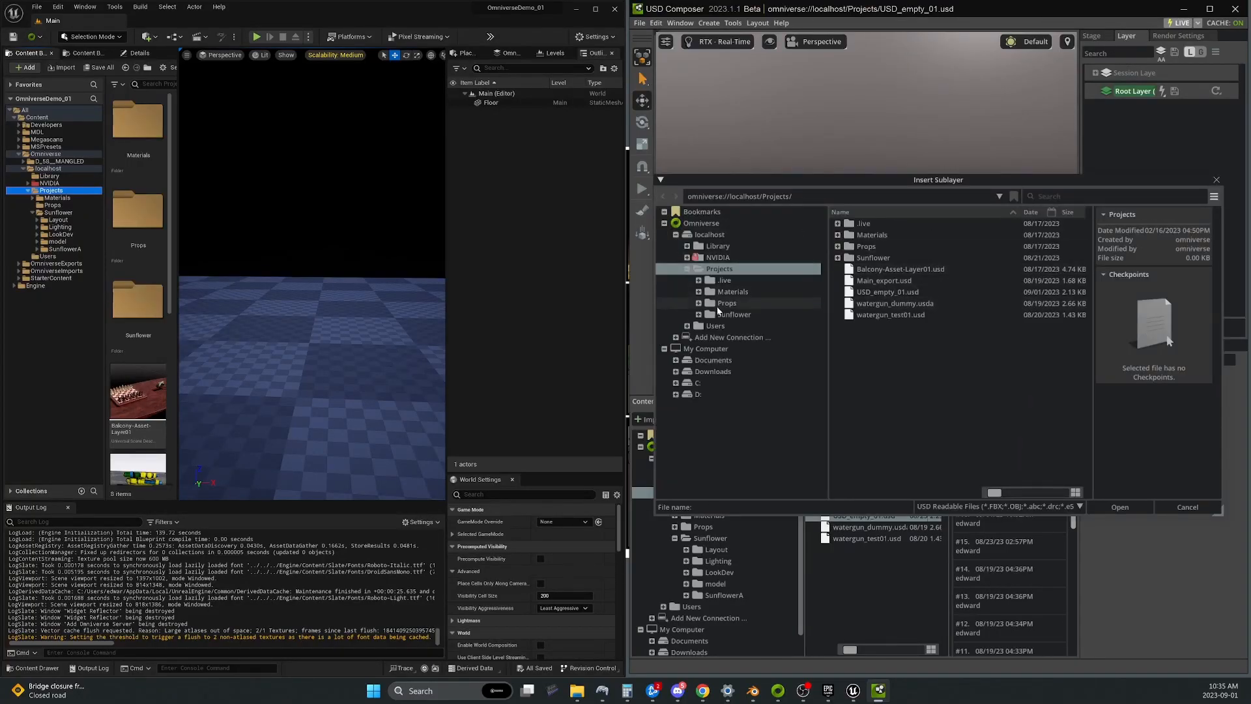
left_click(688, 313)
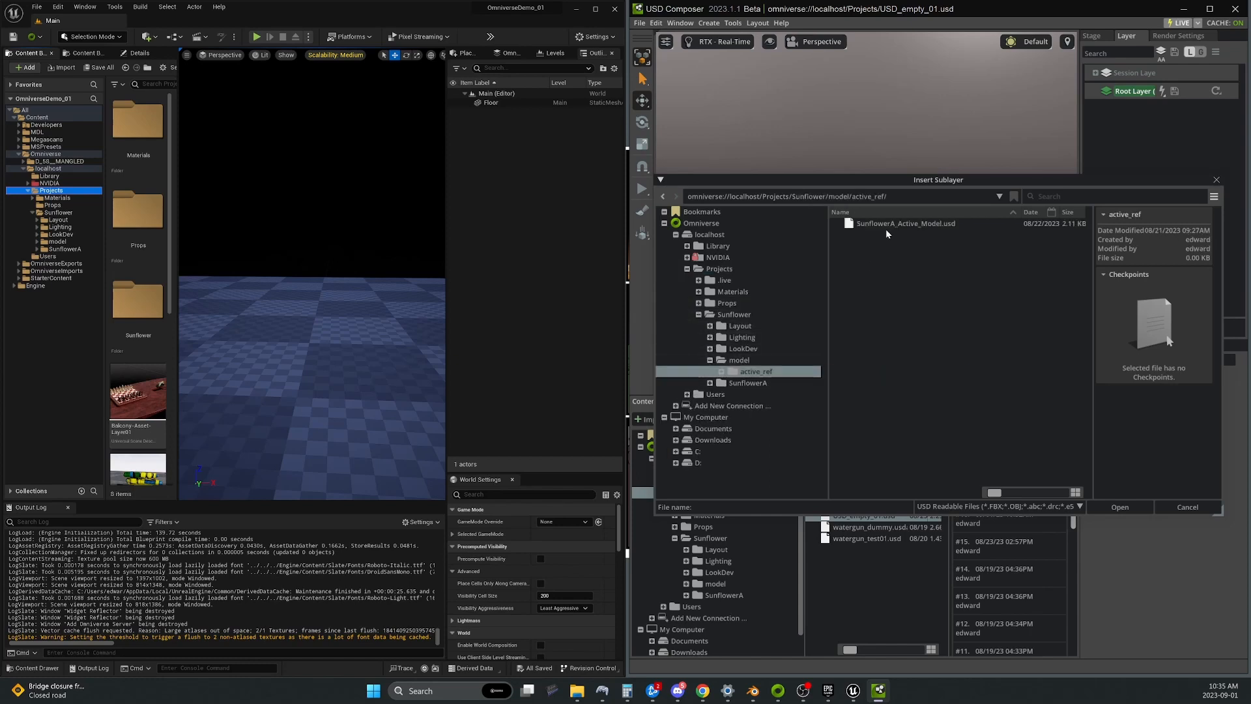
left_click(1118, 507)
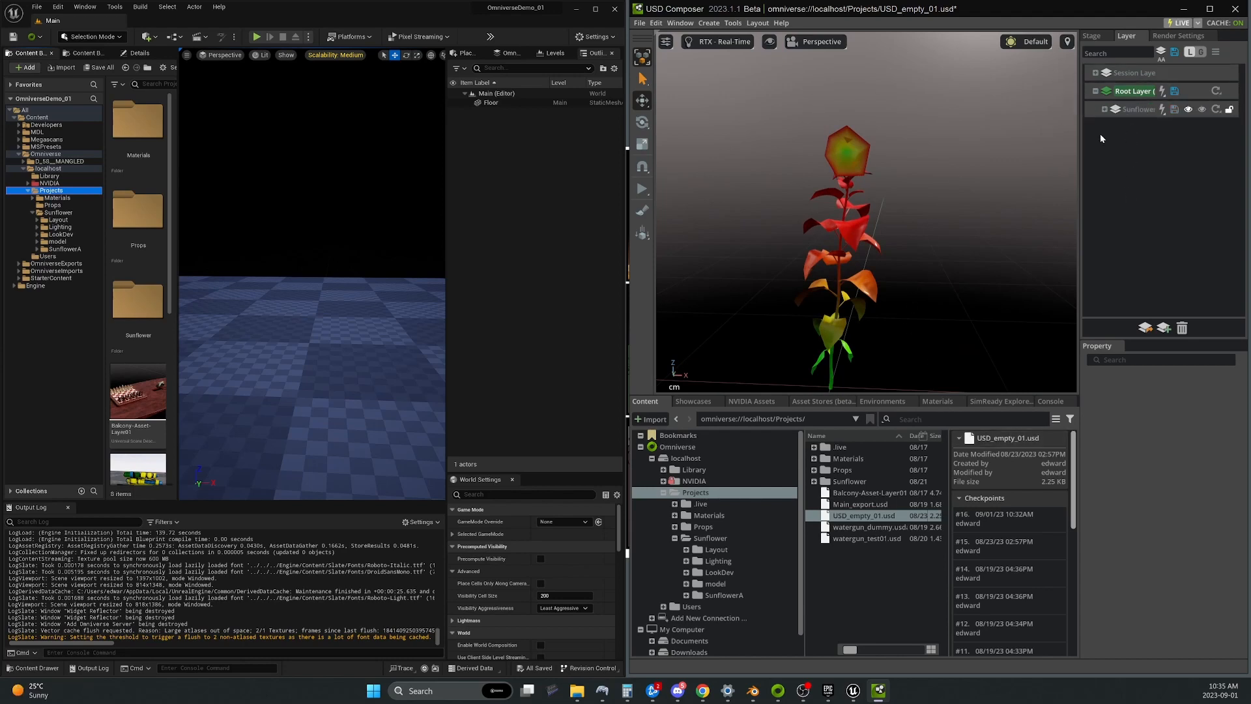
mouse_move(1145, 328)
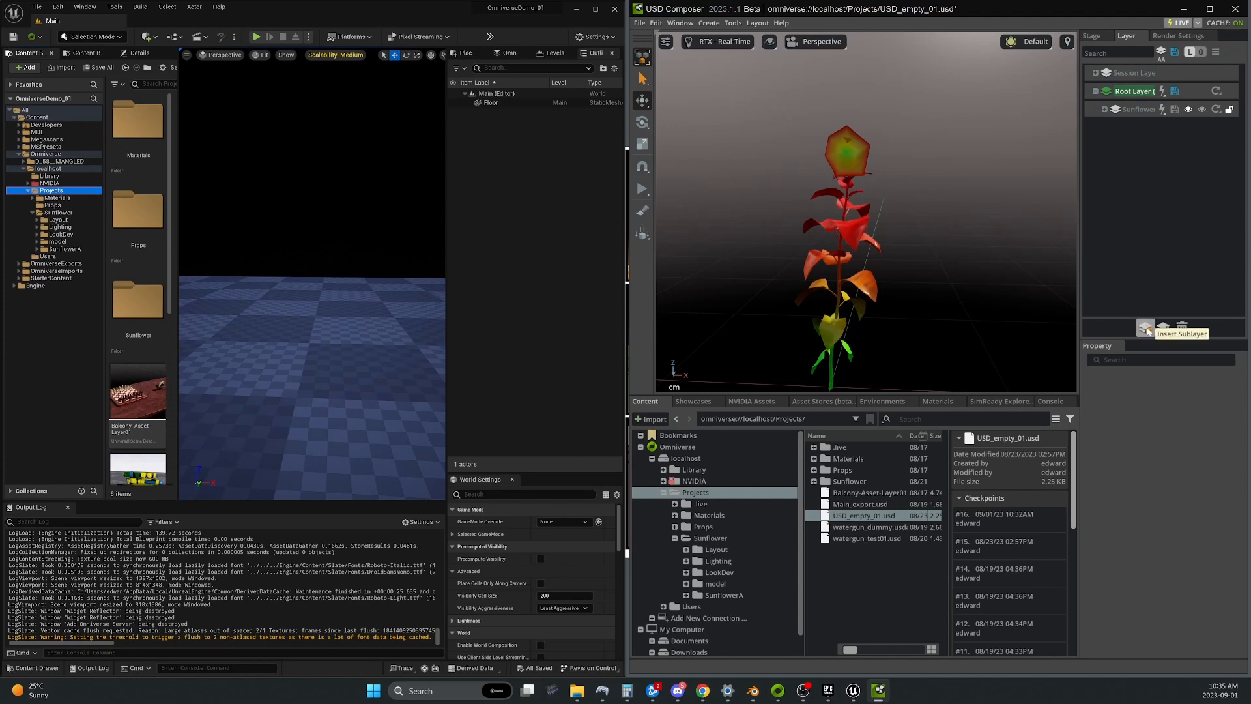
Insert SunflowerA_Active_LookDev.usd from Sunflower/LookDev/active_ref as a second sublayer
left_click(1145, 331)
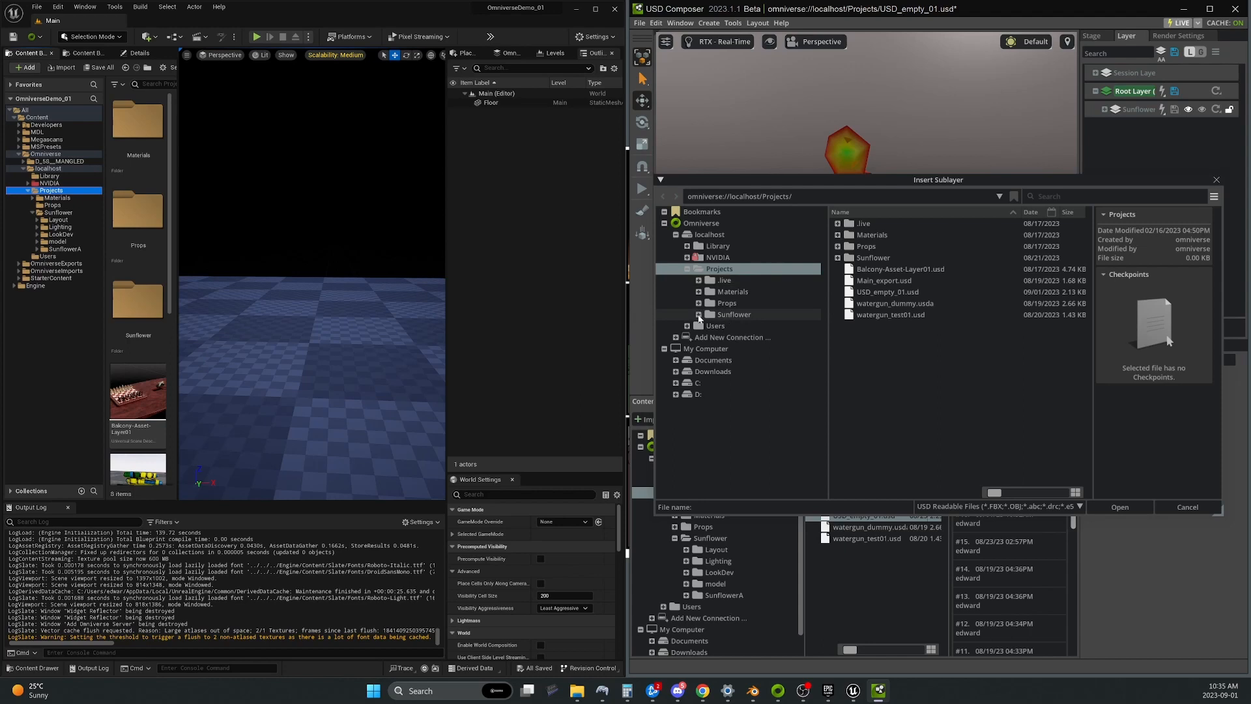
left_click(698, 313)
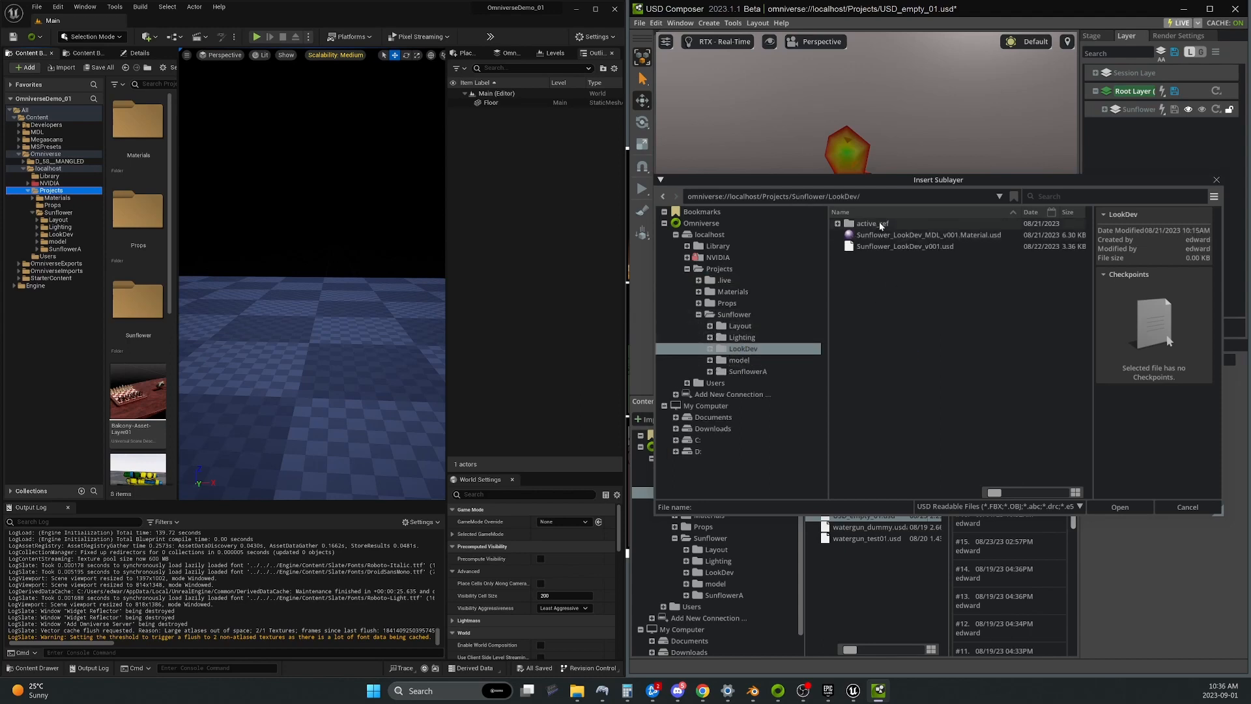
double_click(872, 224)
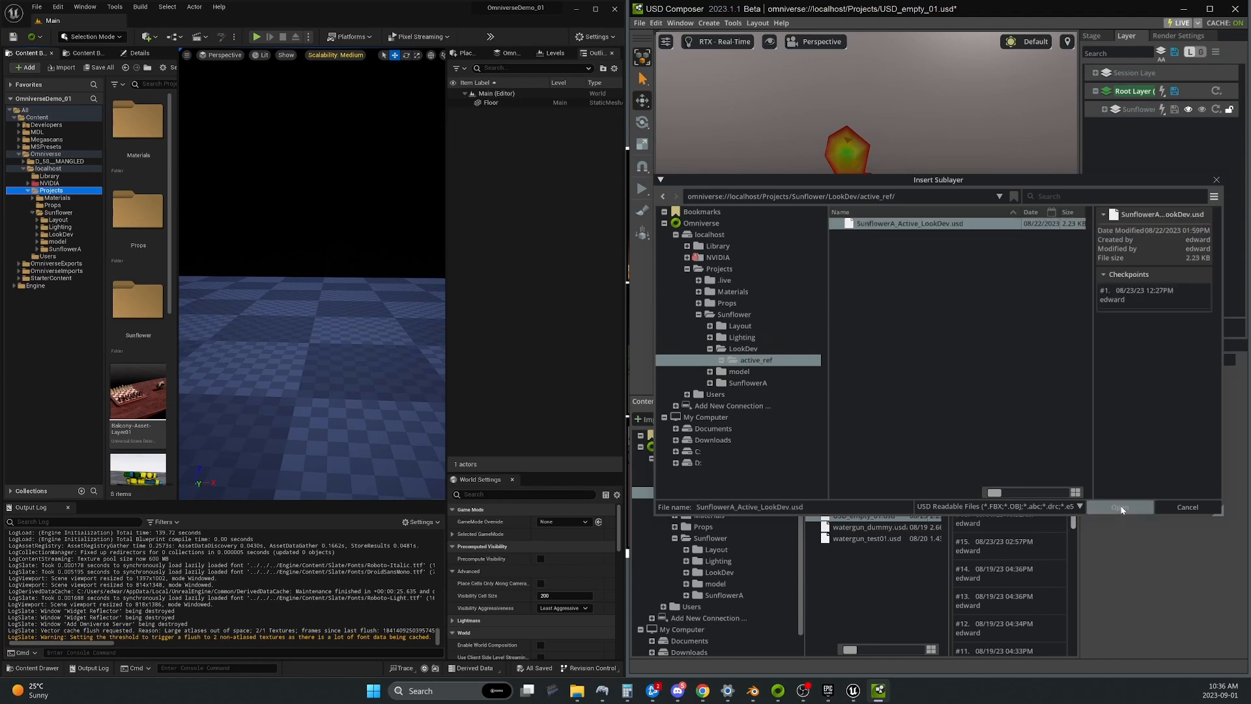
left_click(1120, 507)
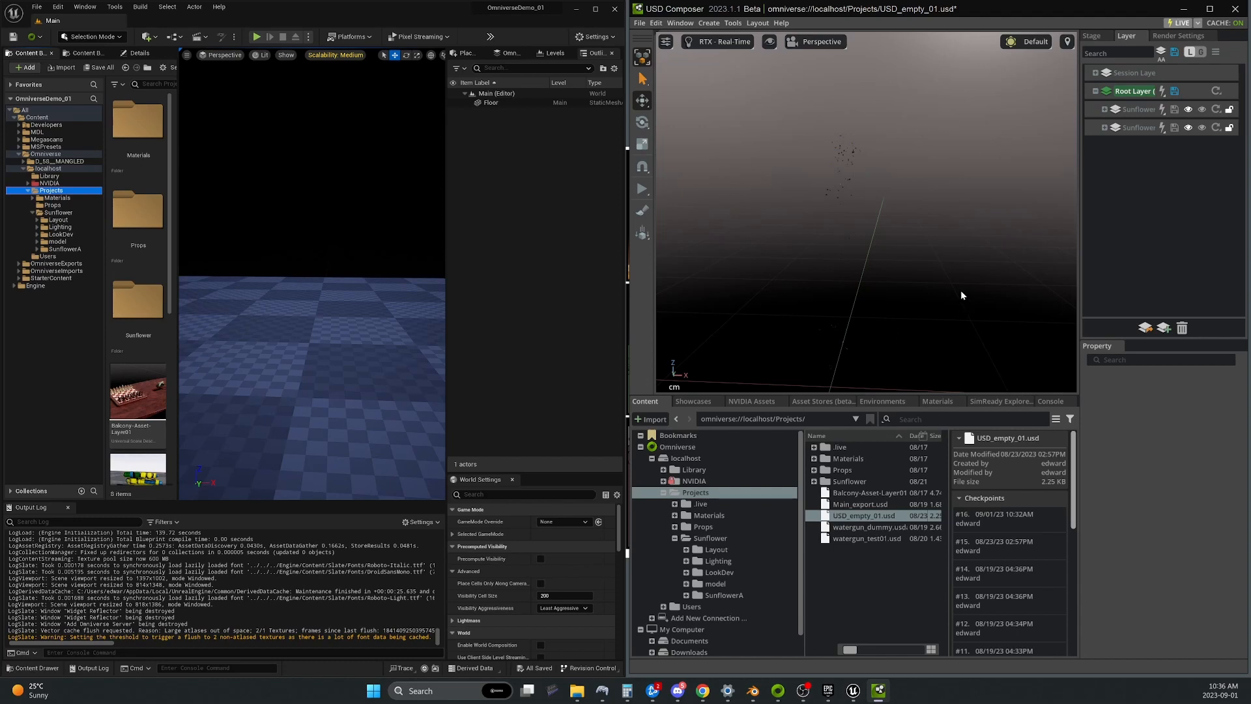
mouse_move(847, 238)
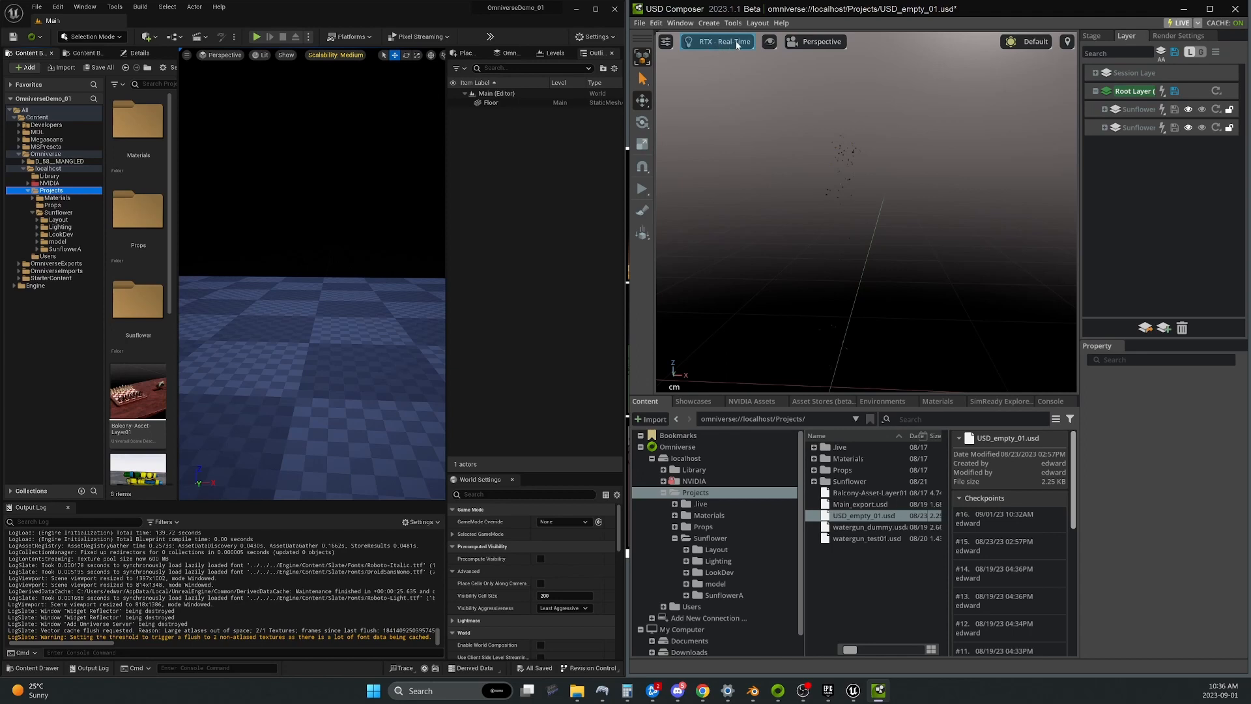
Switch the viewport renderer from RTX - Real-Time to RTX - Interactive (Path Tracing)
left_click(718, 42)
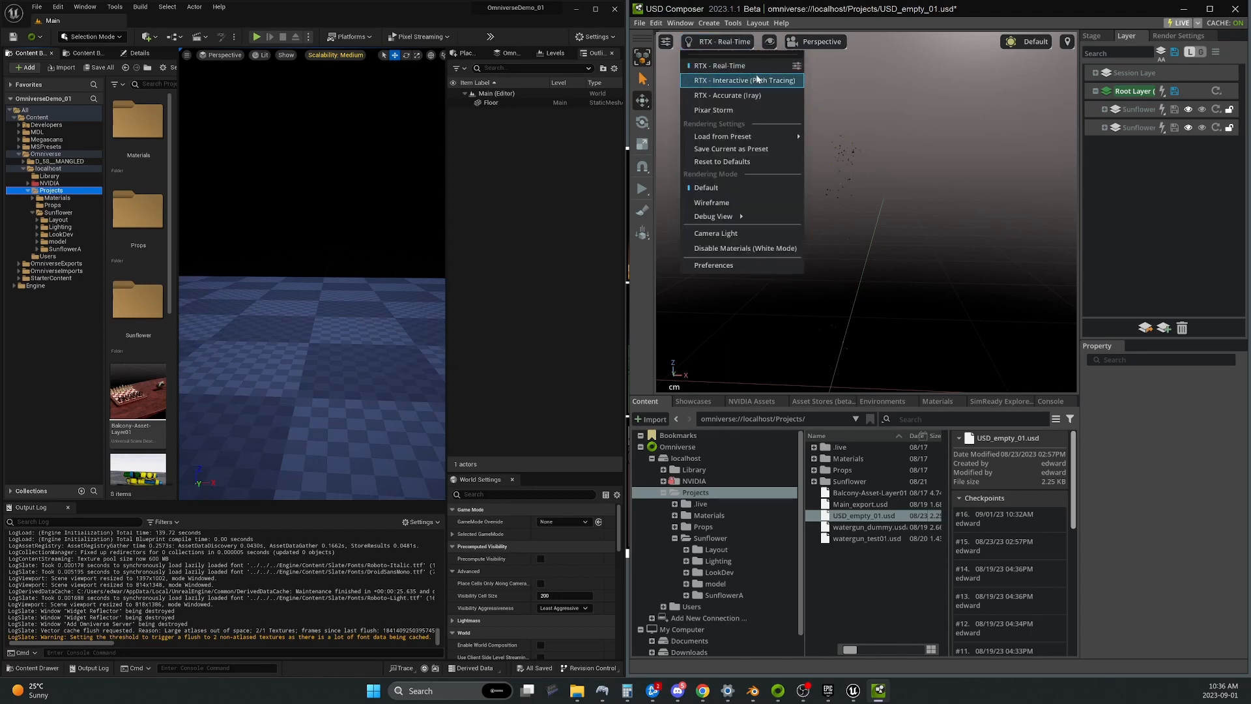
mouse_move(732, 80)
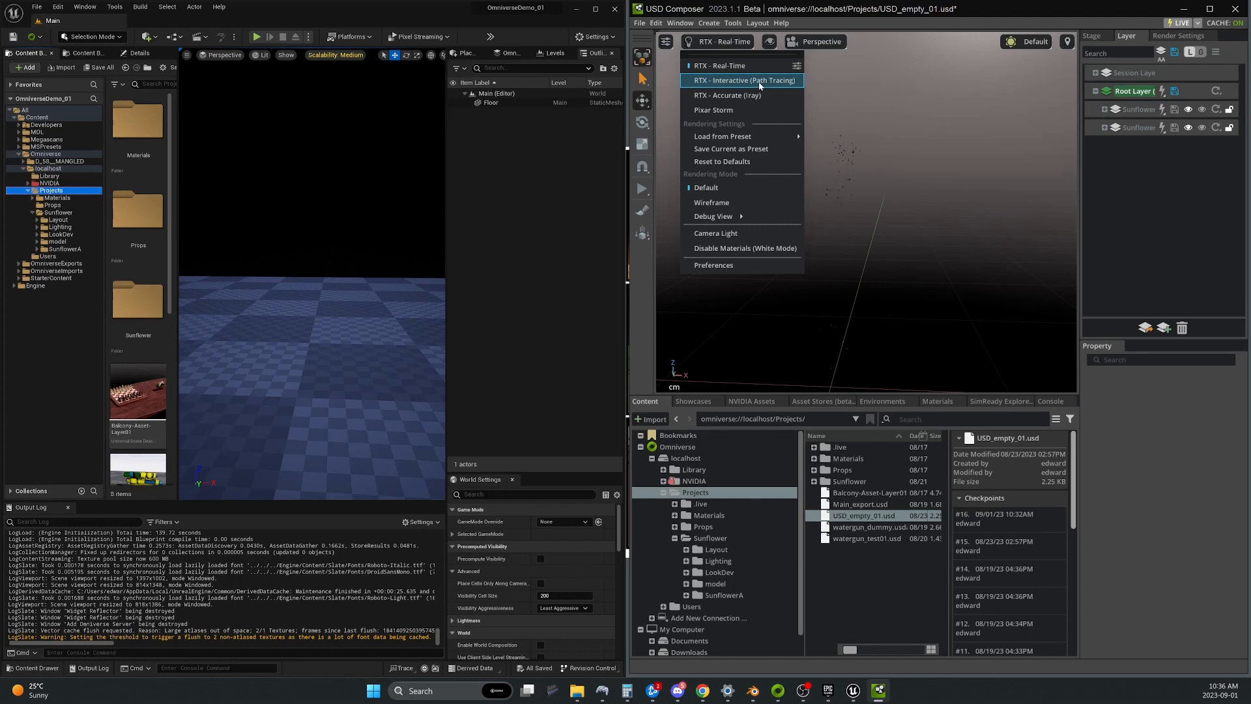
left_click(743, 79)
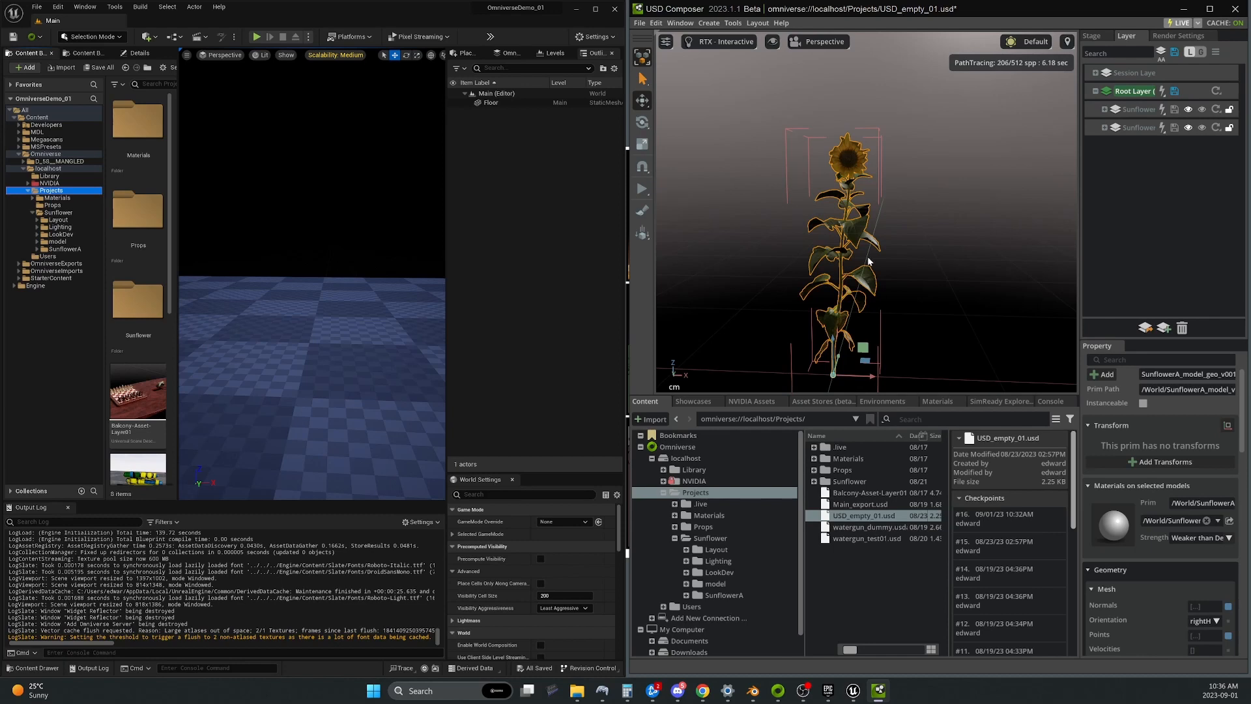
Save a copy of the root layer over SunflowerA_demo.usd in the Sunflower folder, confirming overwrite
right_click(1135, 90)
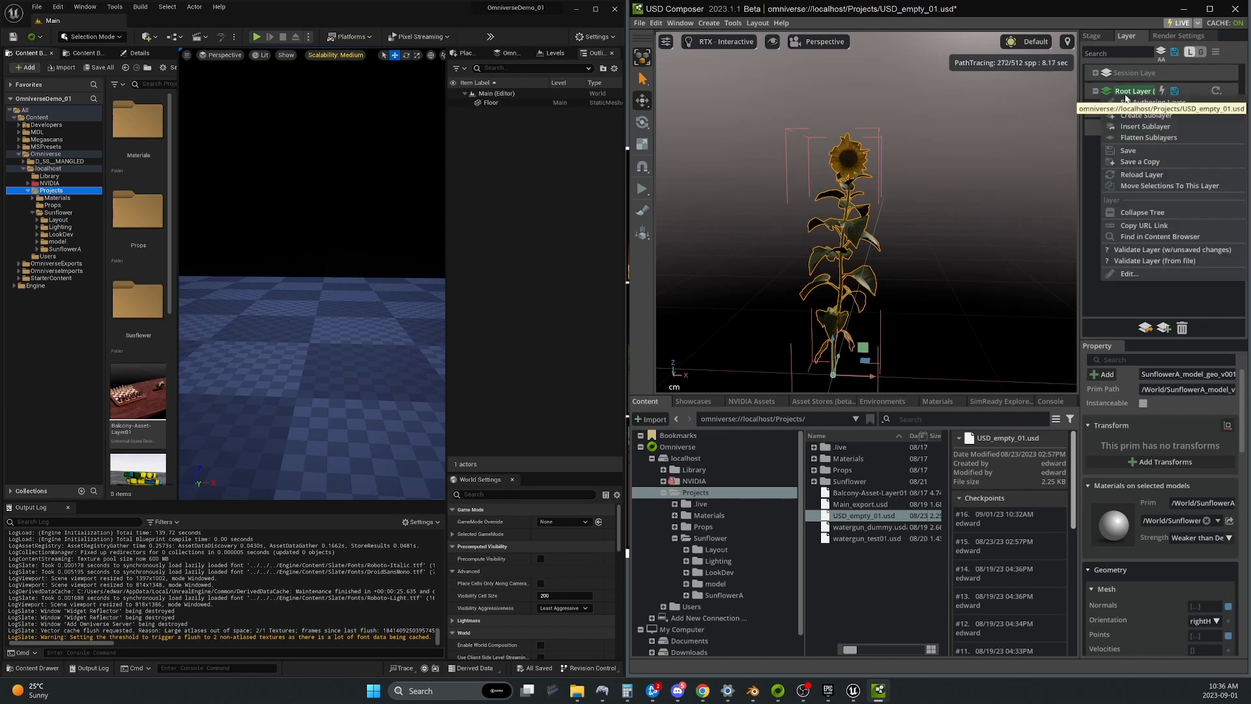
left_click(1138, 161)
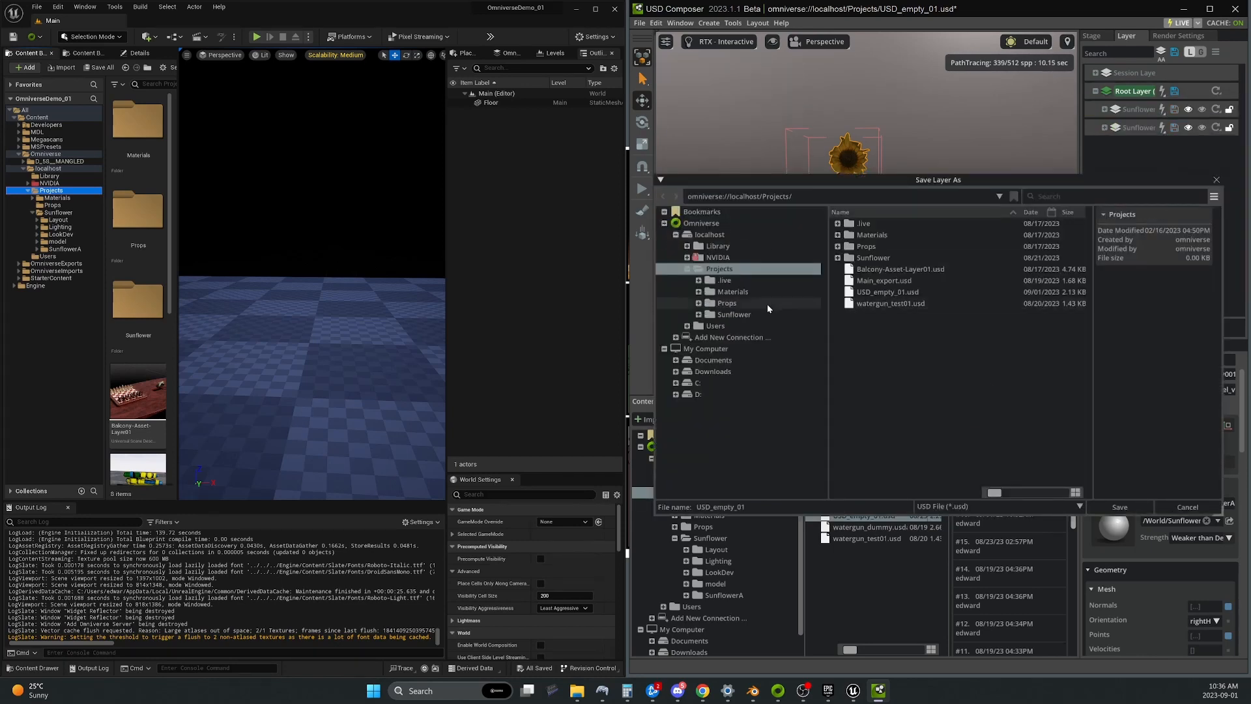
double_click(732, 314)
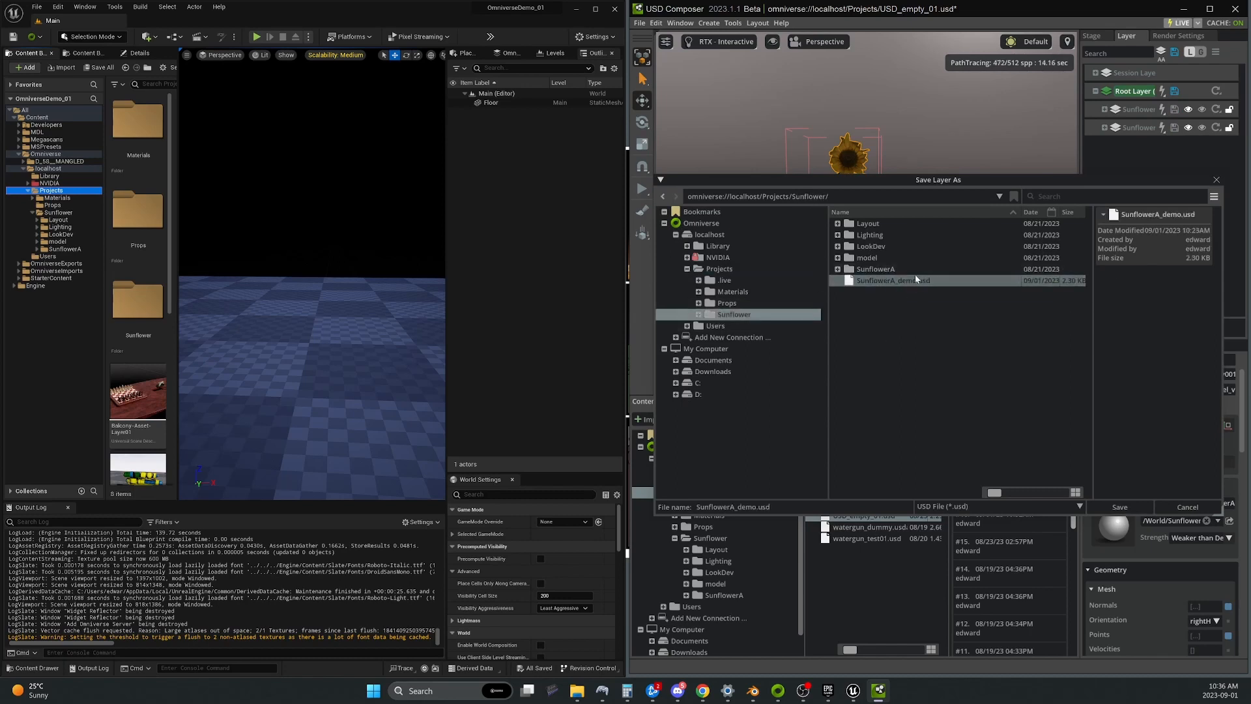
left_click(892, 281)
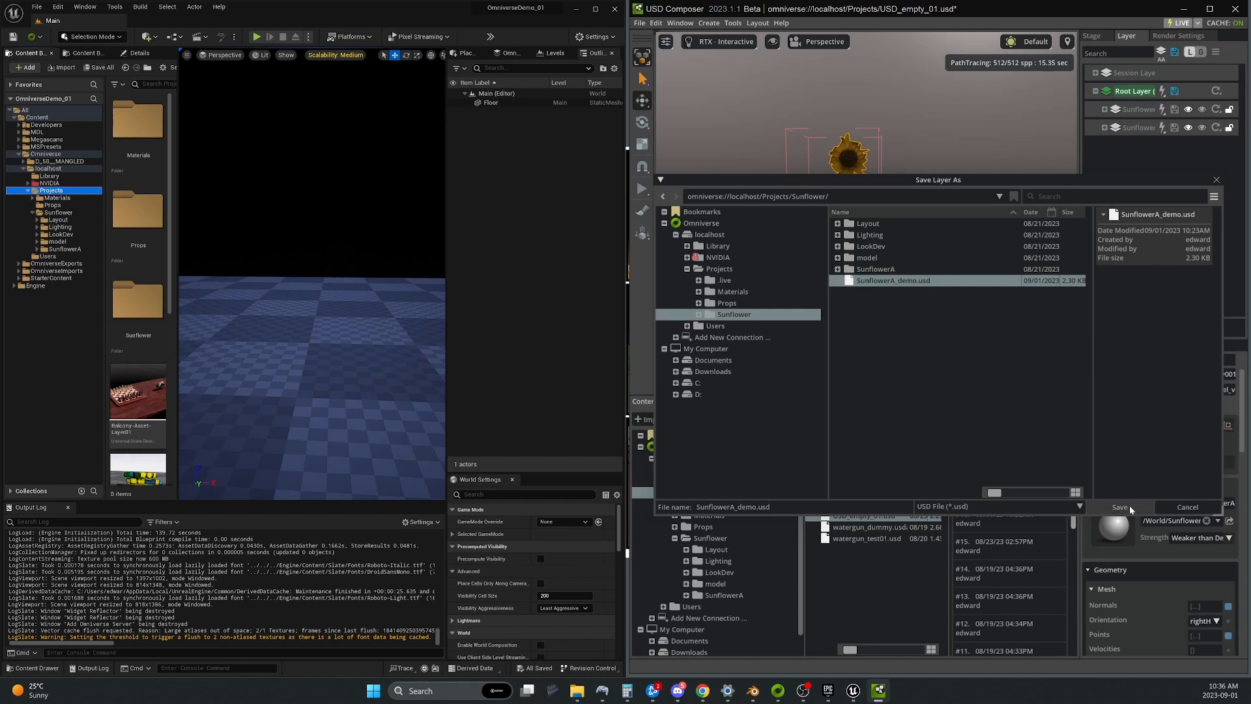
left_click(1120, 507)
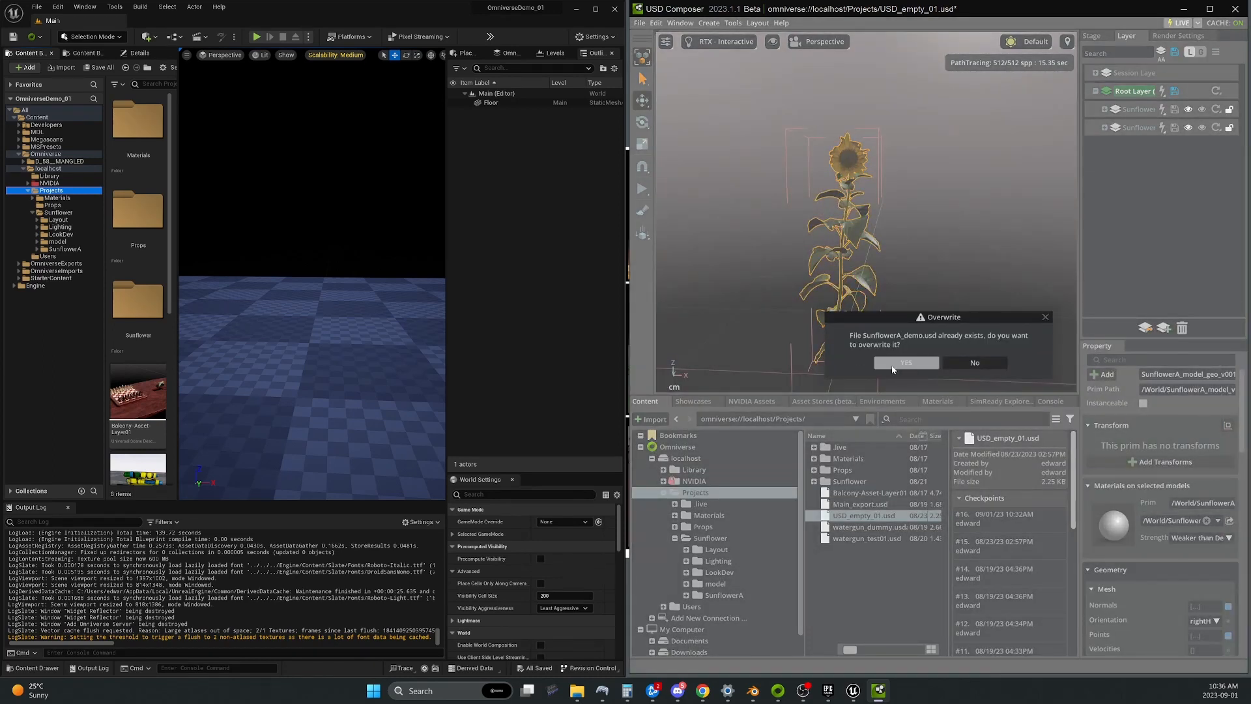
left_click(905, 362)
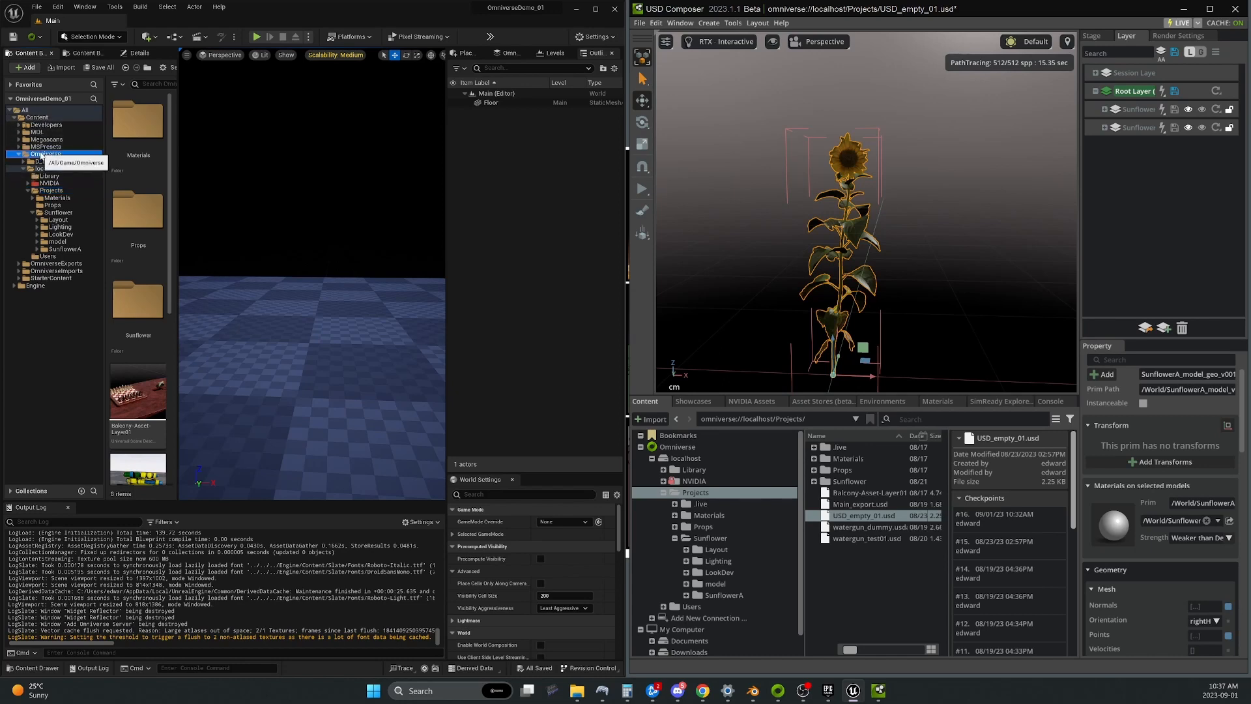
Open the Omniverse Sunflower content folder and select the placed SunflowerA_demo stage in the level
left_click(49, 191)
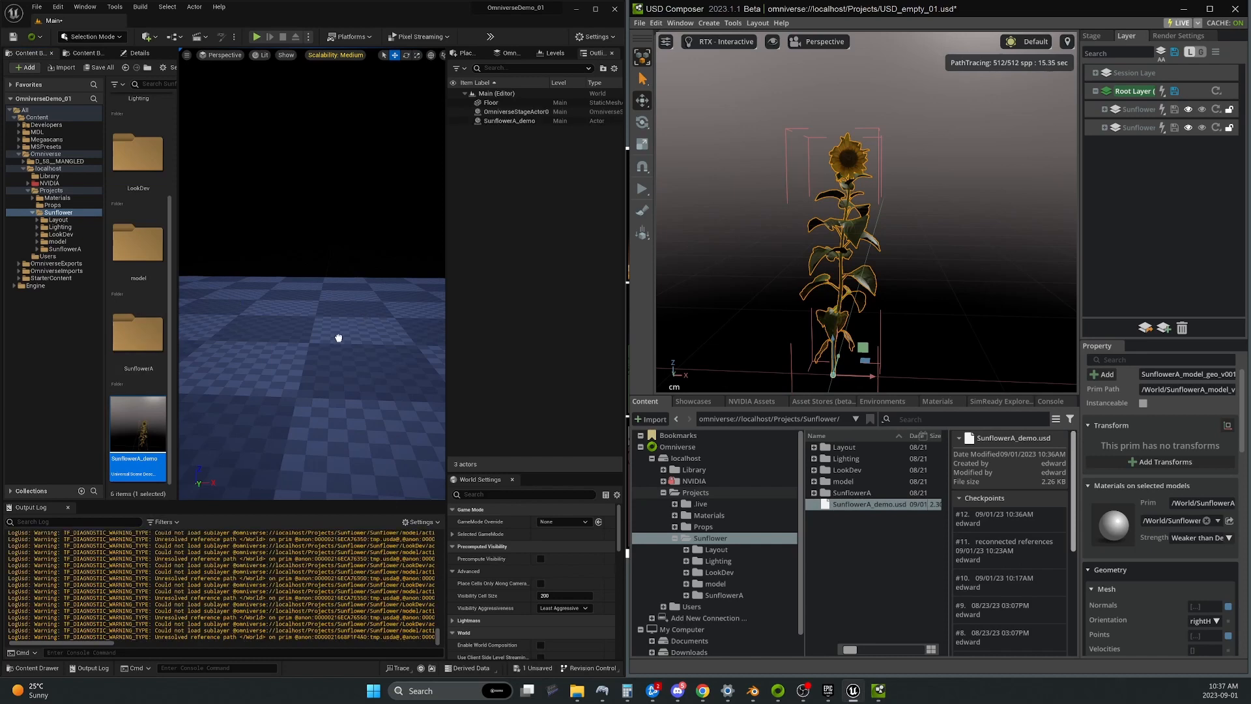
left_click(509, 122)
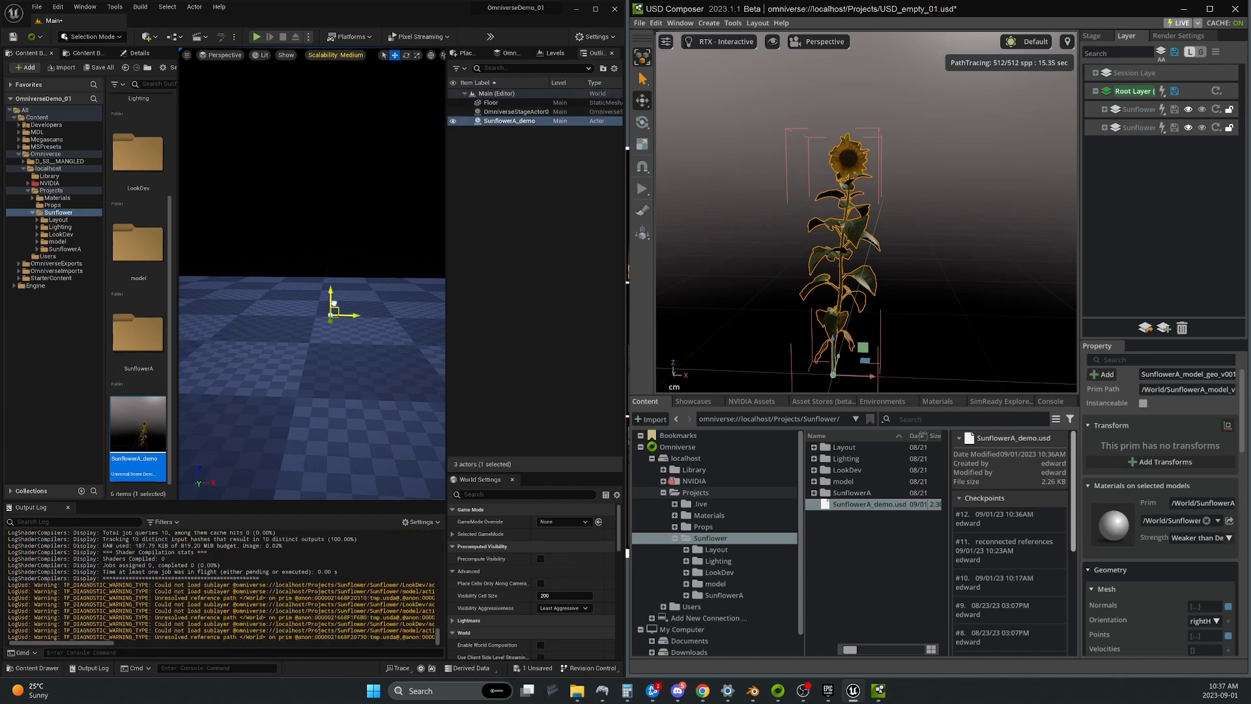
left_click(514, 111)
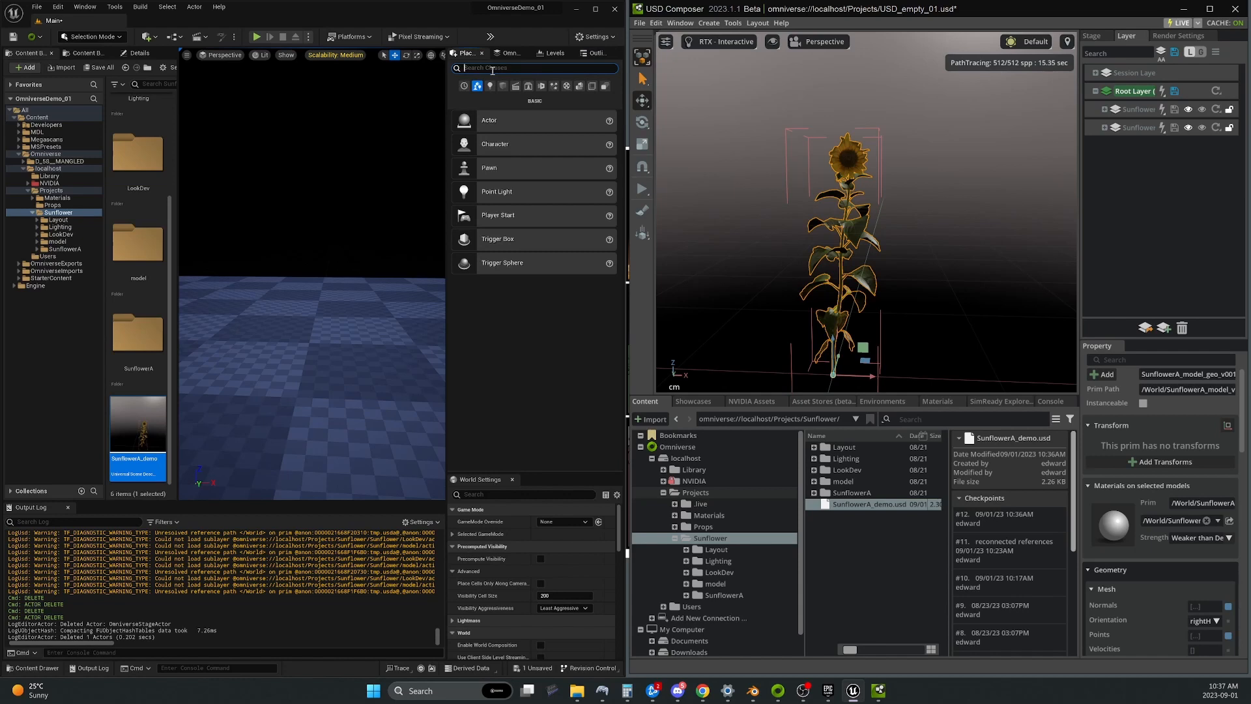
Search Place Actors for 'omni' and add an Omniverse Stage Actor to the level
type("omni")
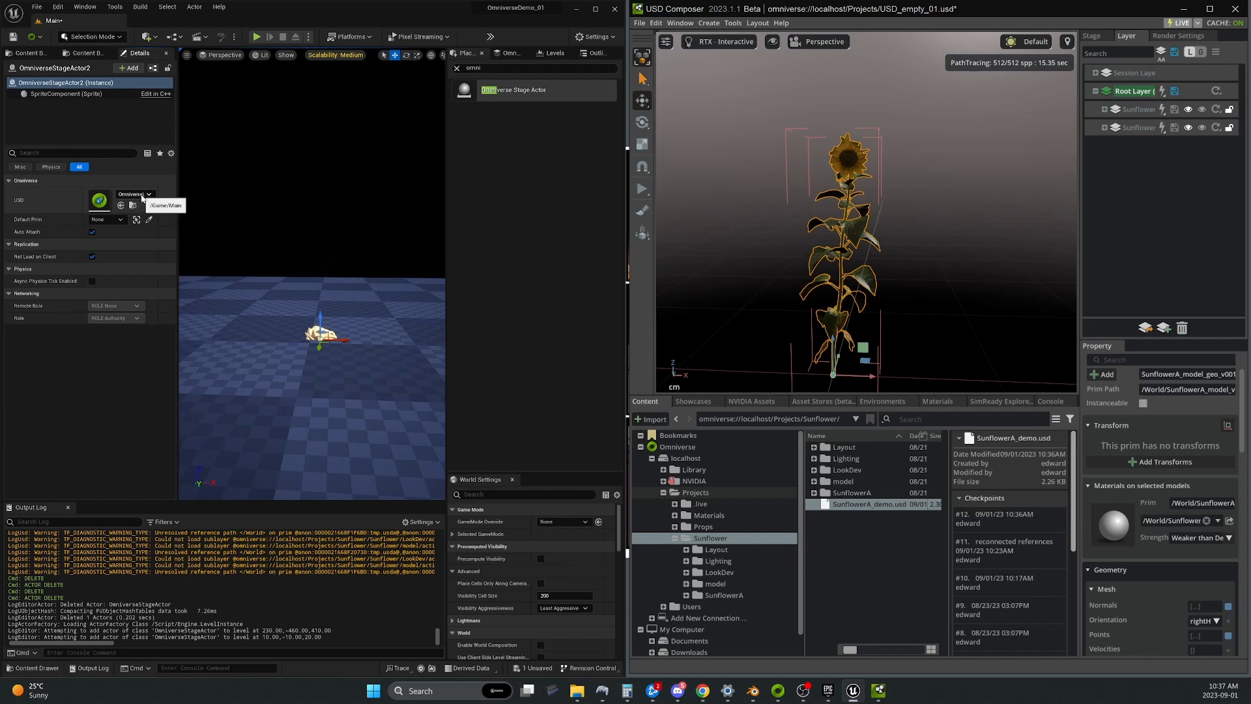
Assign SunflowerA_demo as the Omniverse Stage Actor's USD stage from the Details panel picker
left_click(146, 193)
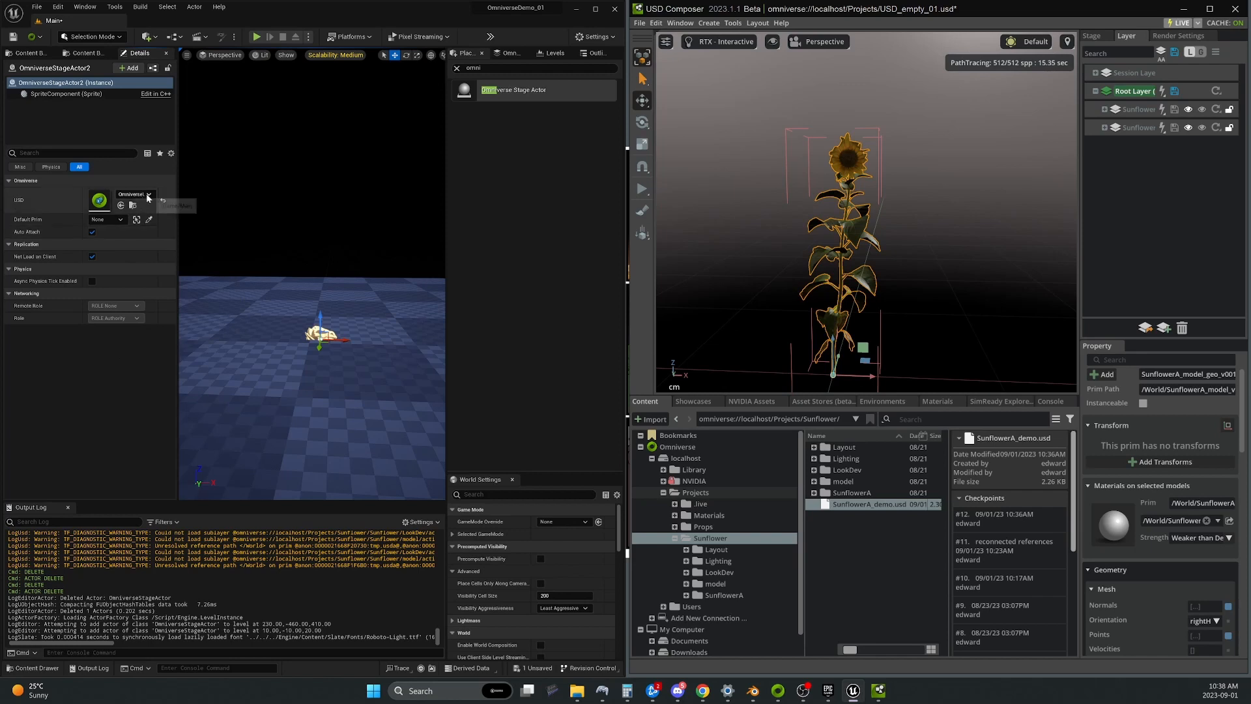
left_click(147, 194)
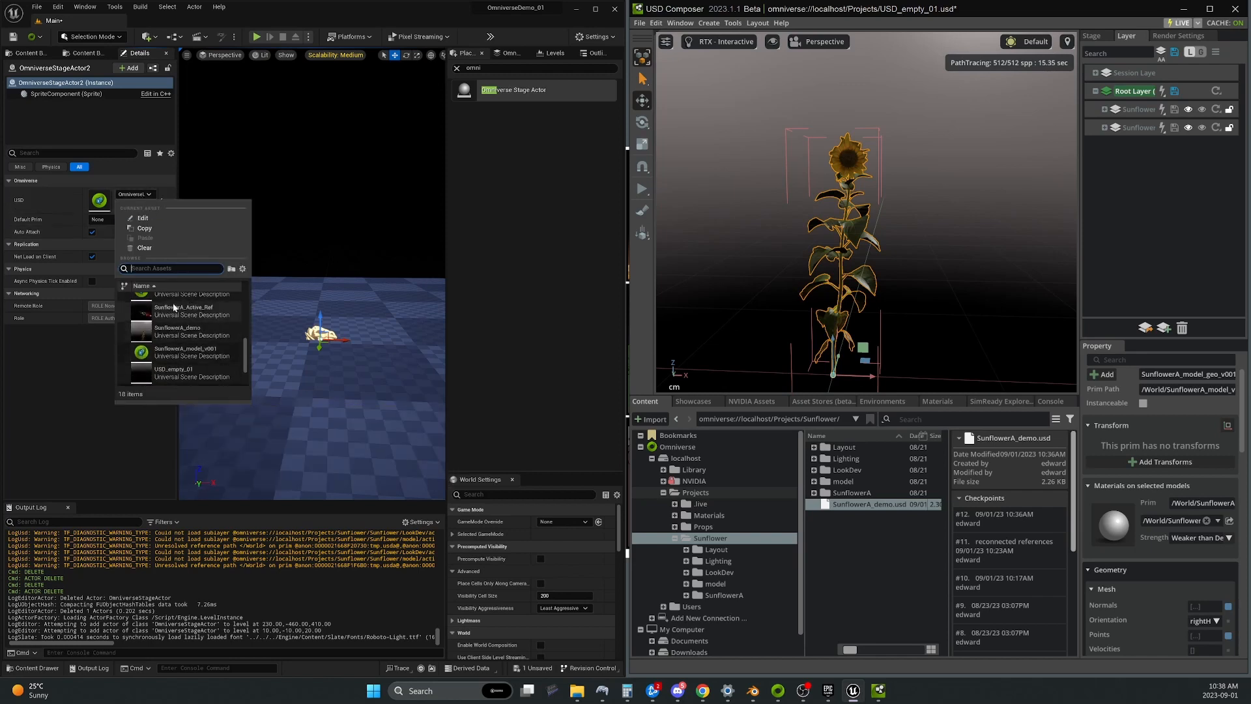
left_click(32, 53)
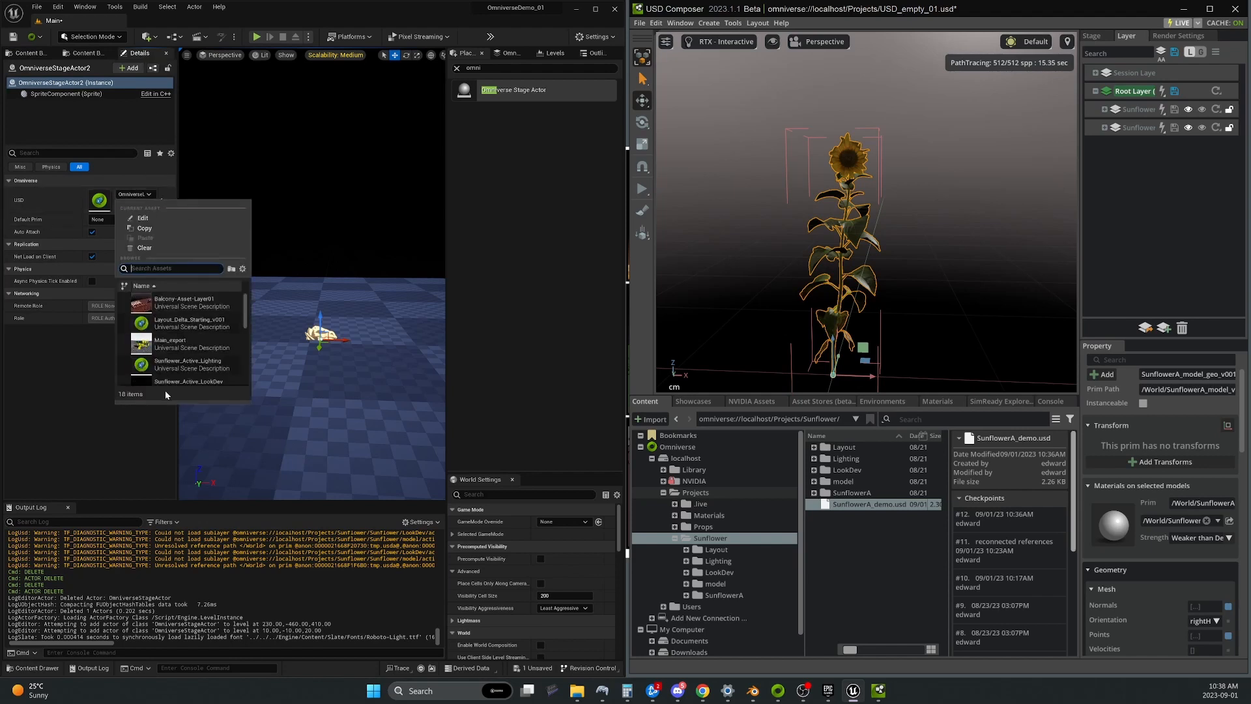
mouse_move(170, 343)
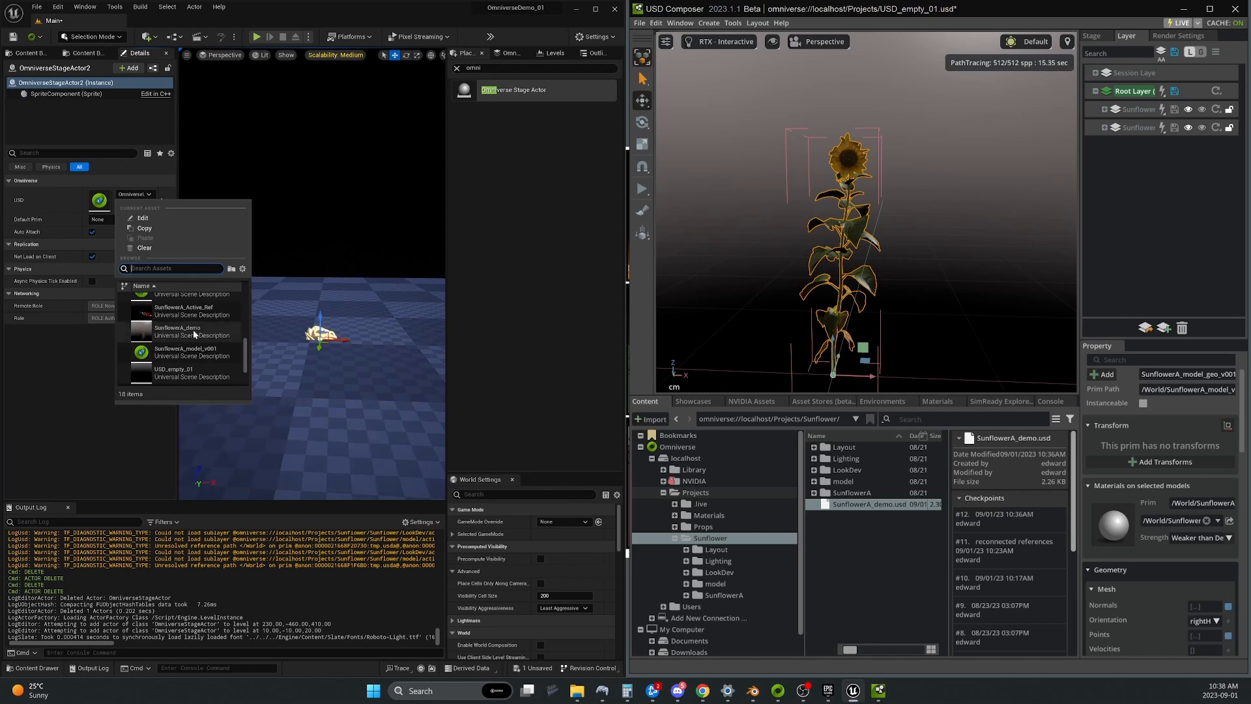
mouse_move(177, 331)
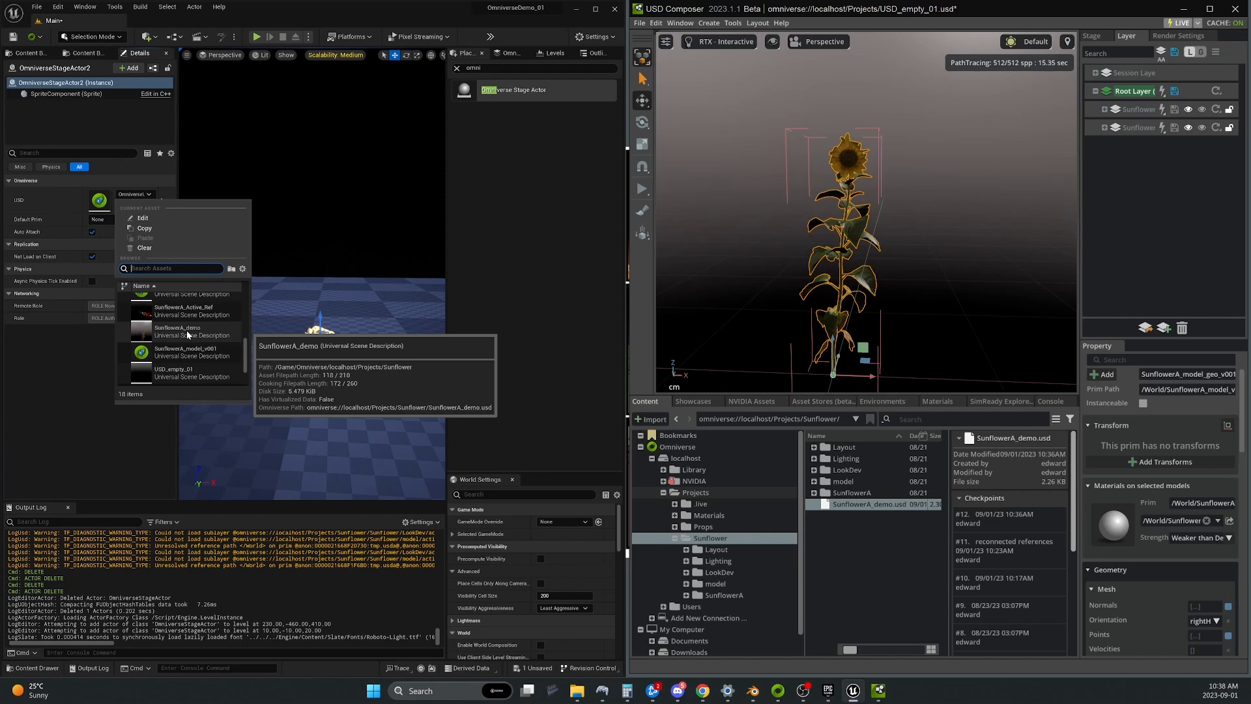
left_click(178, 331)
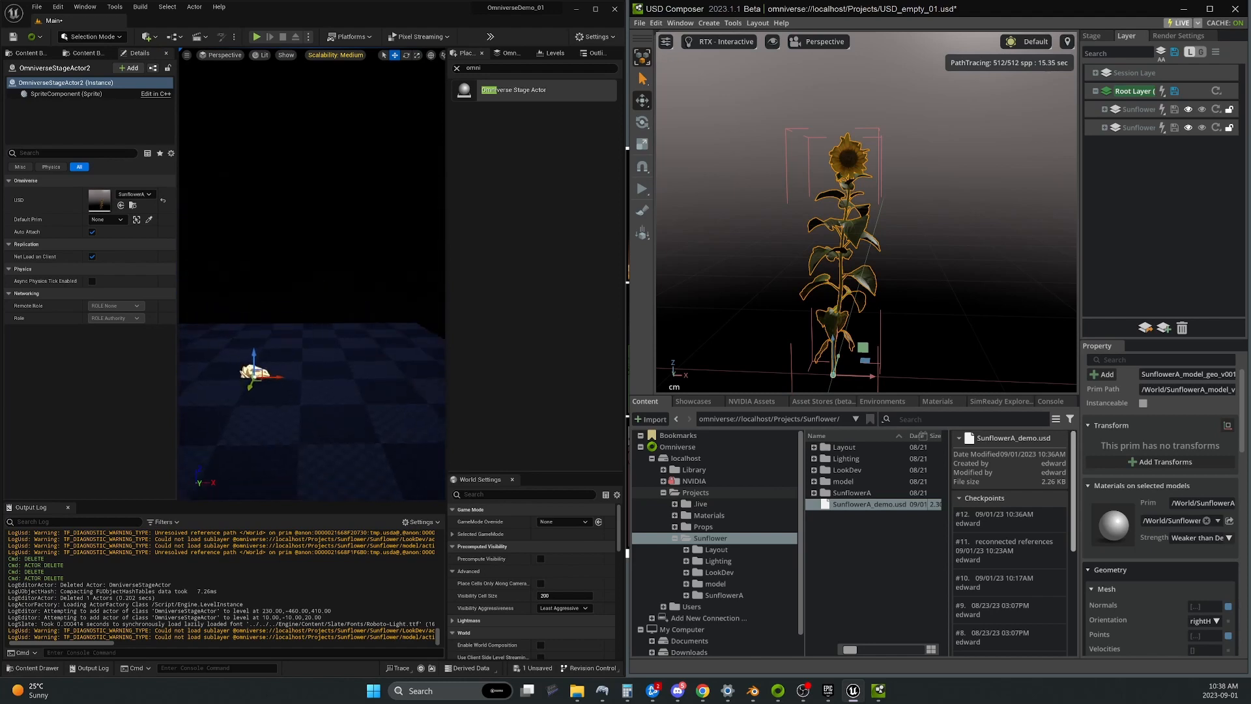
Shift the viewport view around the small sunflower loaded by the stage actor
left_click_drag(259, 376, 391, 323)
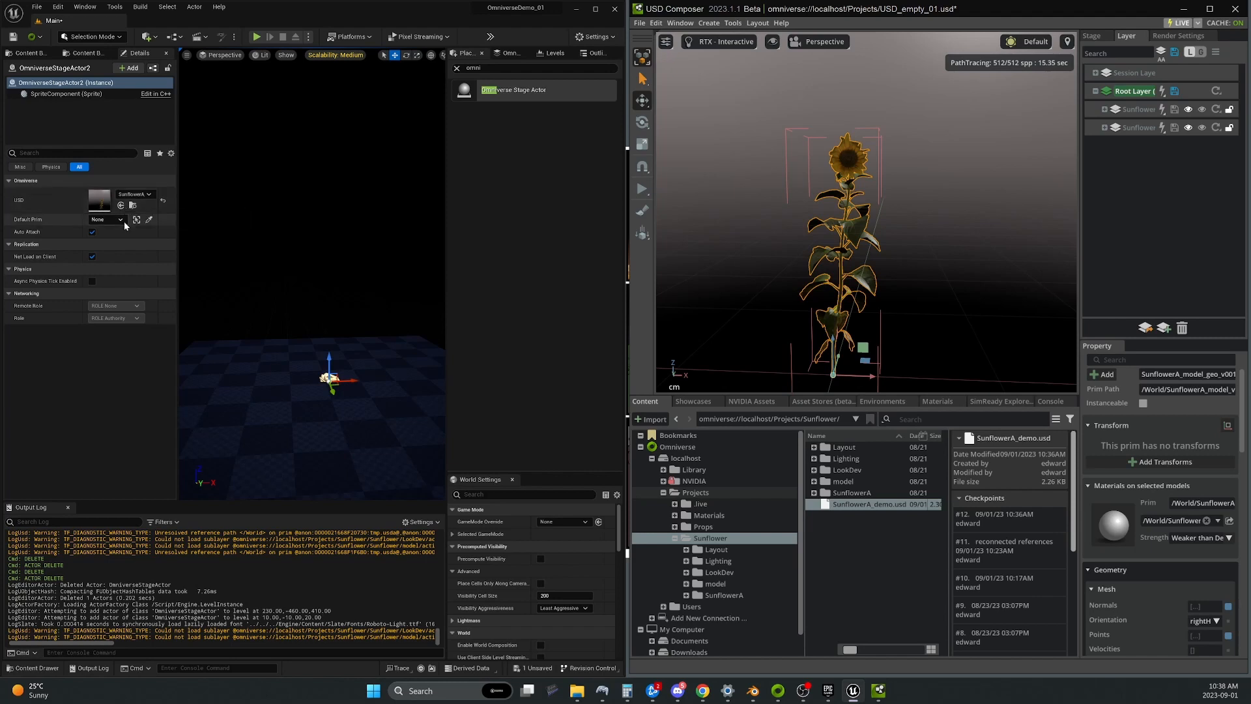
mouse_move(192, 324)
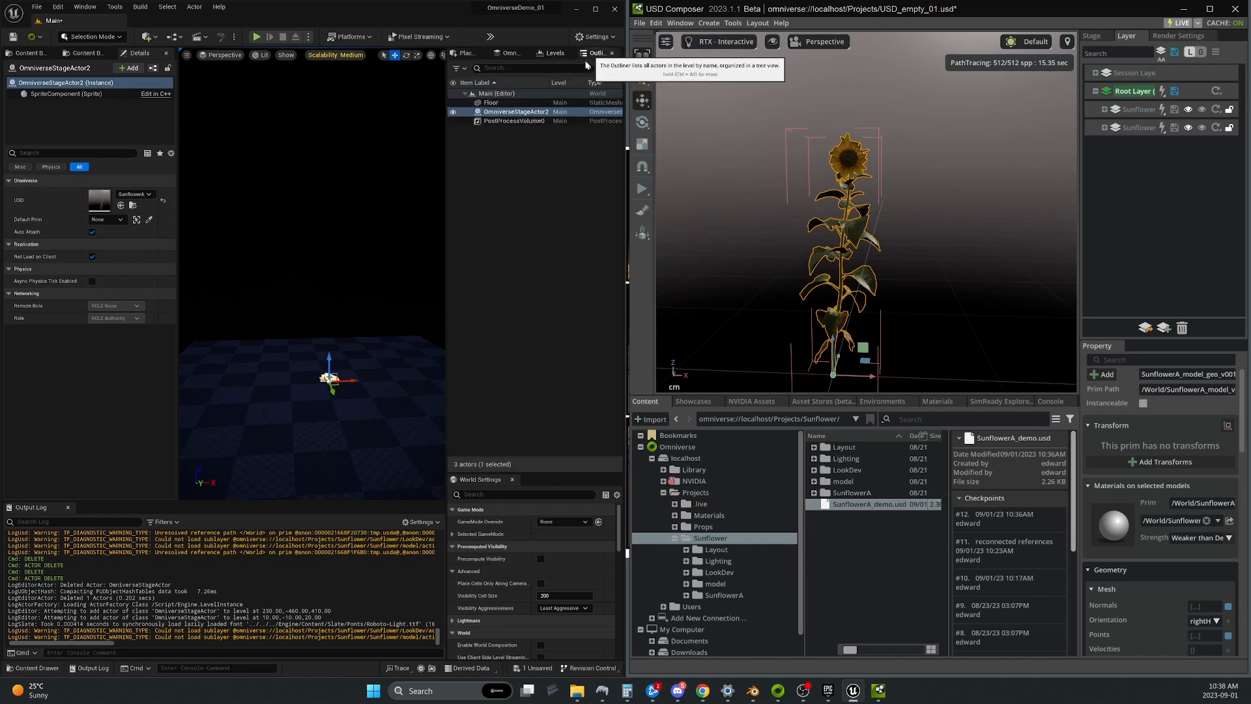
mouse_move(396, 237)
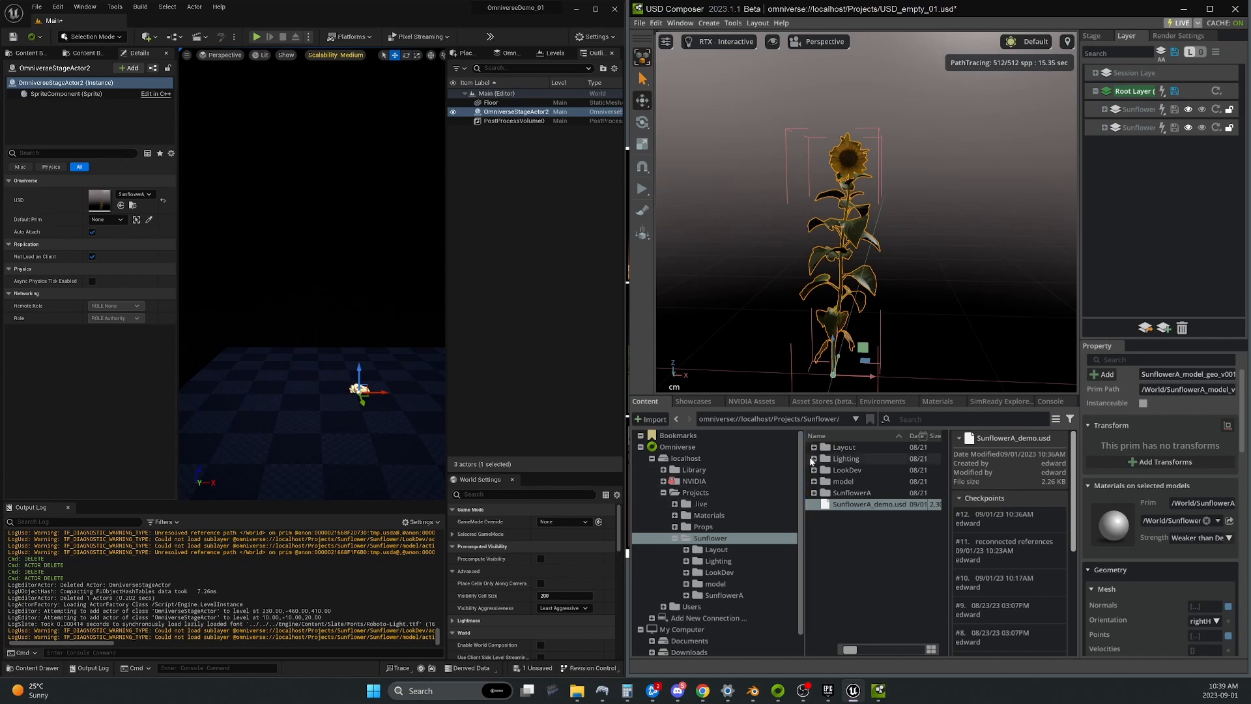
mouse_move(858, 505)
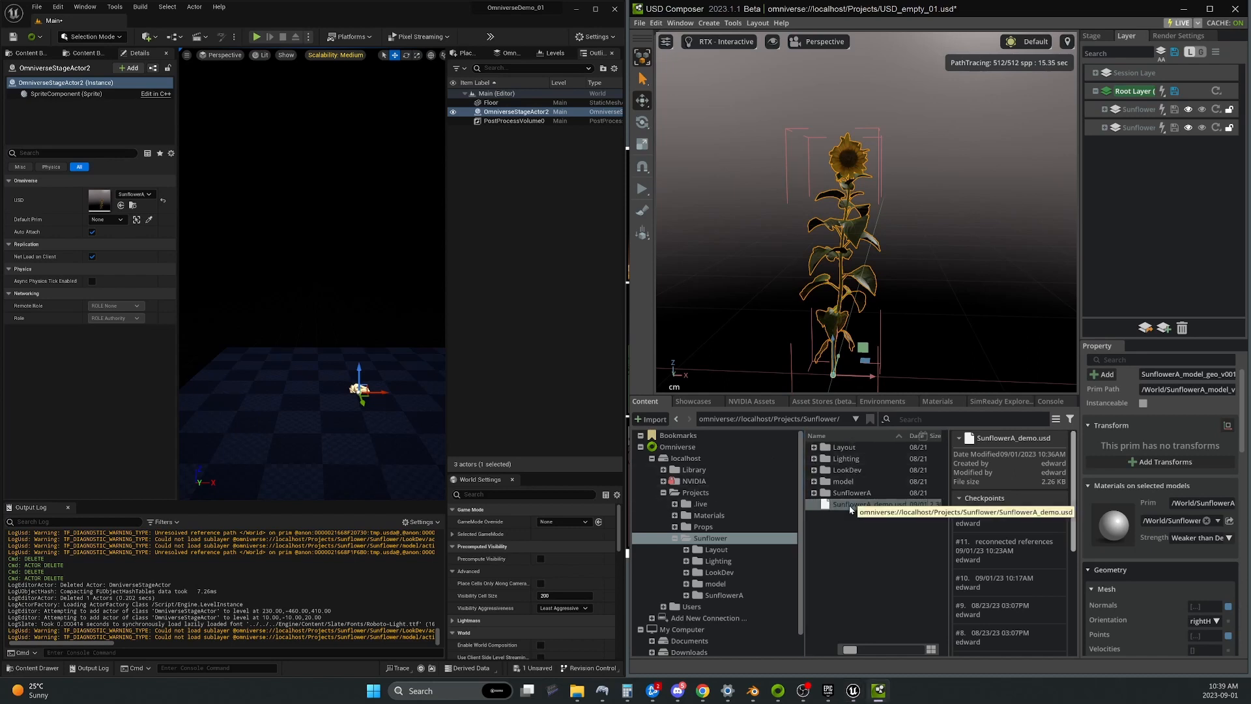
Open SunflowerA_demo.usd, discard the current stage's unsaved changes, and select the missing sublayer
left_click(870, 503)
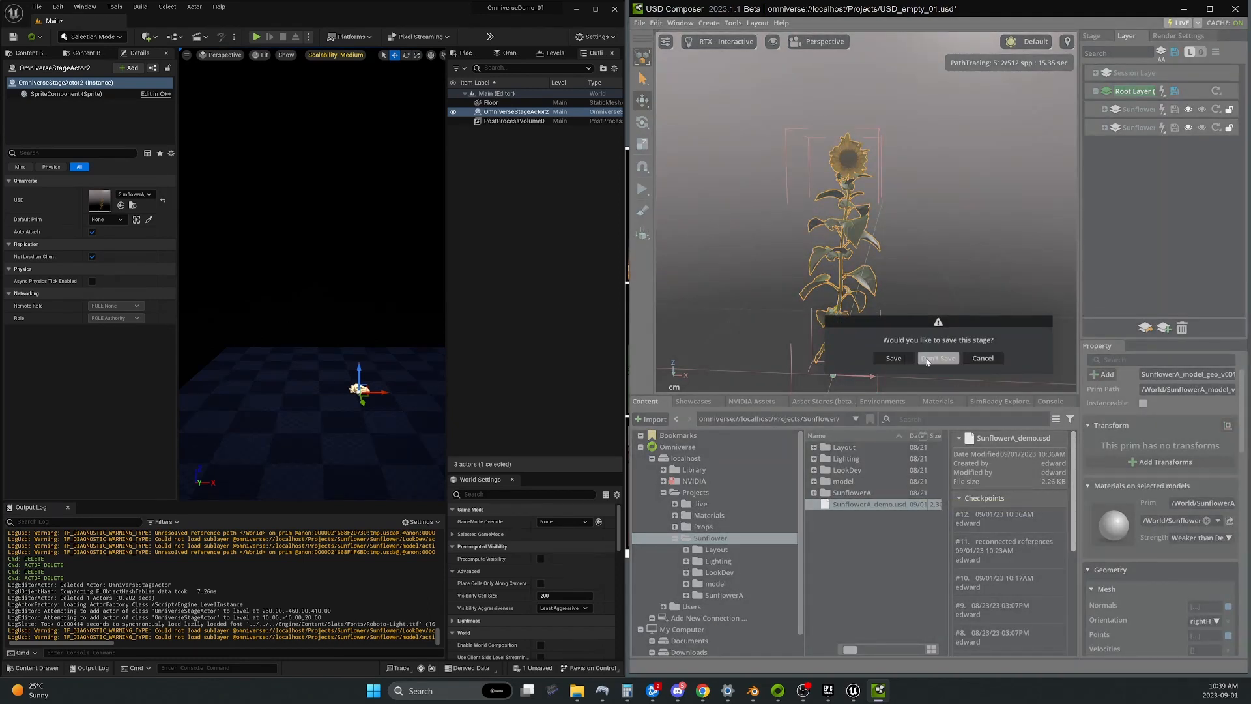
left_click(938, 358)
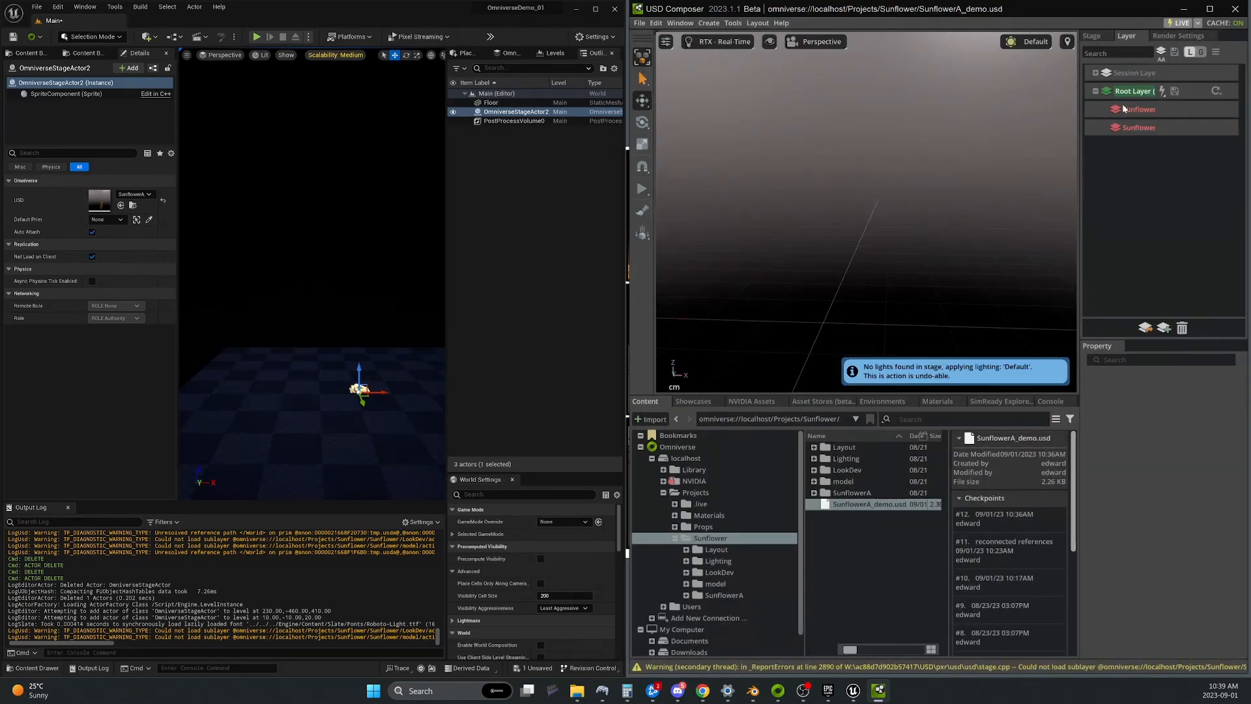
left_click(1139, 128)
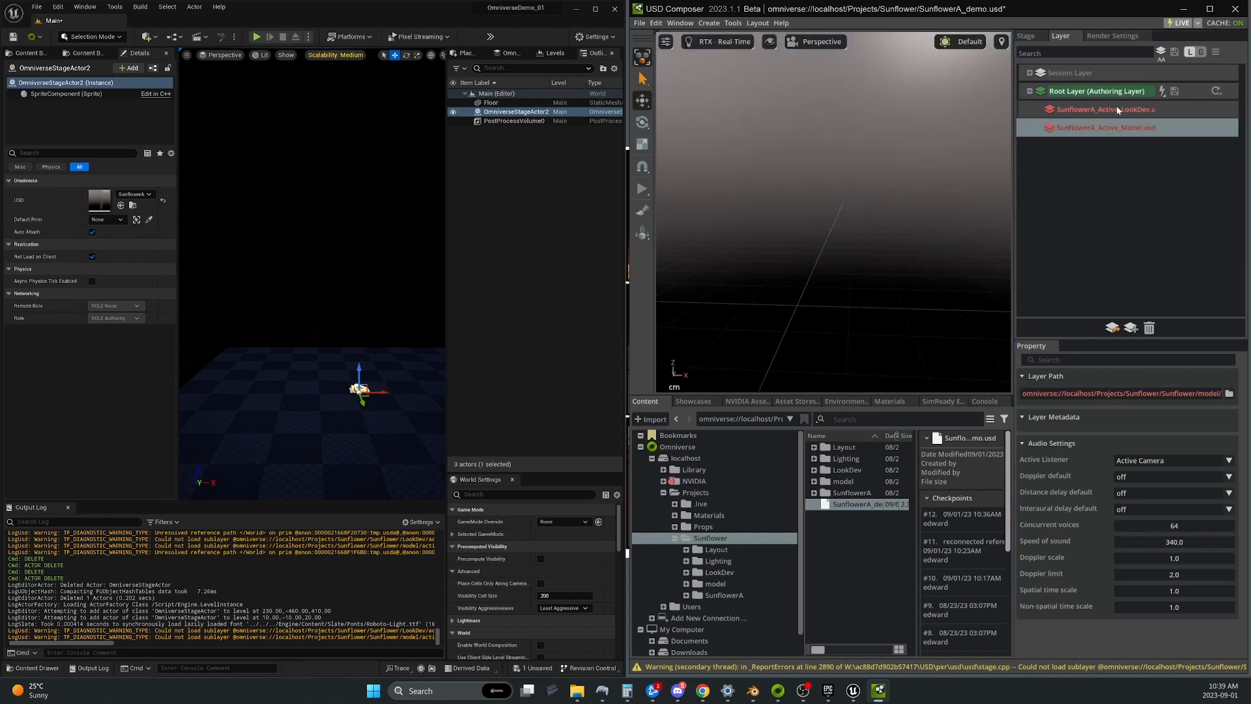
mouse_move(1103, 109)
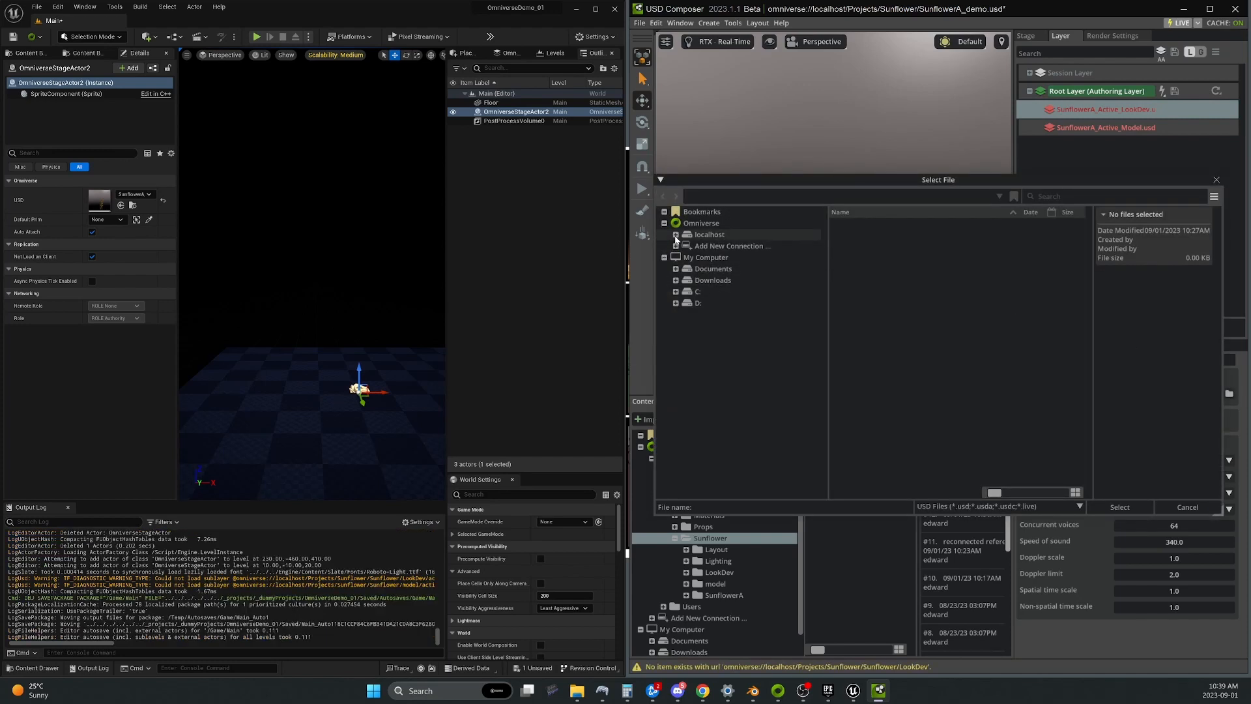
Relink the LookDev sublayer to active_ref/SunflowerA_Active_LookDev.usd, then start relinking the Model sublayer
left_click(675, 234)
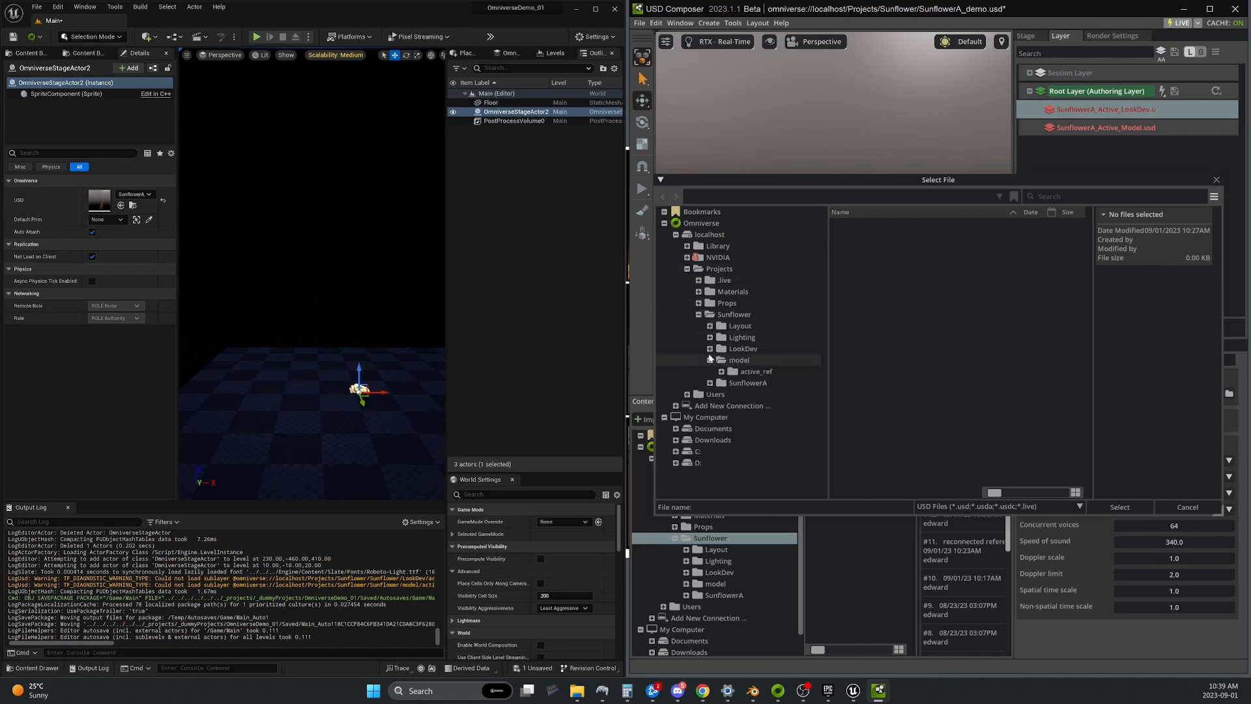
left_click(755, 359)
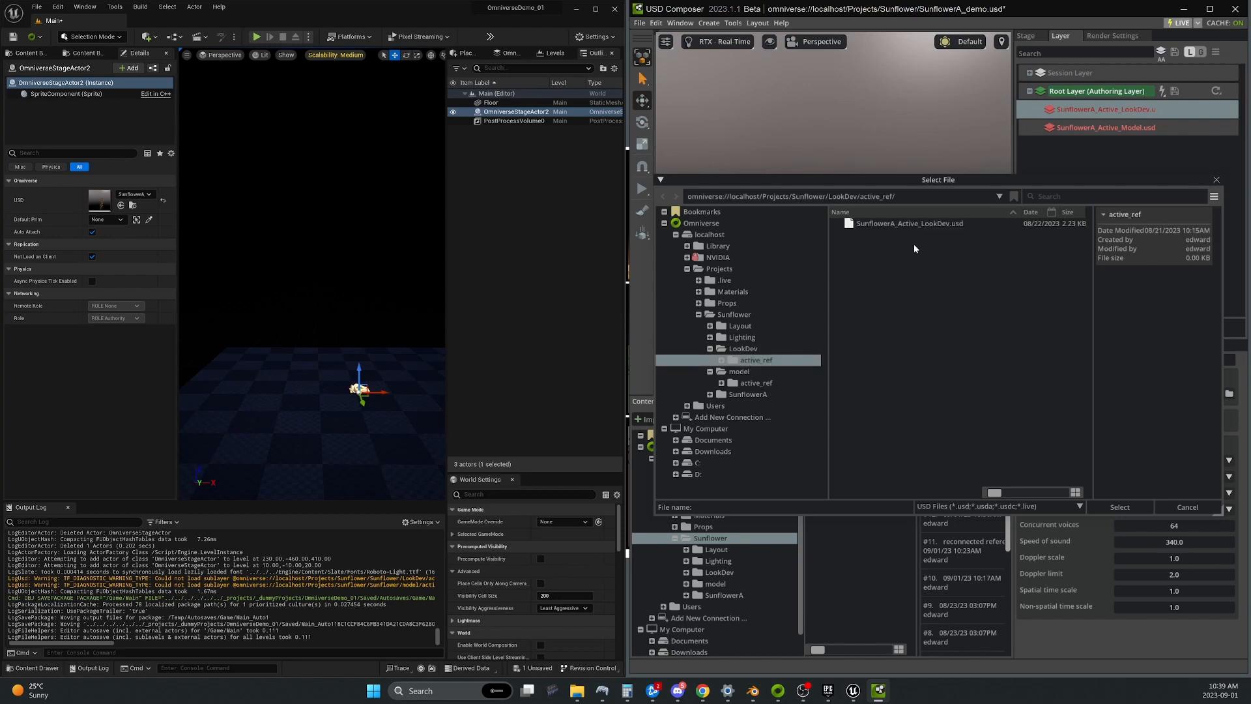
left_click(1186, 507)
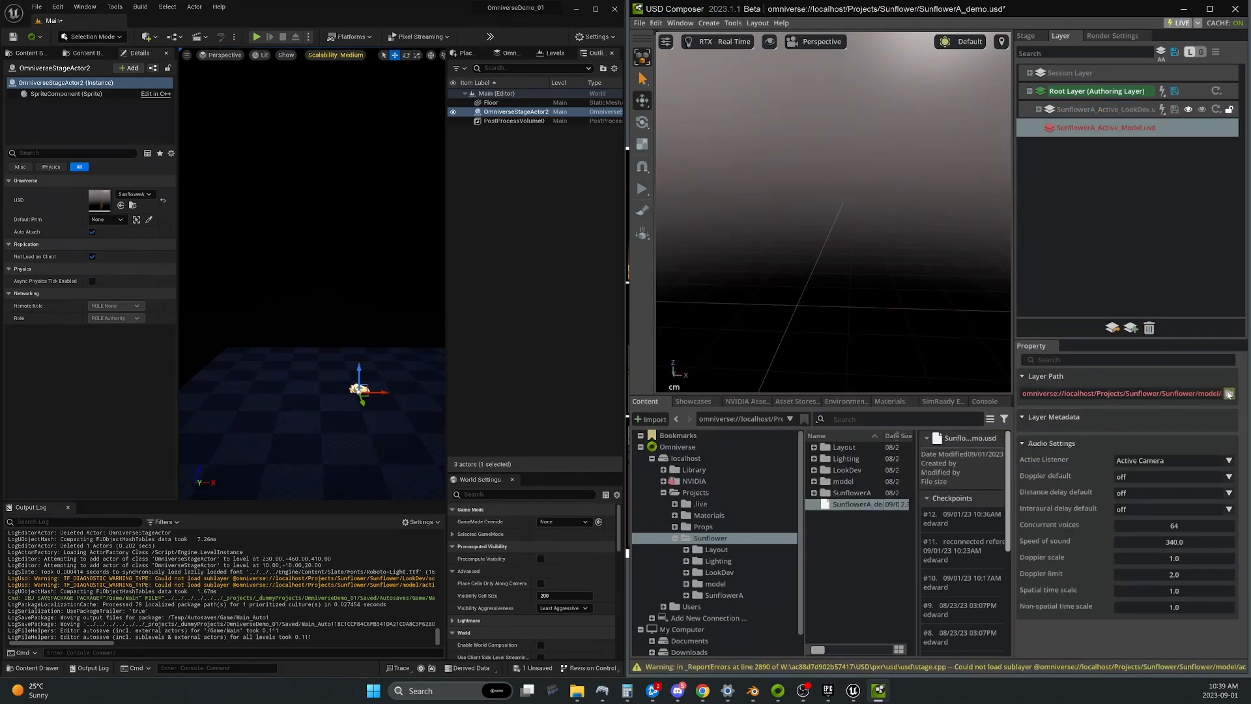
left_click(1227, 393)
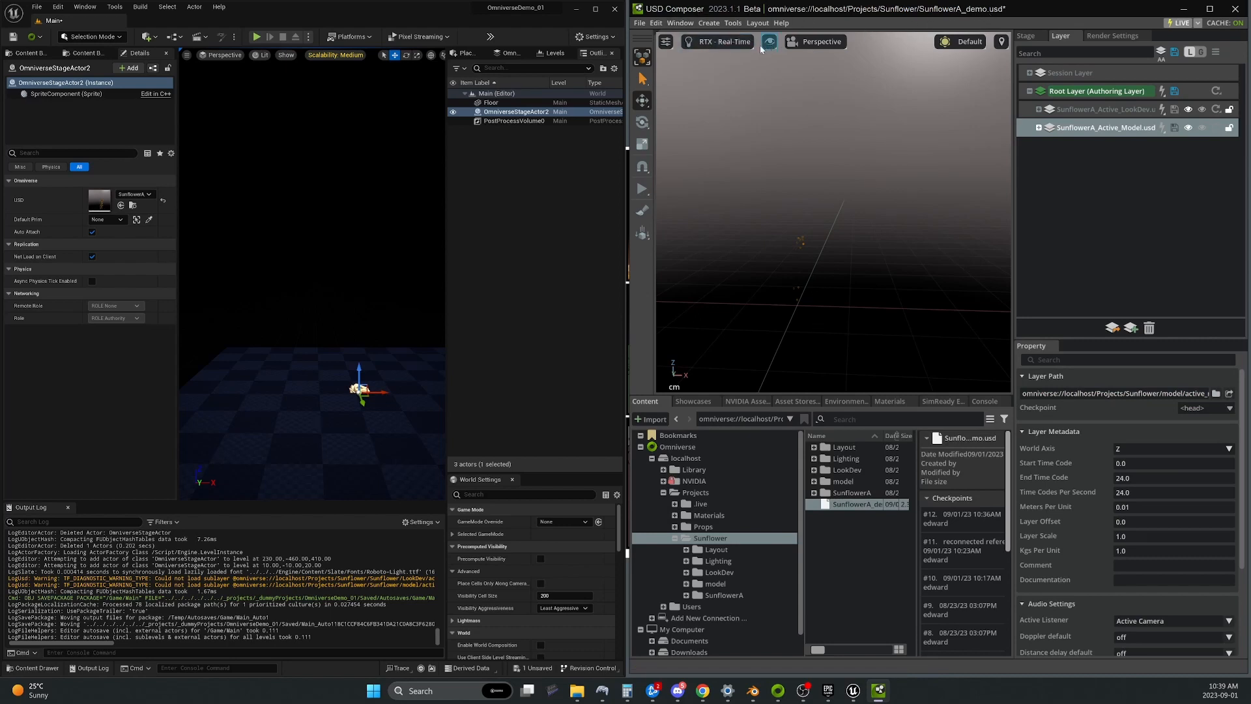
Switch to RTX Interactive path tracing and save a checkpoint commented 'reconnected references'
left_click(717, 42)
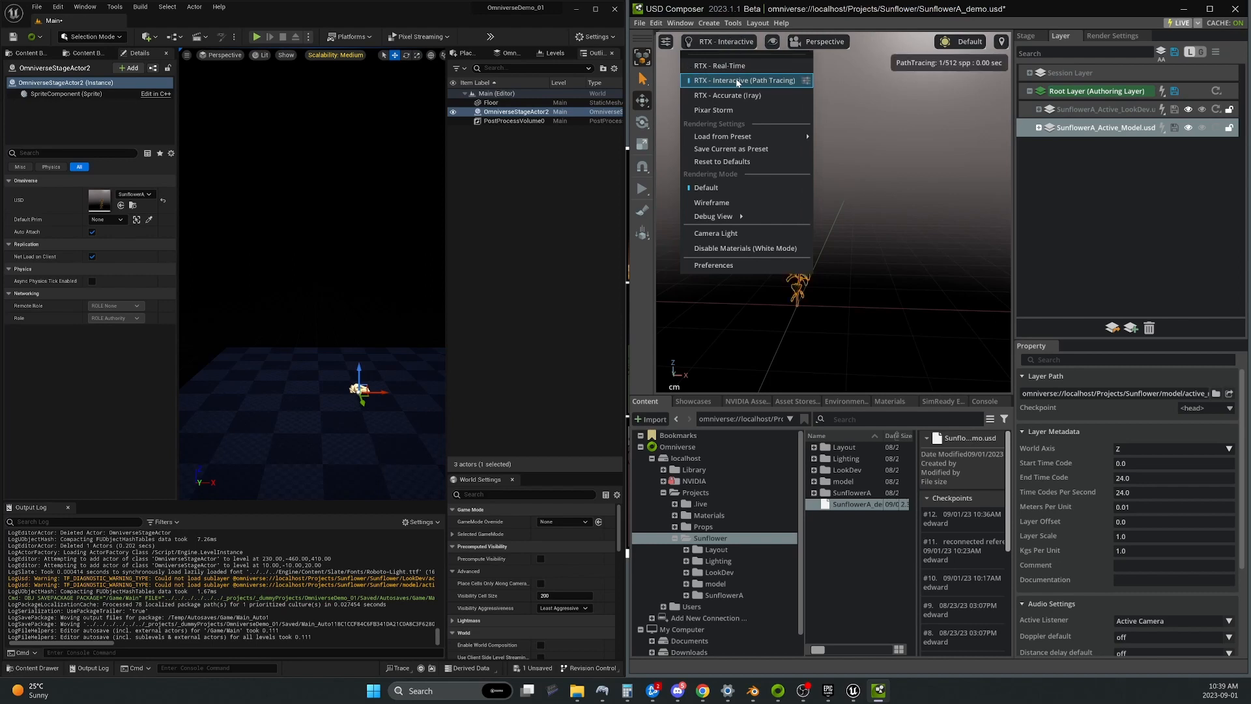
left_click(742, 79)
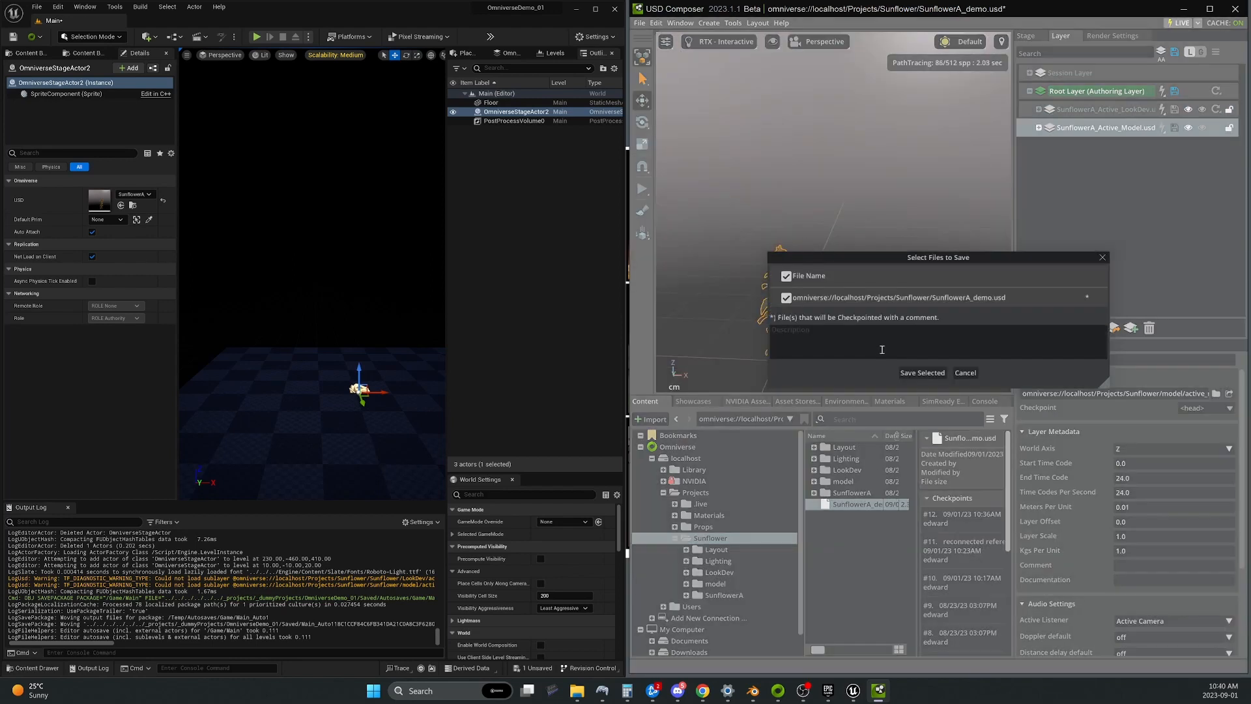
type("reconnected references")
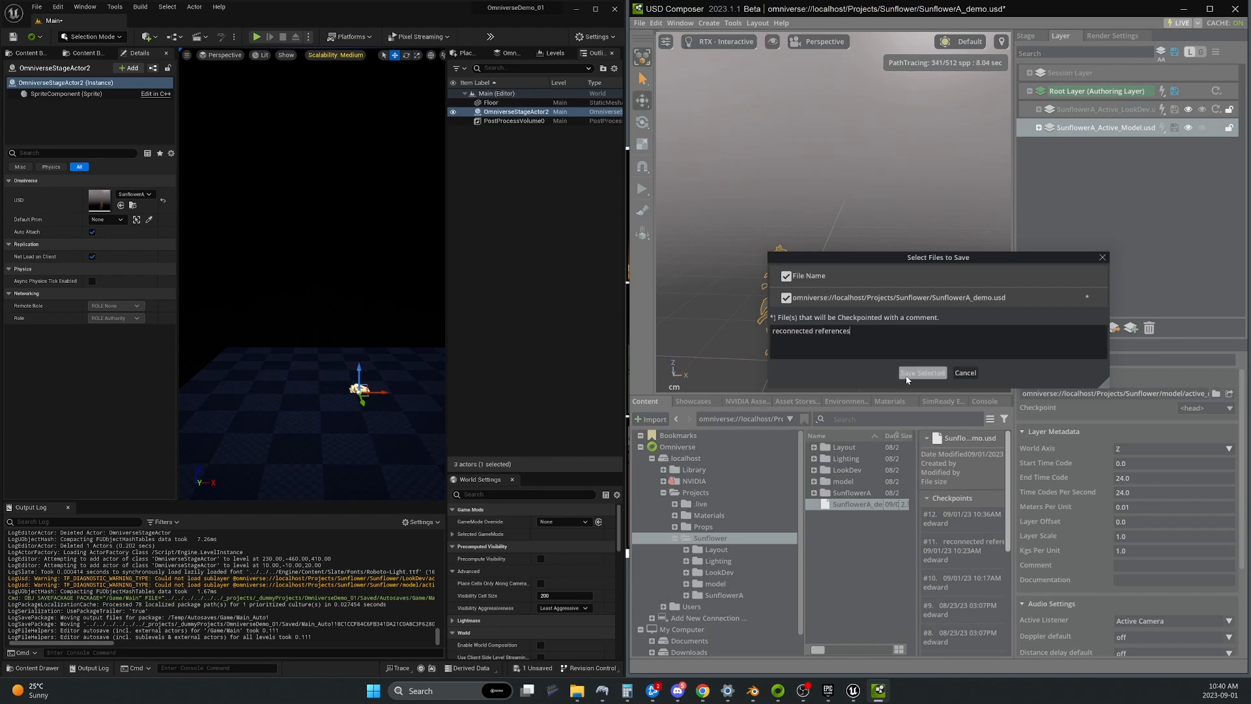
left_click(923, 373)
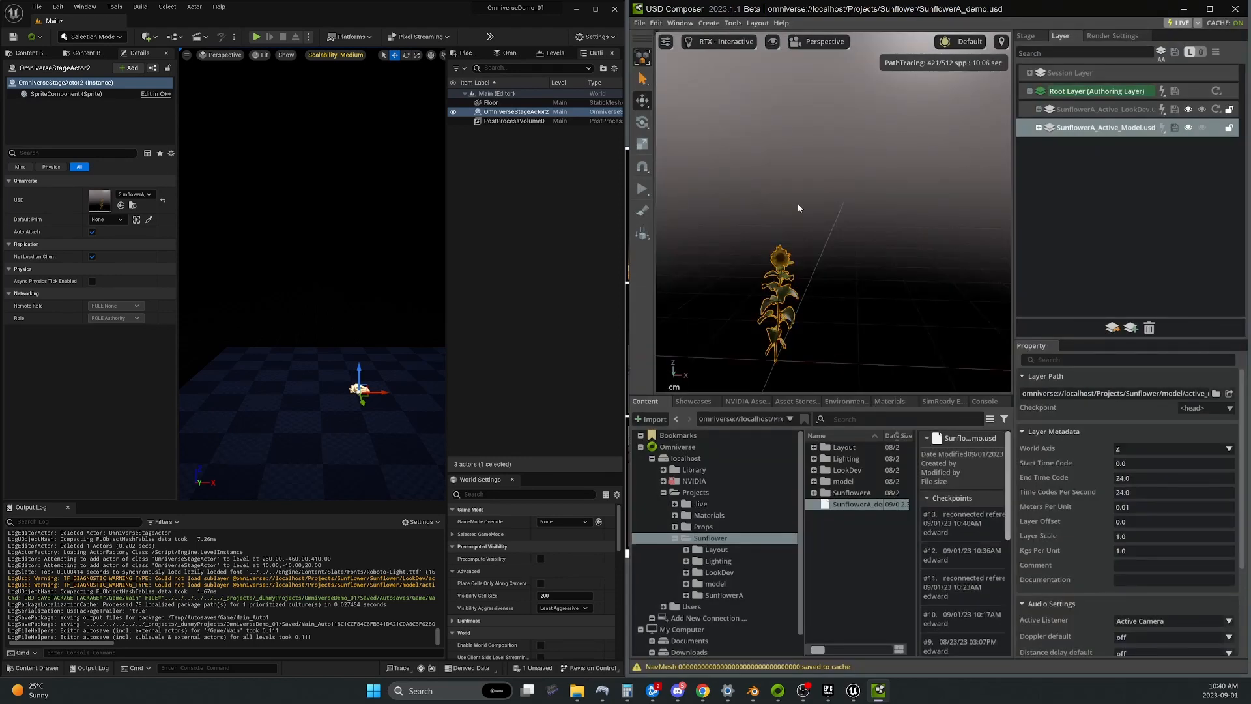
mouse_move(504, 340)
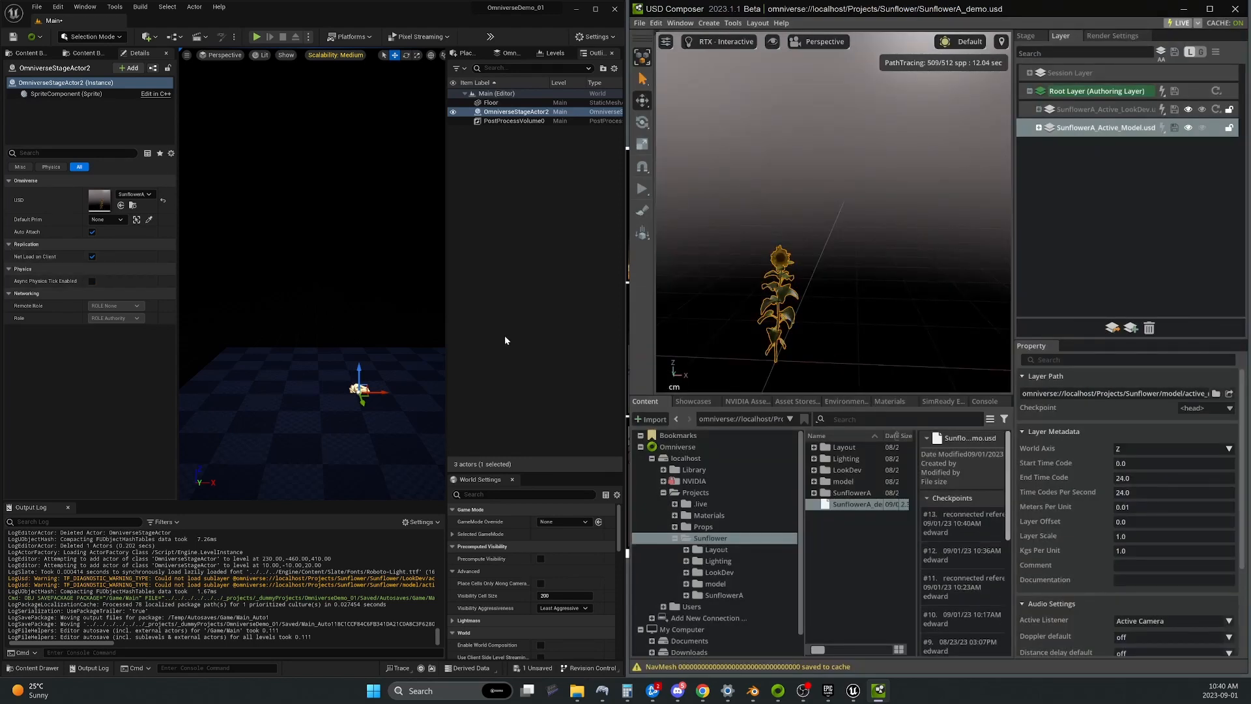
left_click(516, 120)
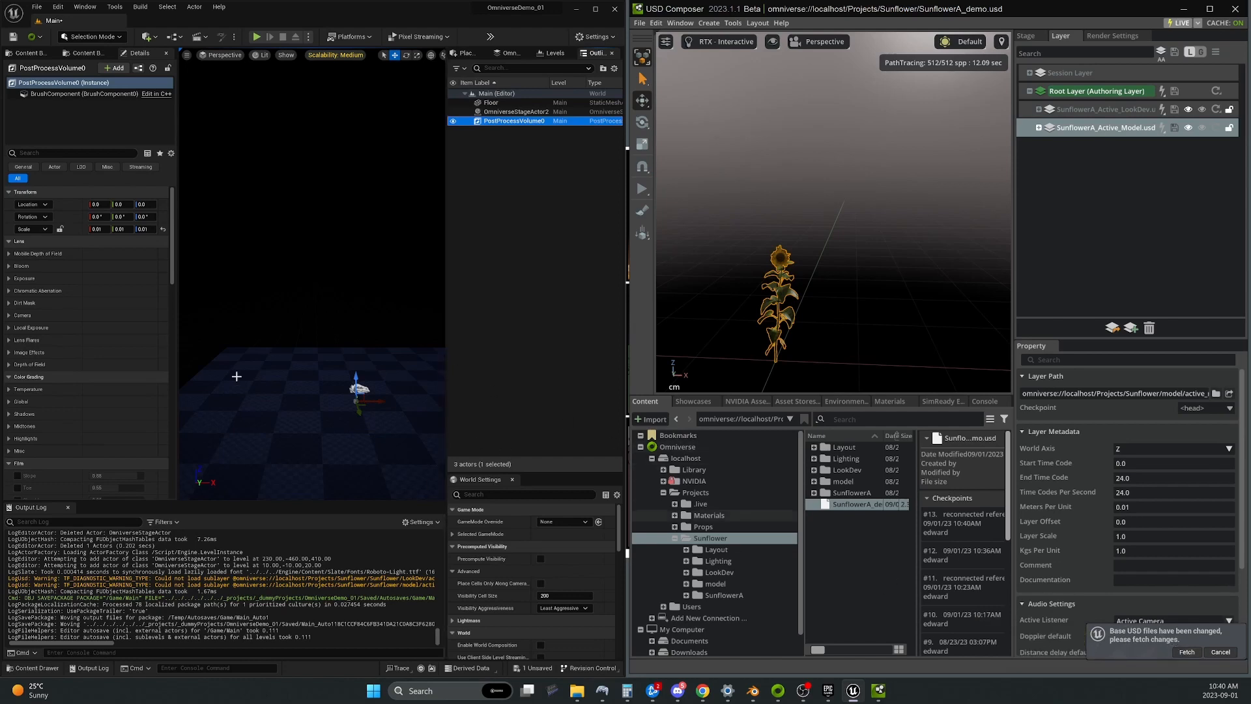
mouse_move(570, 474)
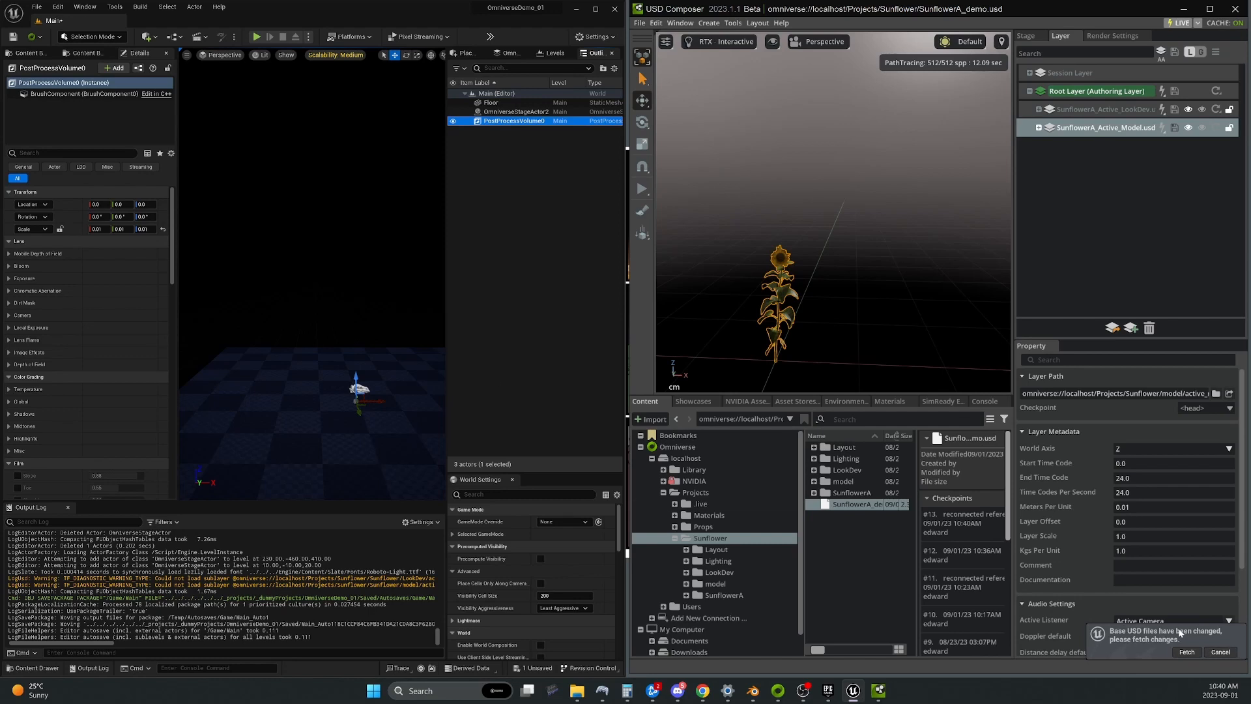
mouse_move(1177, 634)
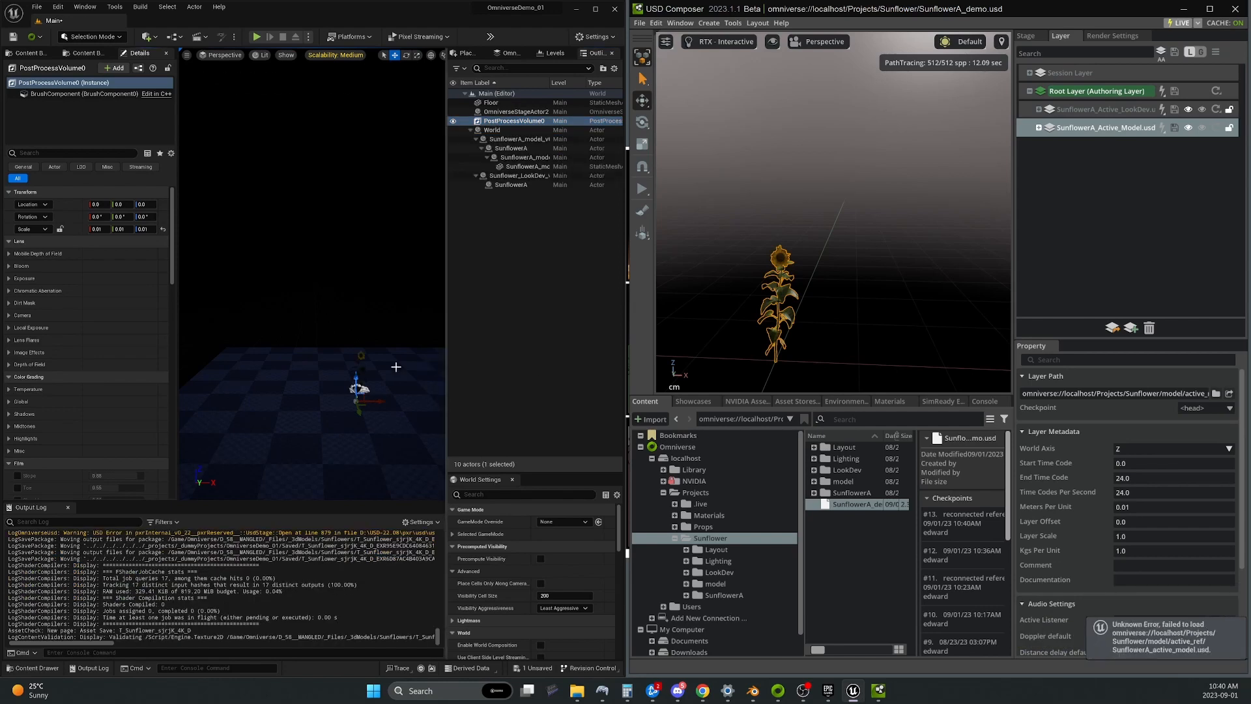
mouse_move(374, 411)
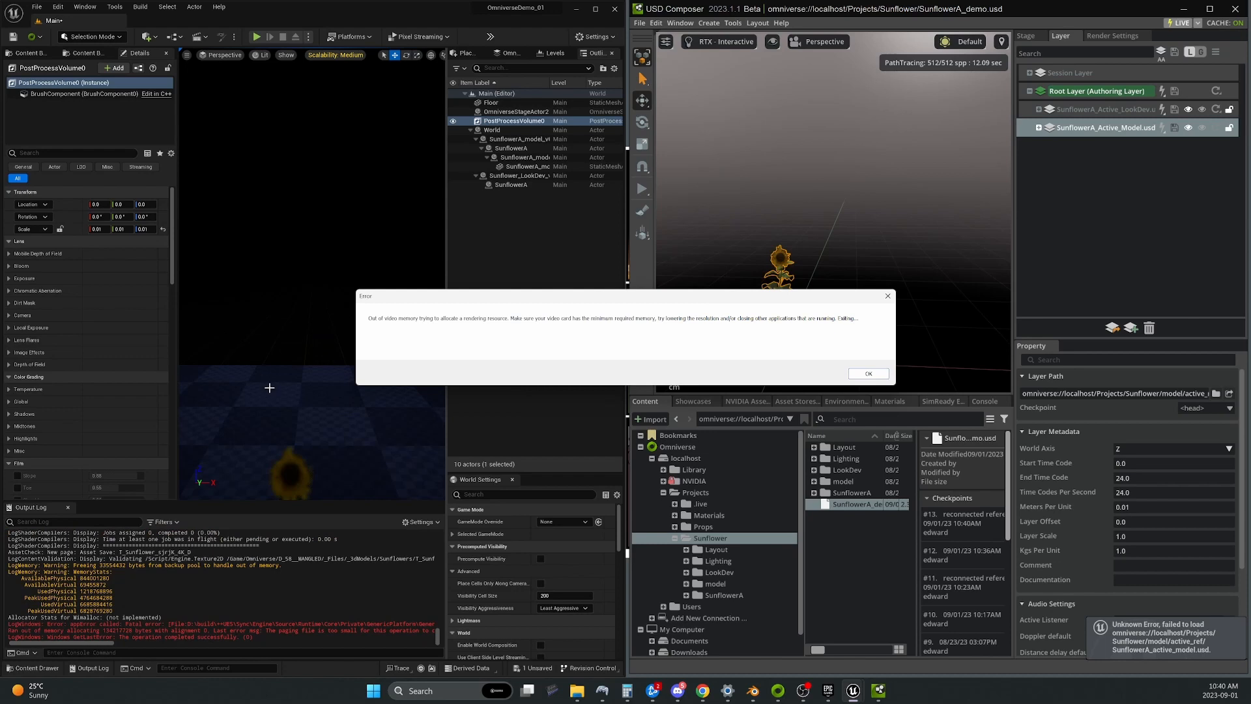
Dismiss Unreal's out-of-video-memory error dialog
left_click(867, 374)
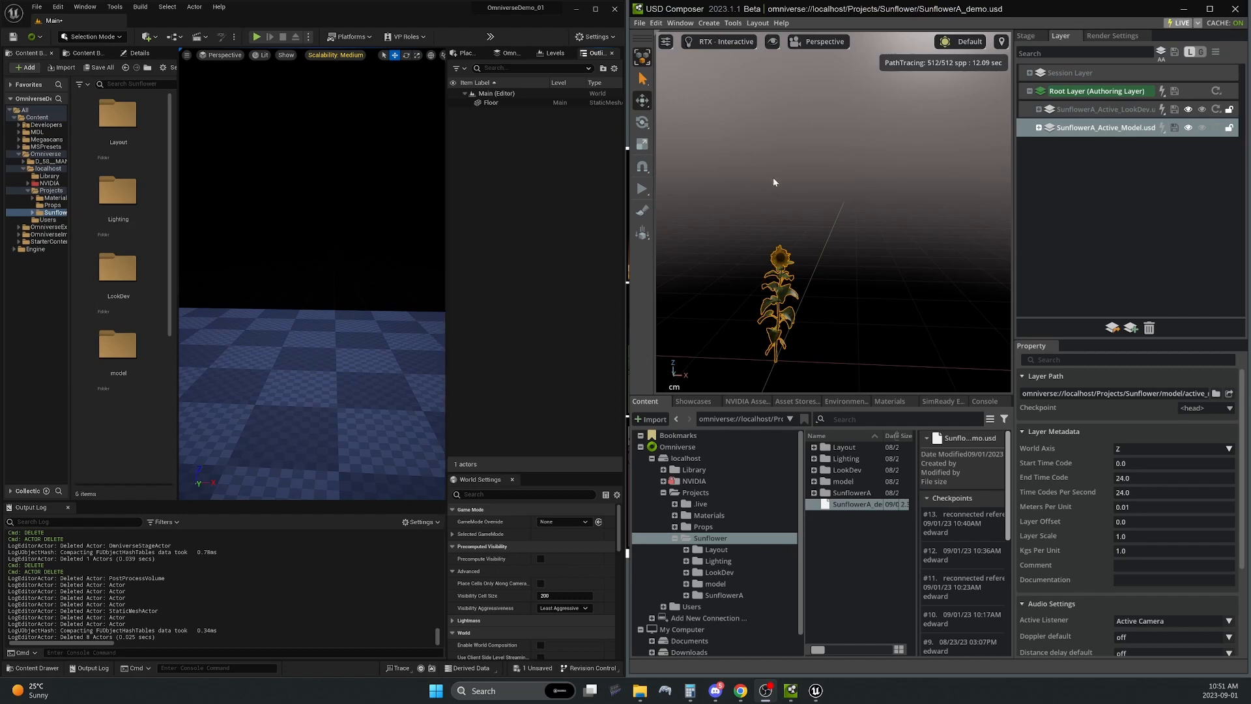
mouse_move(993, 17)
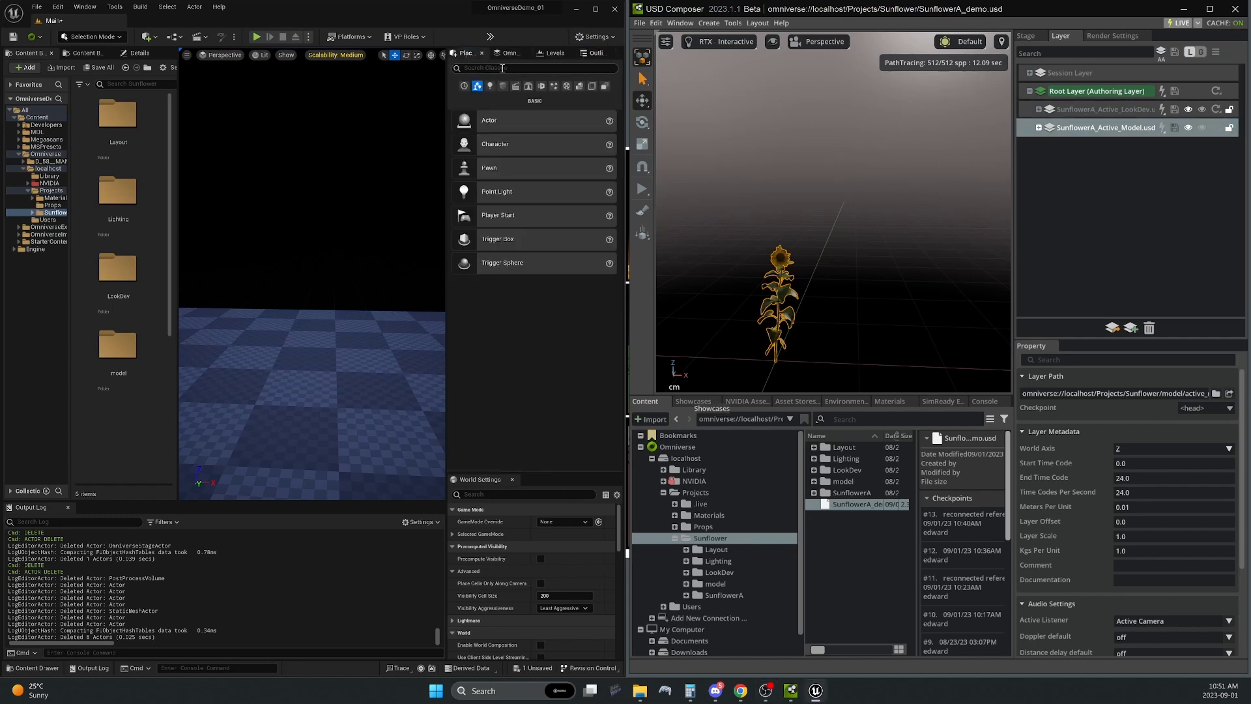
Add an Omniverse Stage Actor using the sunflower USD and an HDRIBackdrop, then select the sunflower
type("omnit")
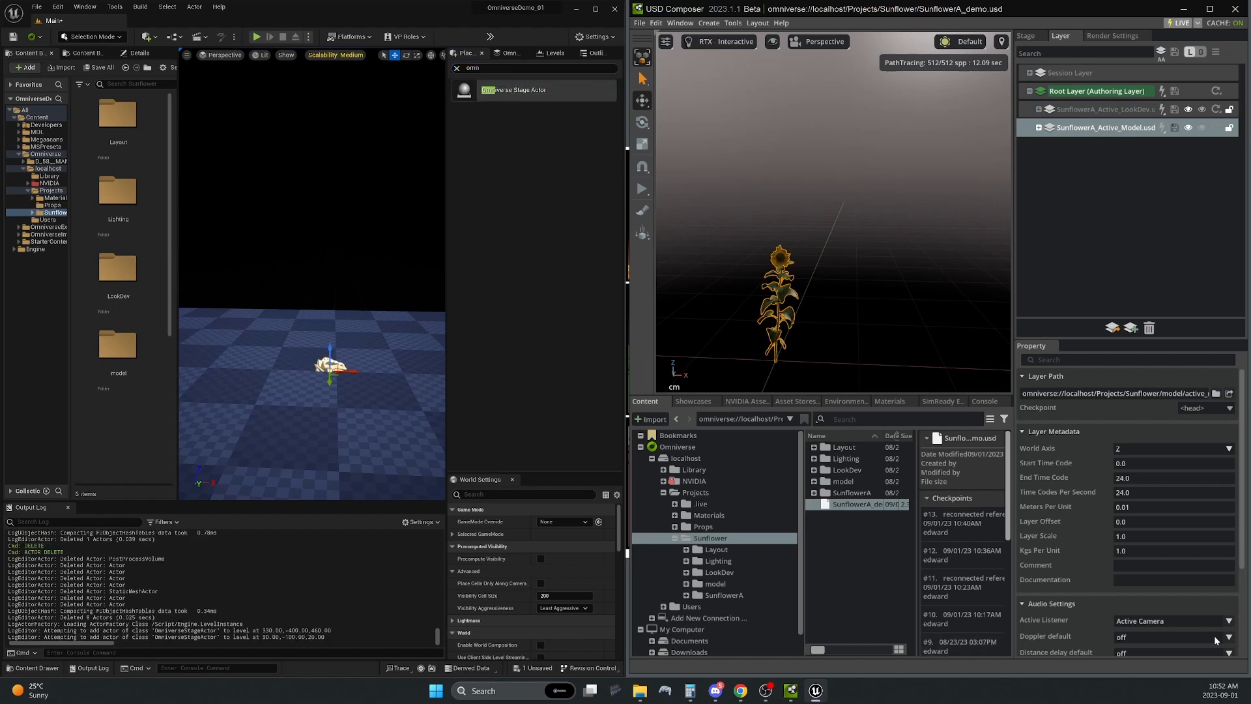
mouse_move(1128, 669)
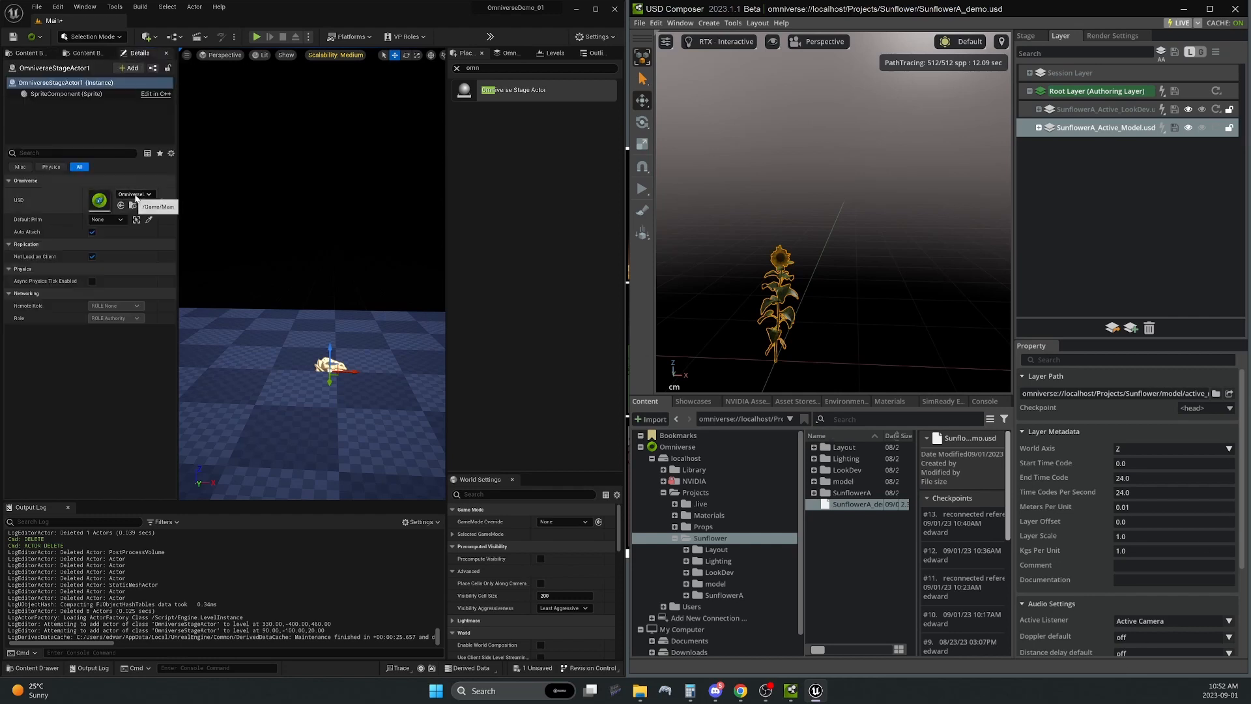
left_click(147, 194)
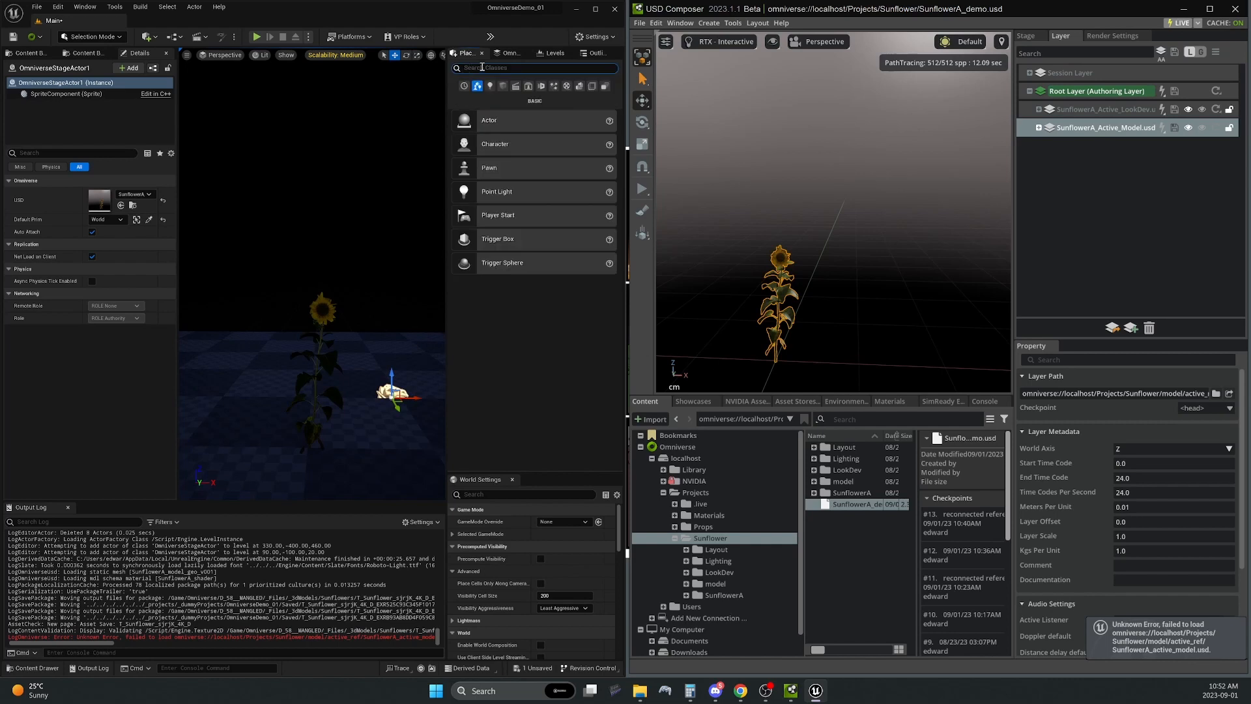
type("hdri")
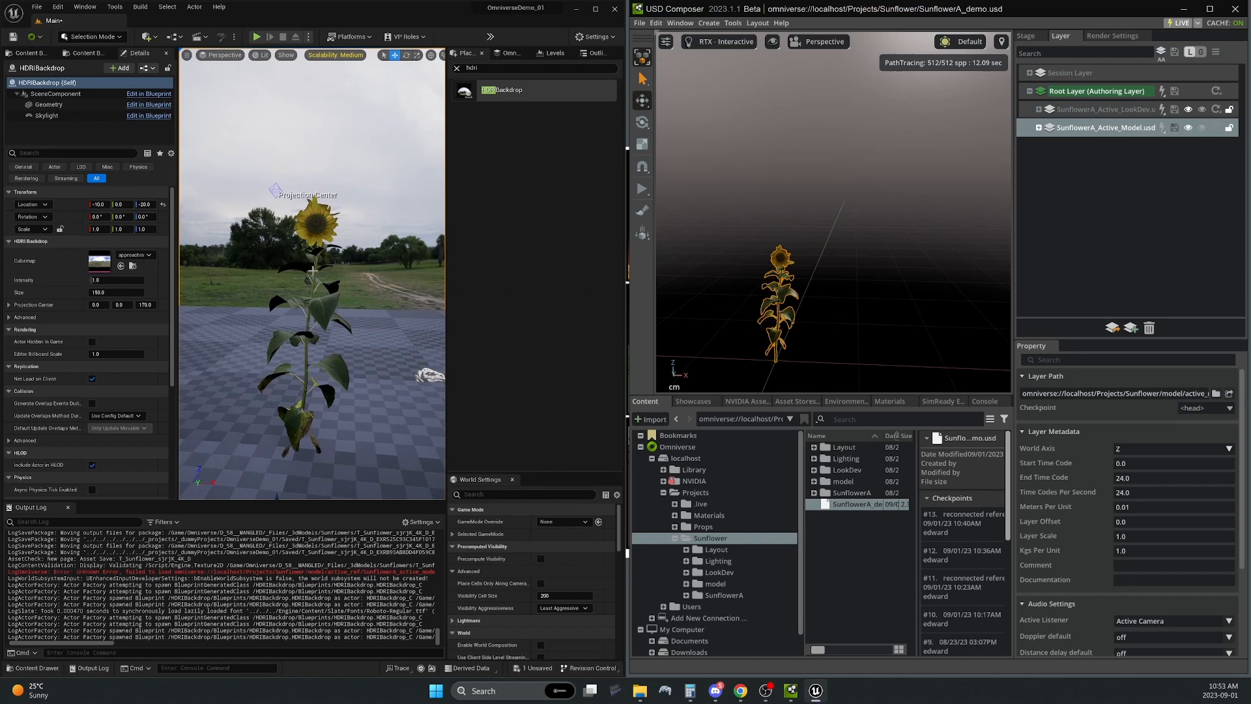
left_click(31, 37)
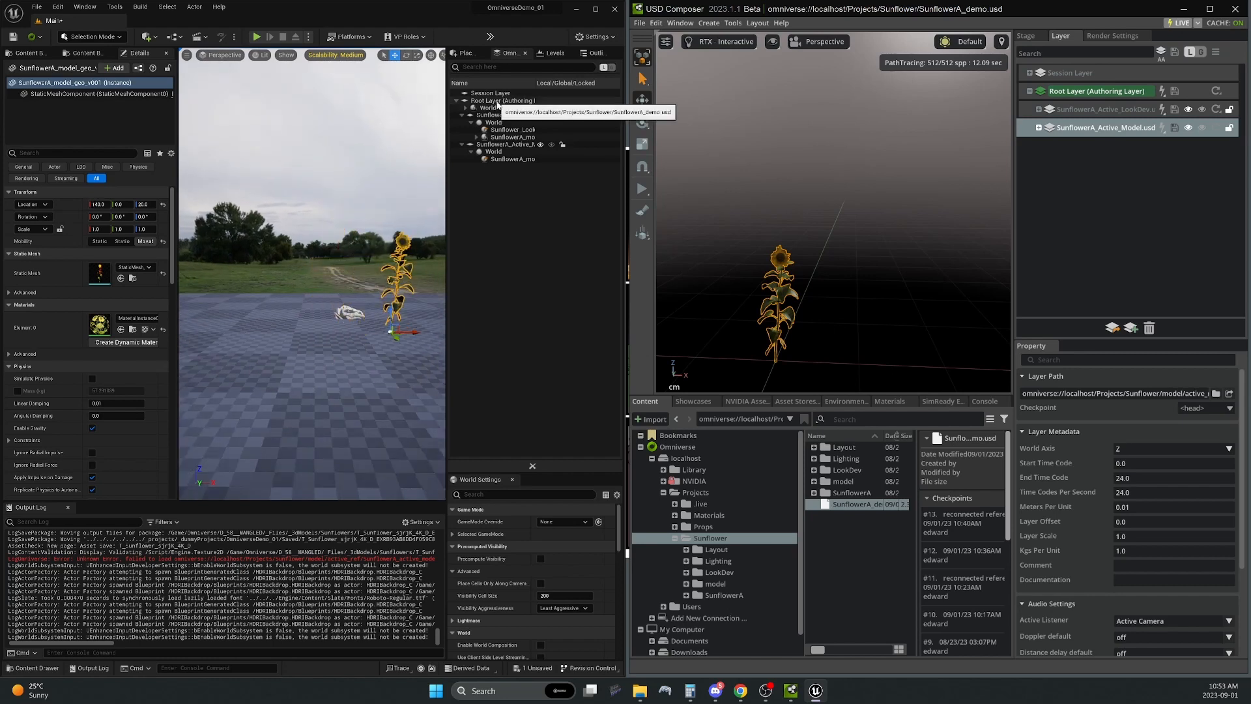
Save Unreal's Root Layer and fetch the change in USD Composer
right_click(479, 101)
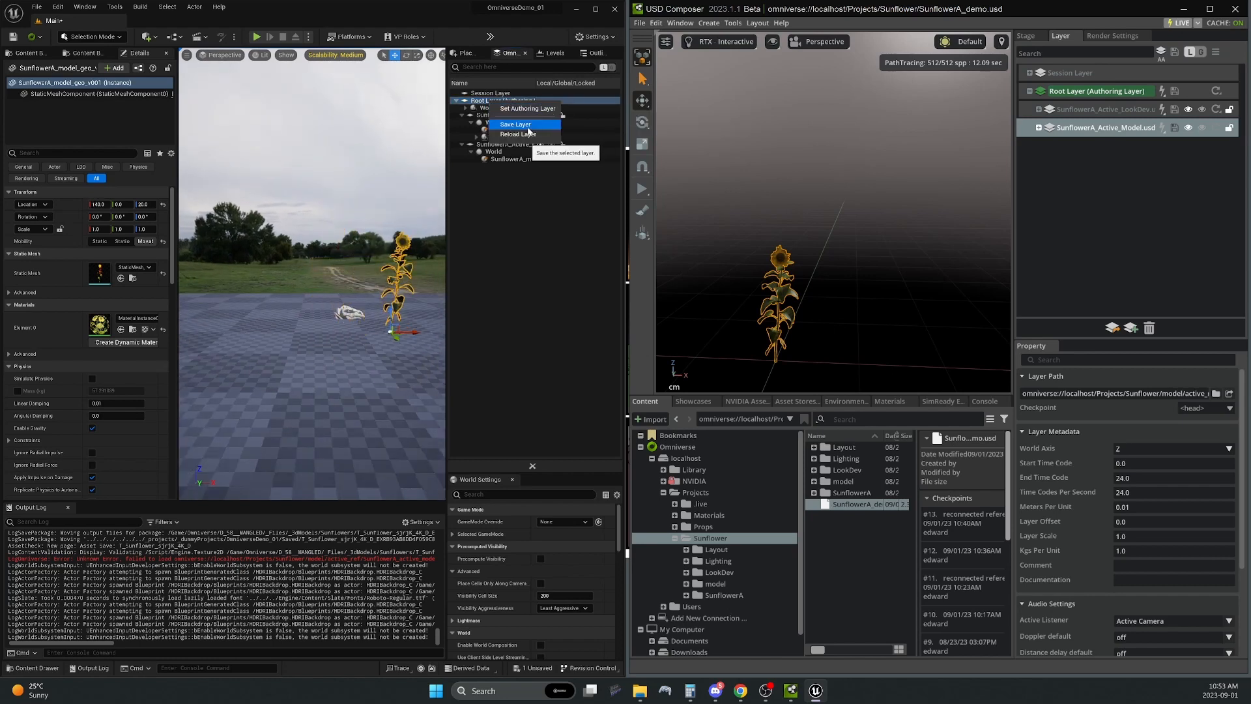
left_click(515, 124)
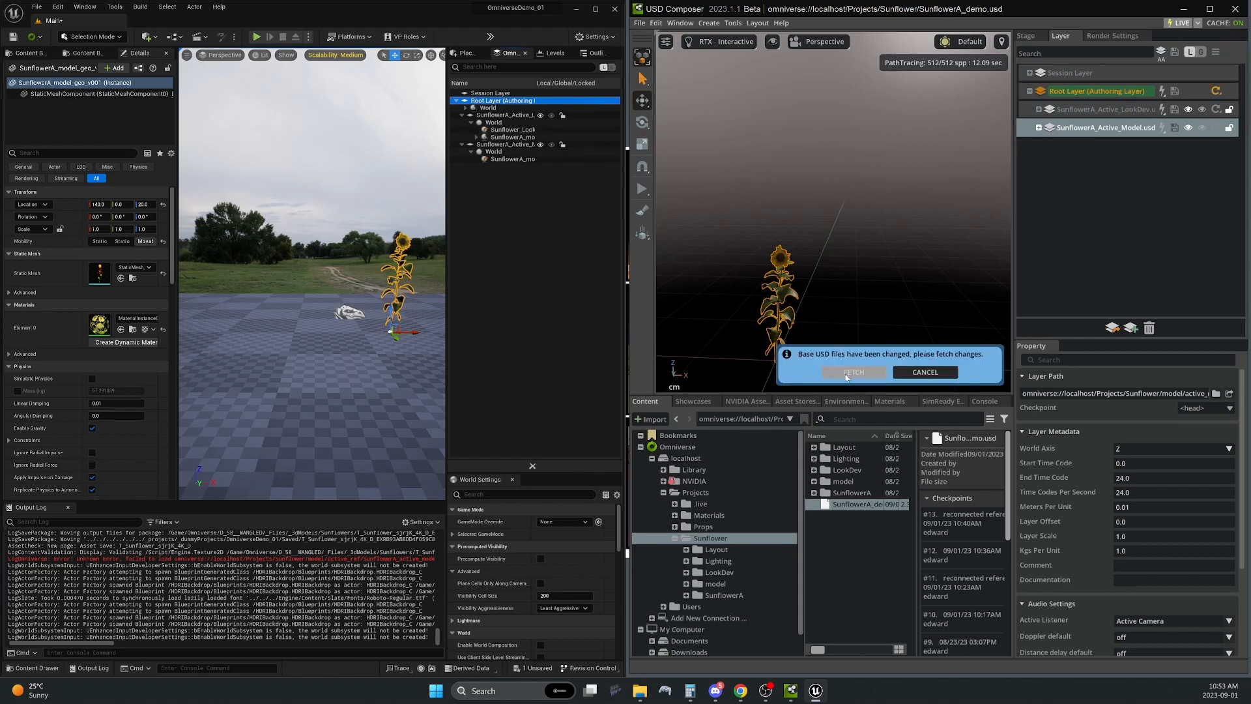
left_click(853, 372)
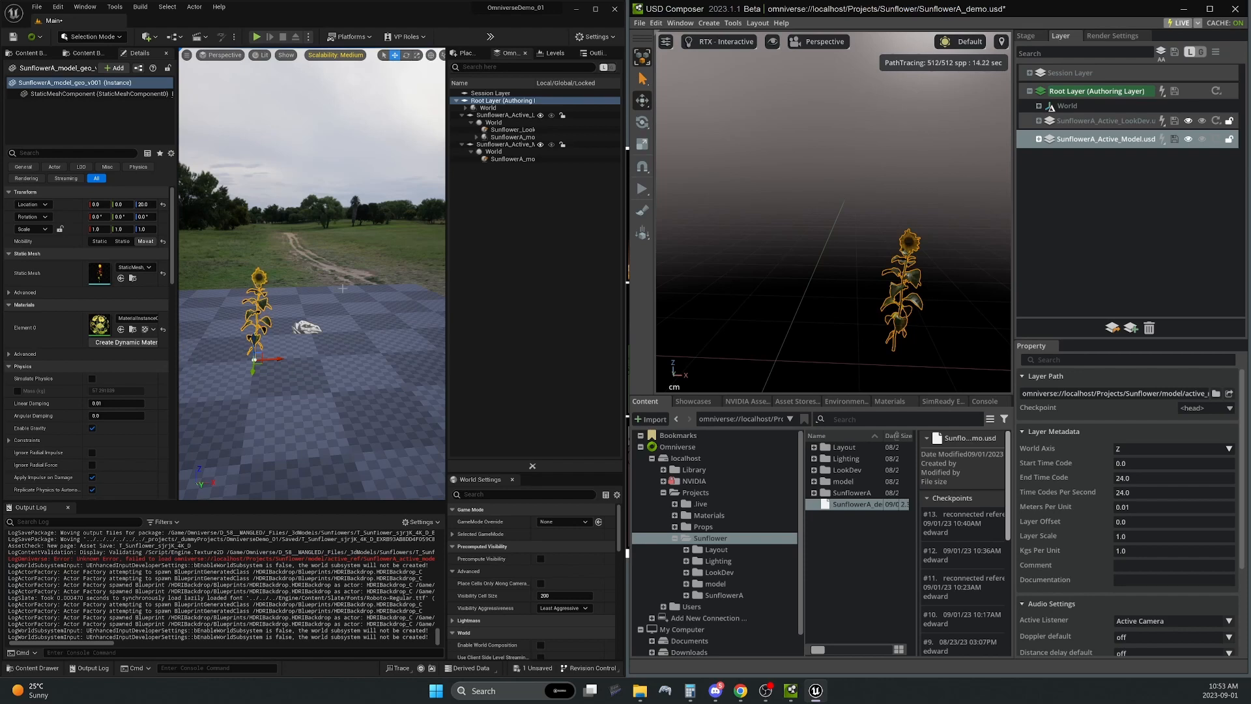
mouse_move(908, 280)
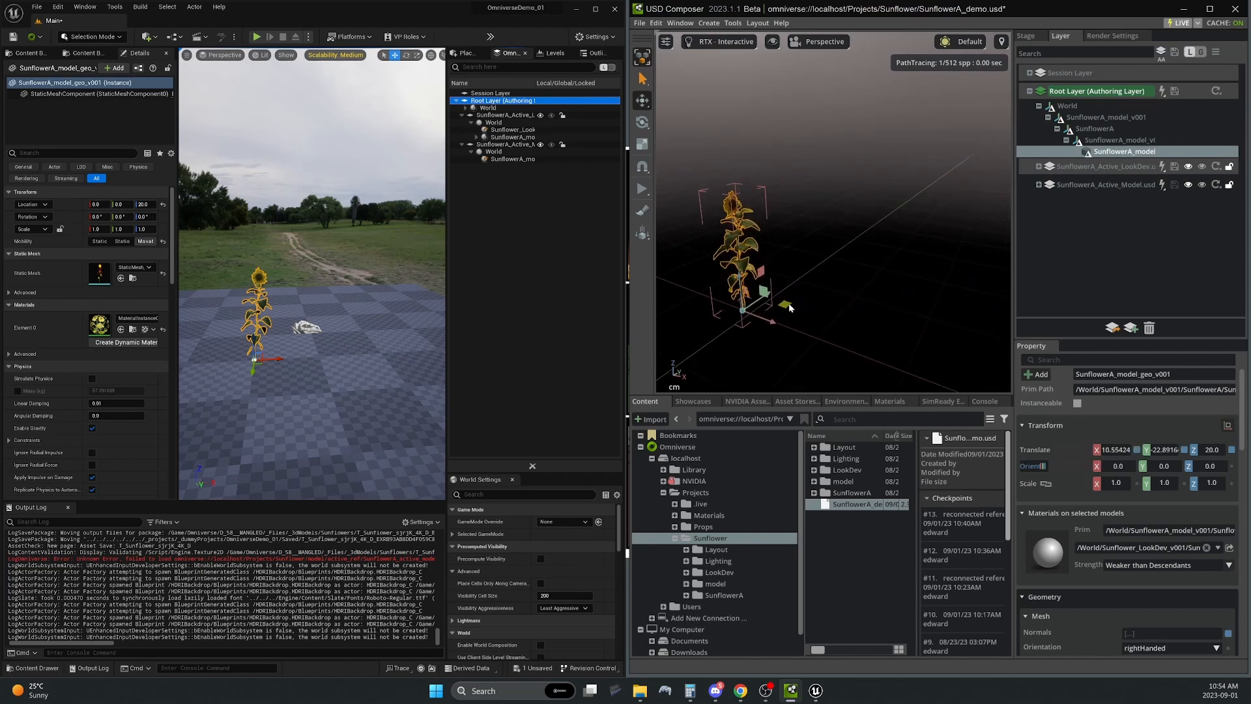
Drag the sunflower to 20.89, -20.36, 20.0 and save checkpoint 'reset to origin'
left_click_drag(790, 307, 843, 266)
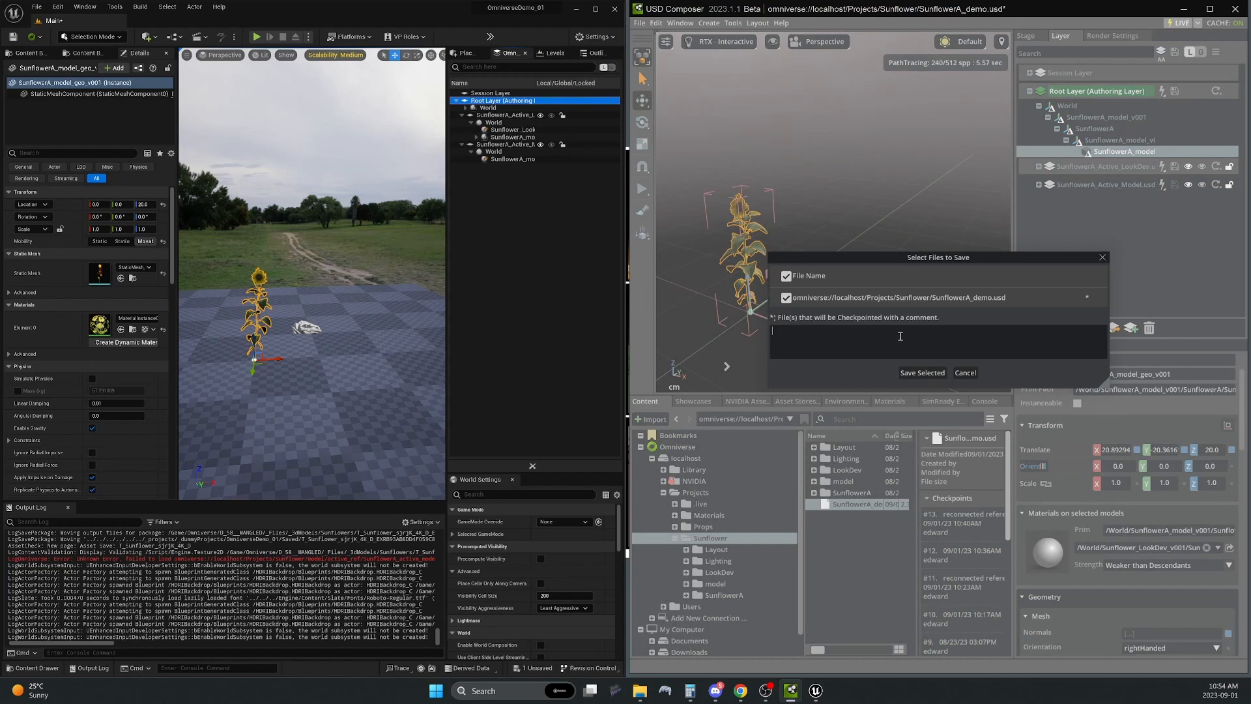
type("reset to origin")
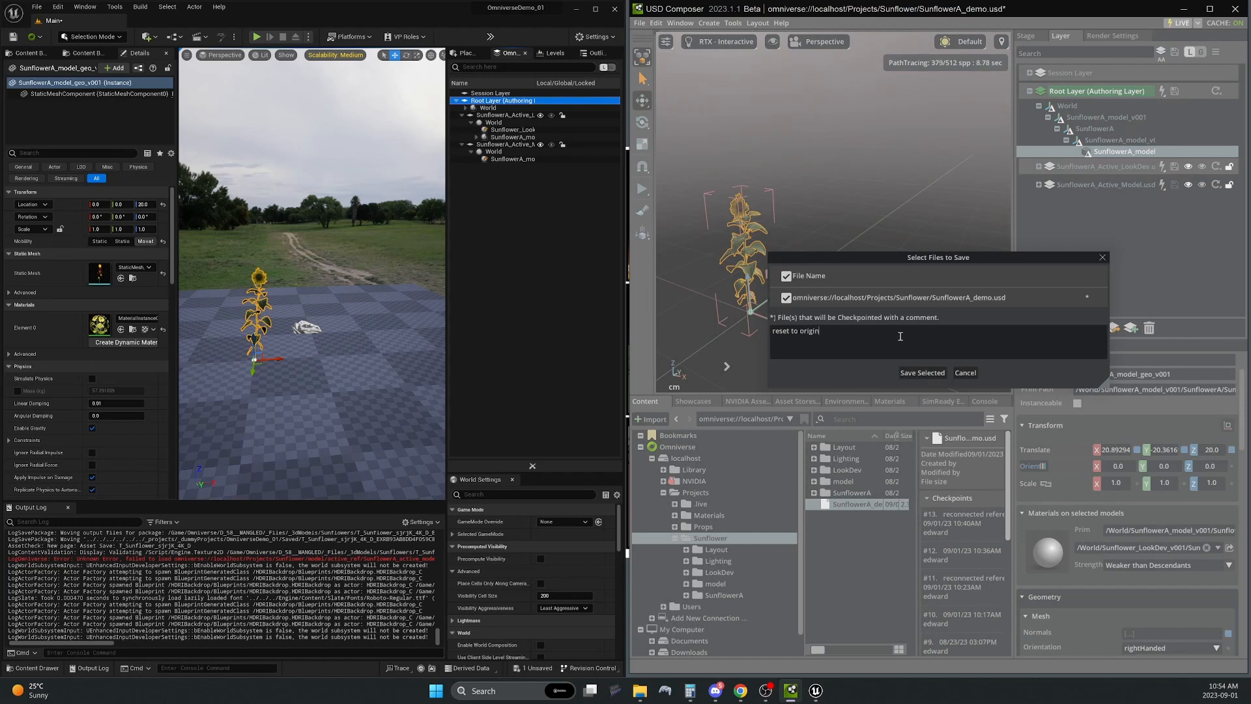
left_click(921, 373)
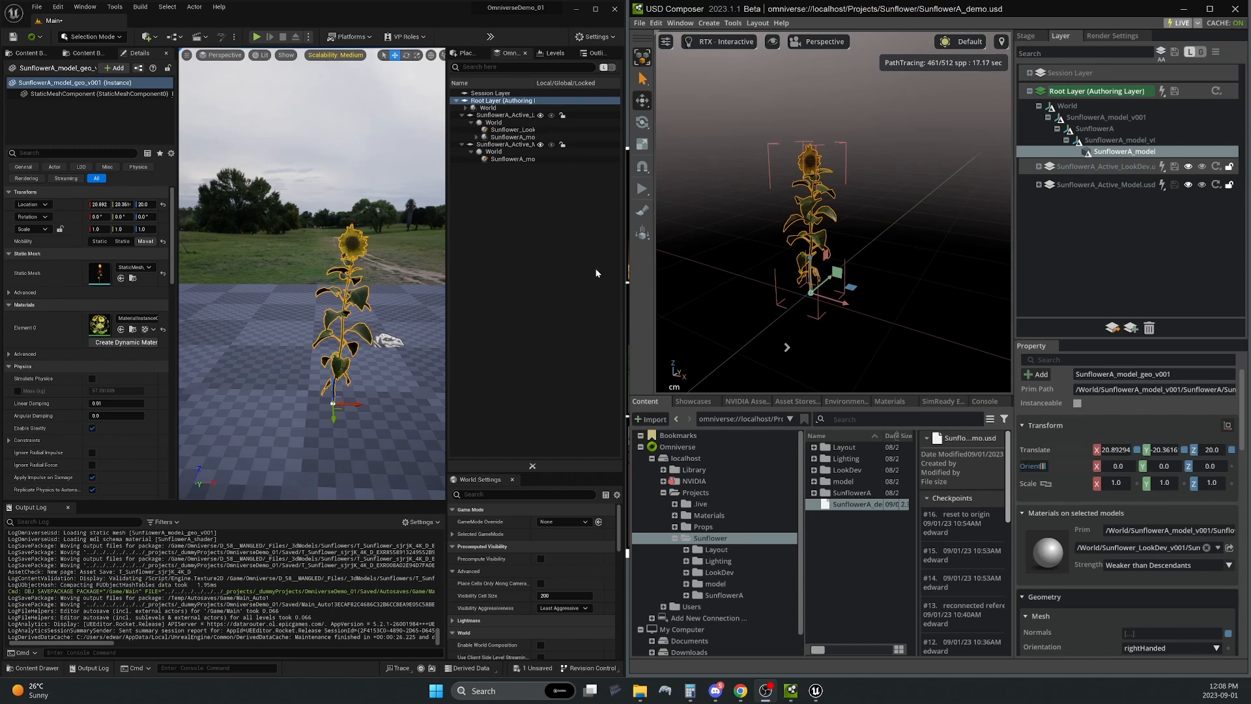
mouse_move(807, 313)
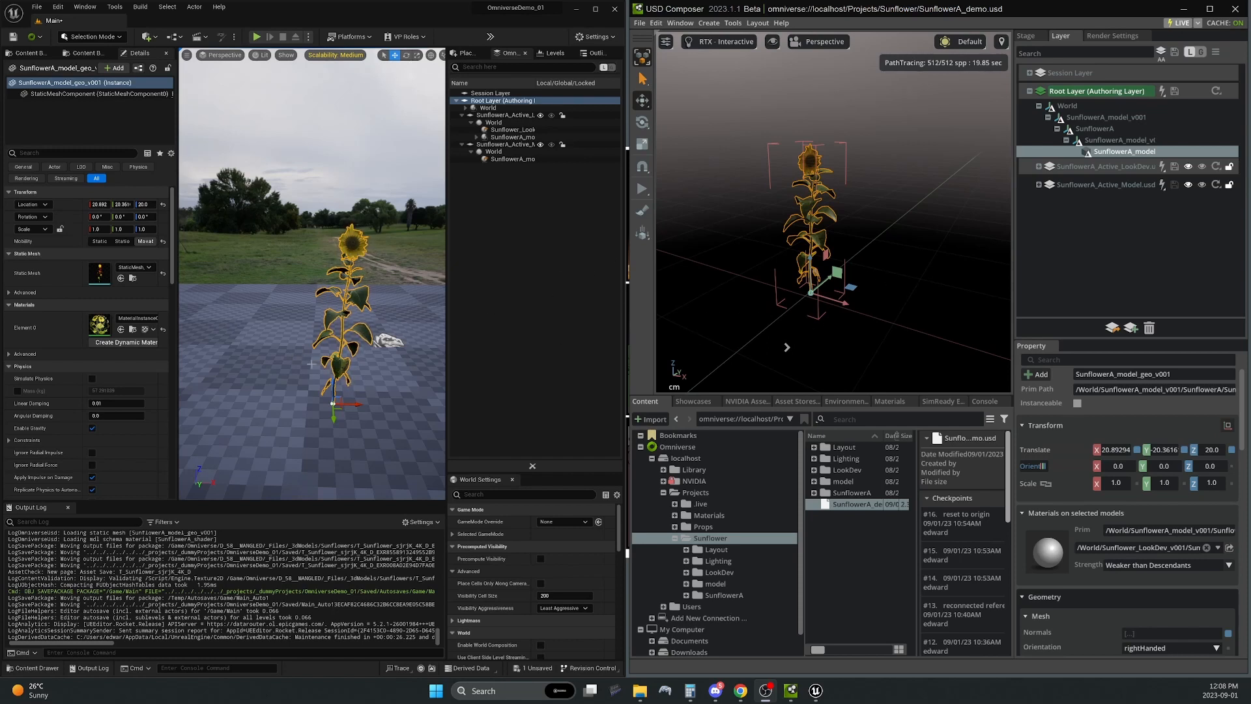
mouse_move(904, 104)
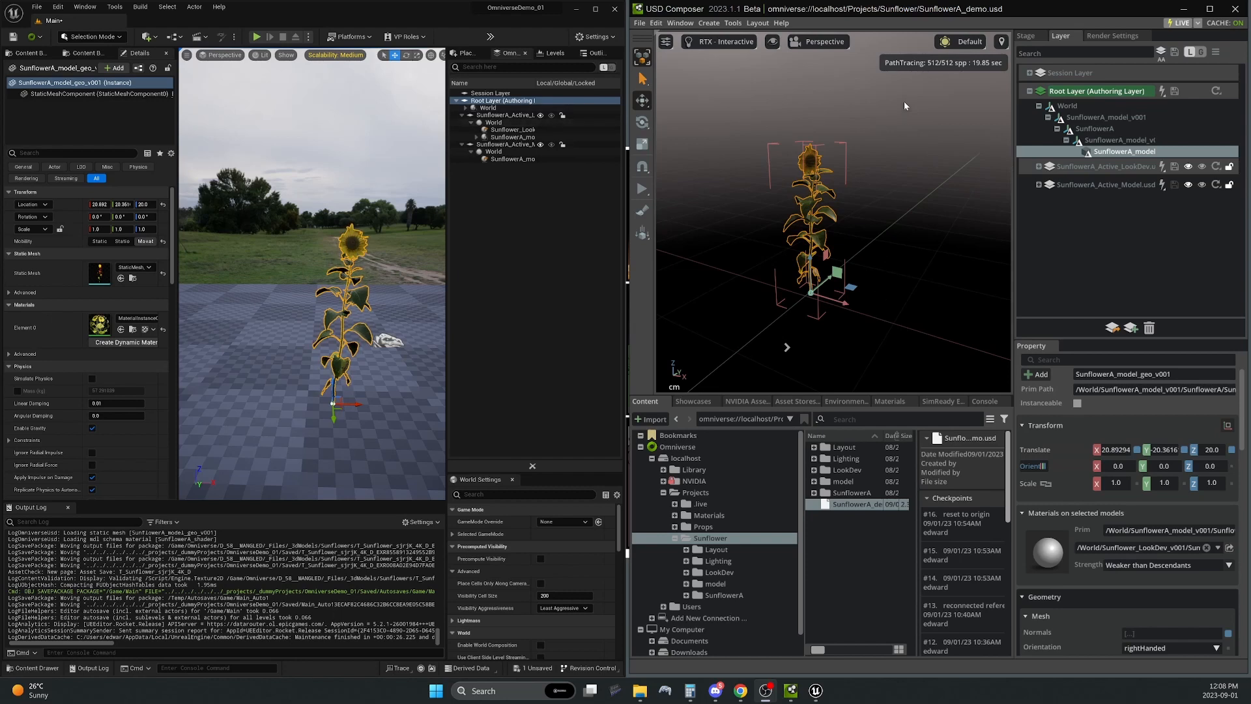
mouse_move(761, 295)
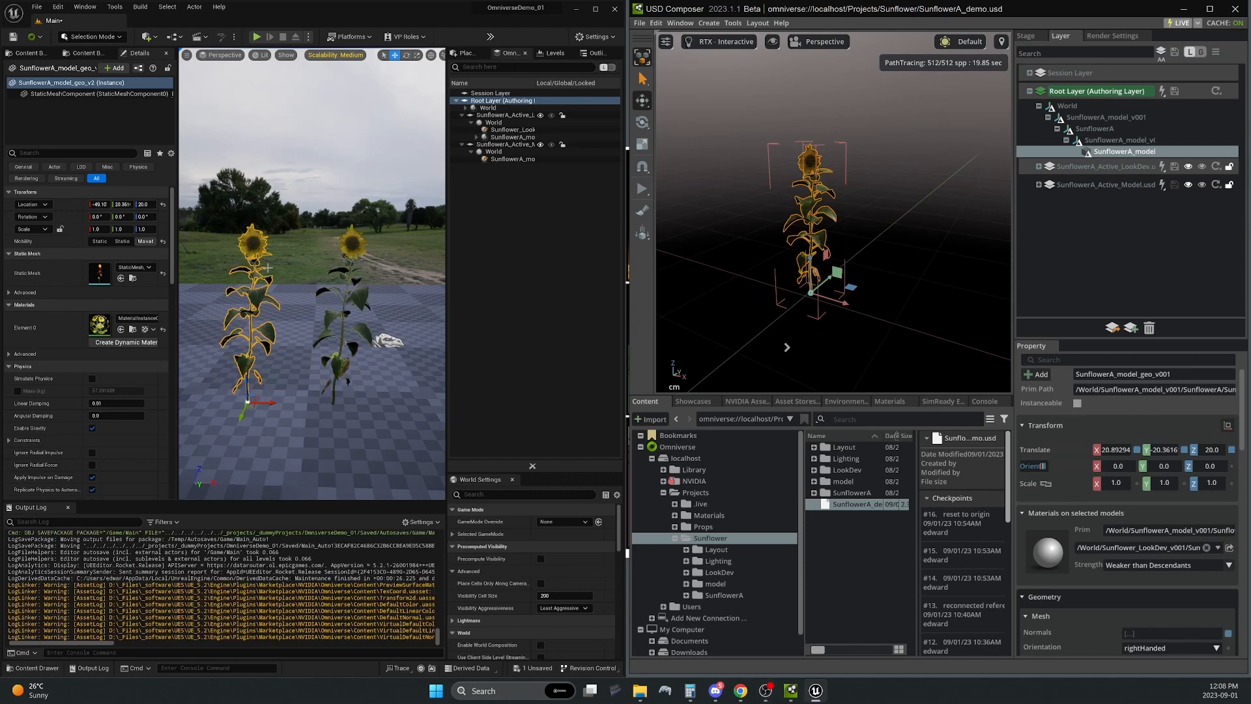
Save the Unreal root layer, fetch the updated files in USD Composer, and select the root layer
right_click(494, 101)
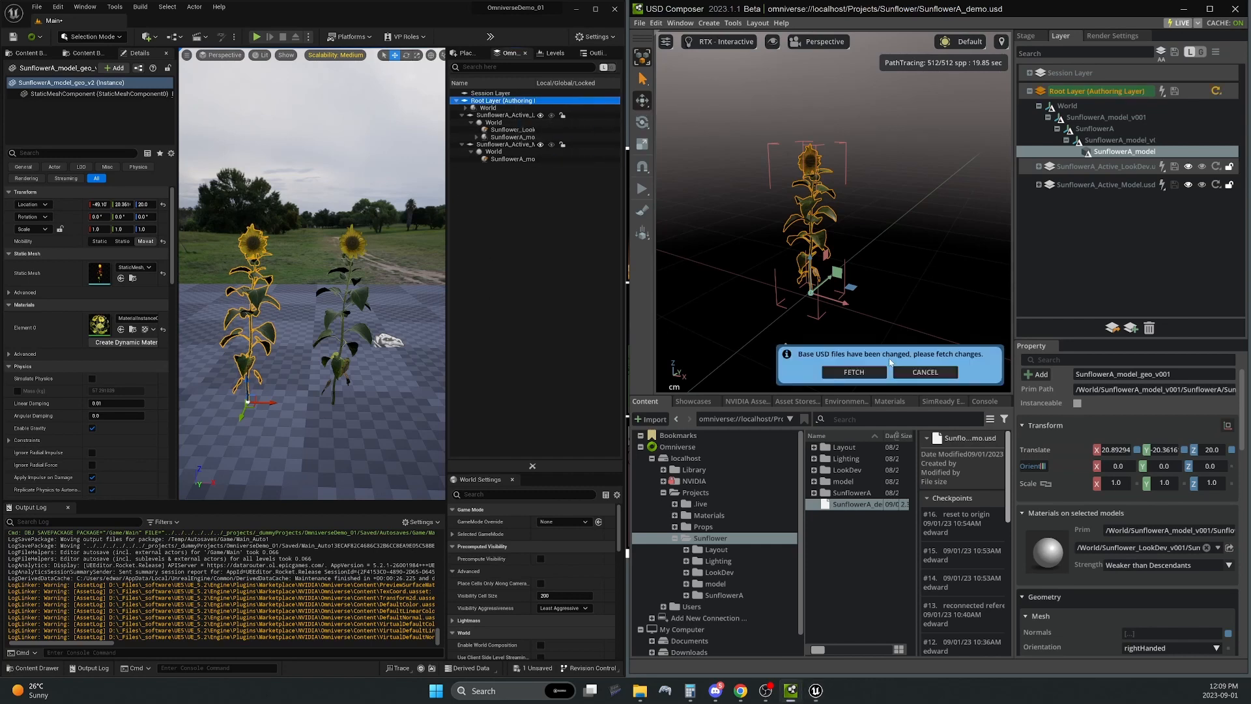
left_click(852, 372)
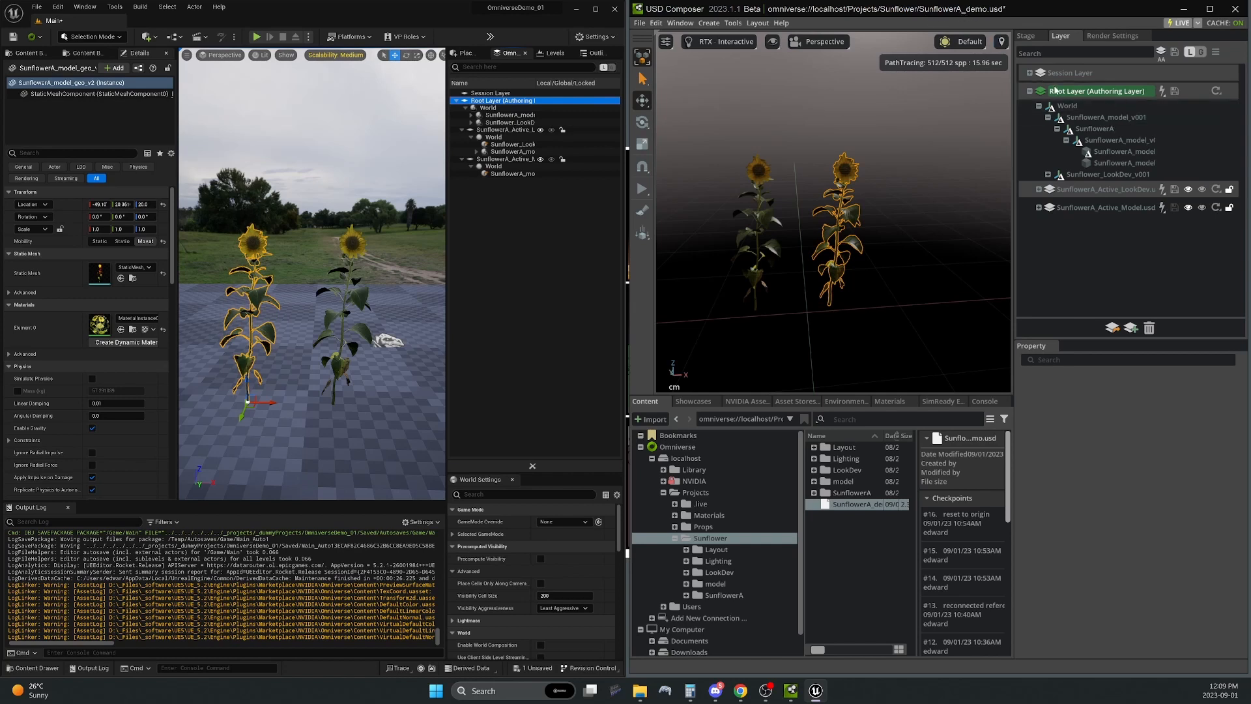
left_click(1101, 189)
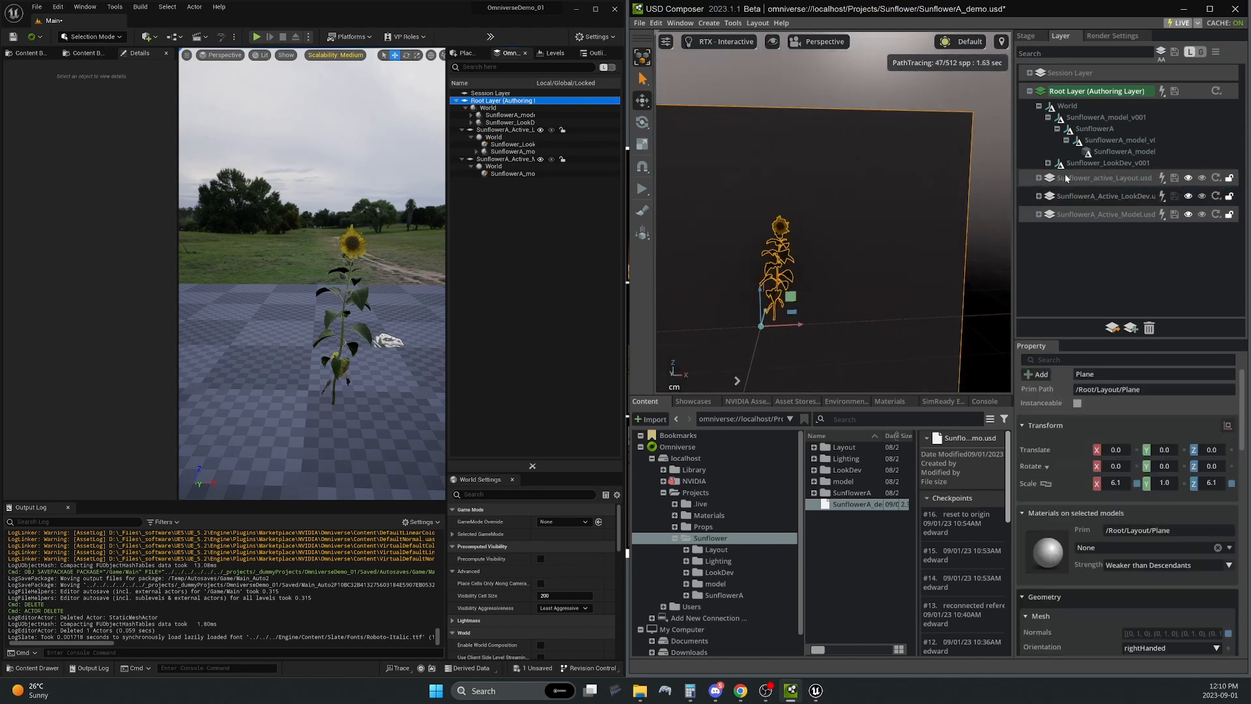
Set the Layout layer's metadata World Up Axis to Z
left_click(1105, 178)
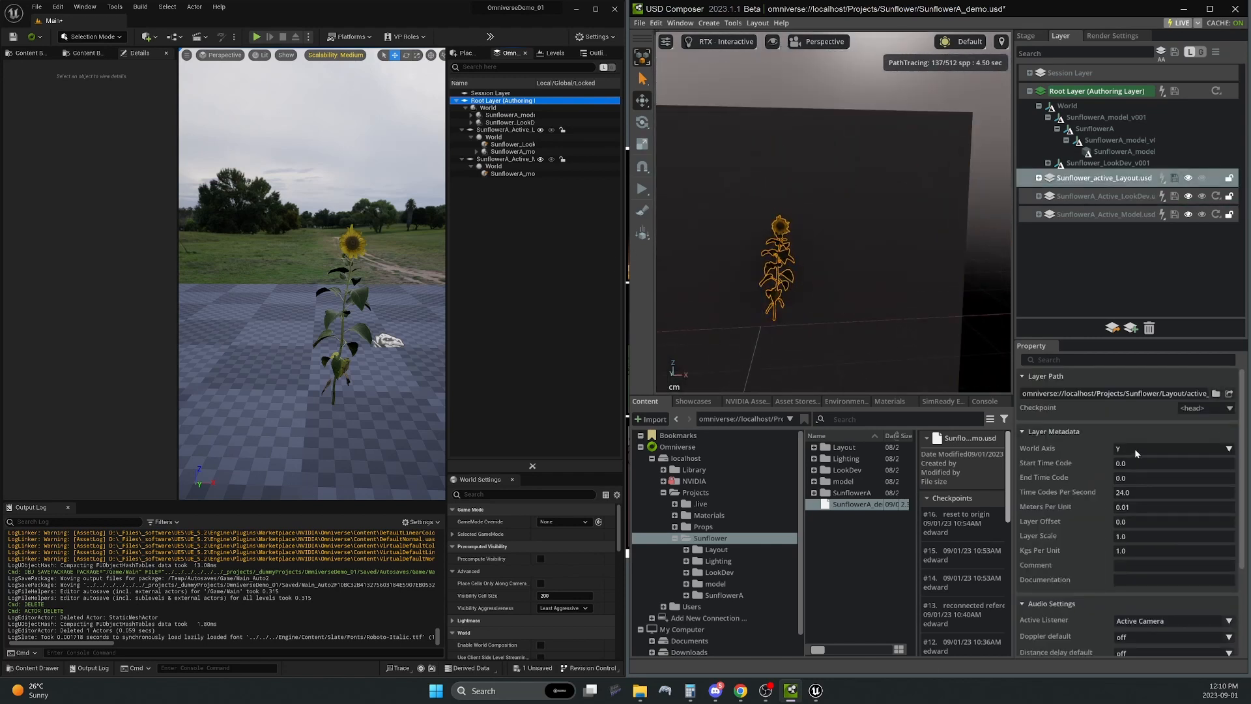
left_click(1169, 448)
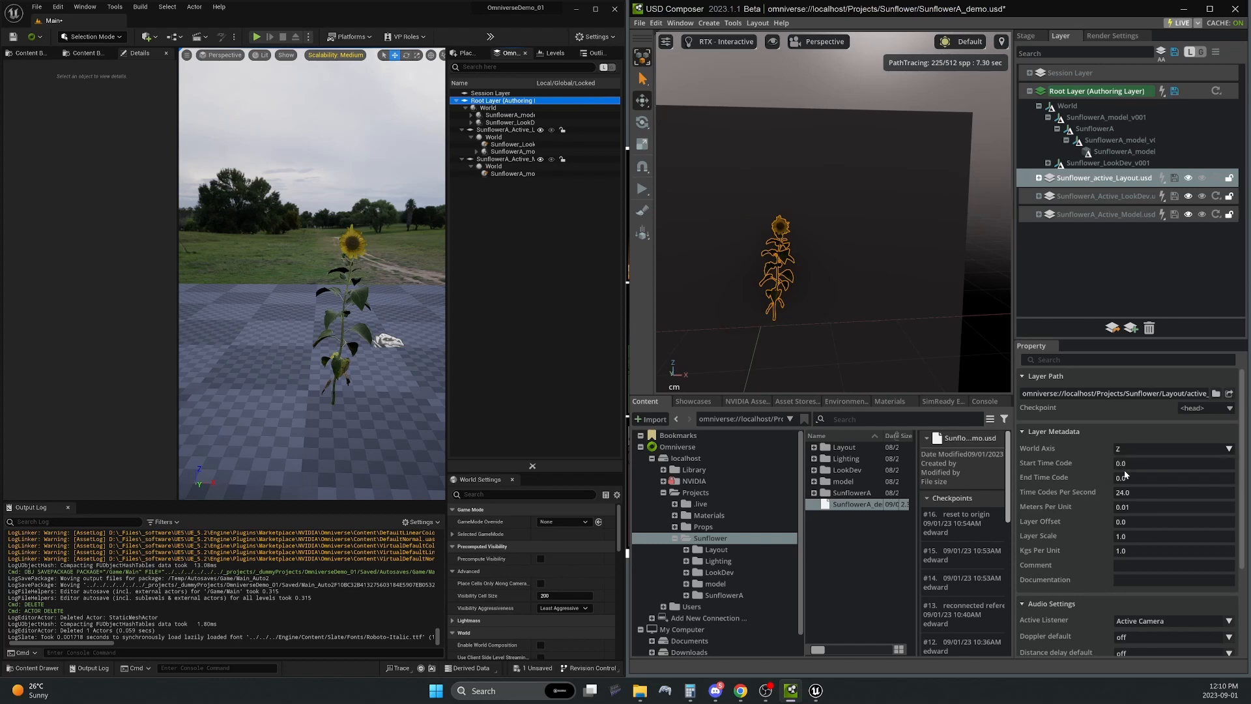
left_click(1105, 195)
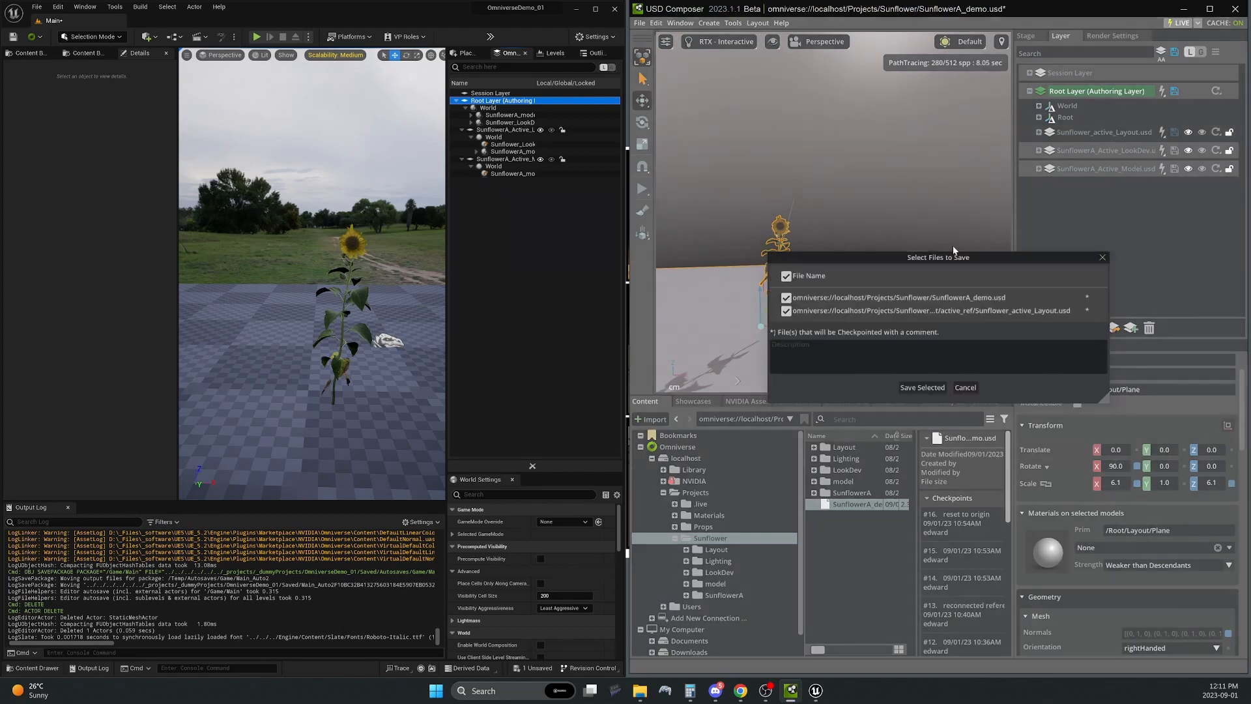
Save both files as checkpoint 'added layout plane', then select the Plane in Unreal and the layout layer
type("added layout plane")
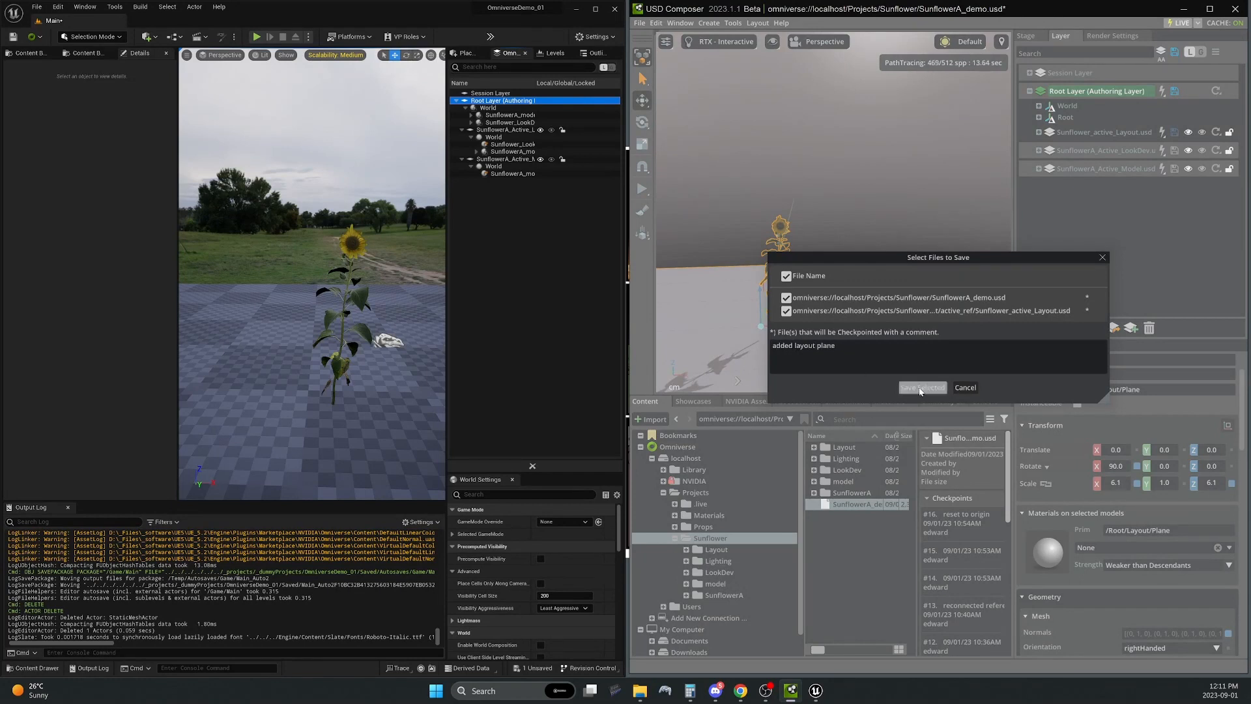
left_click(922, 387)
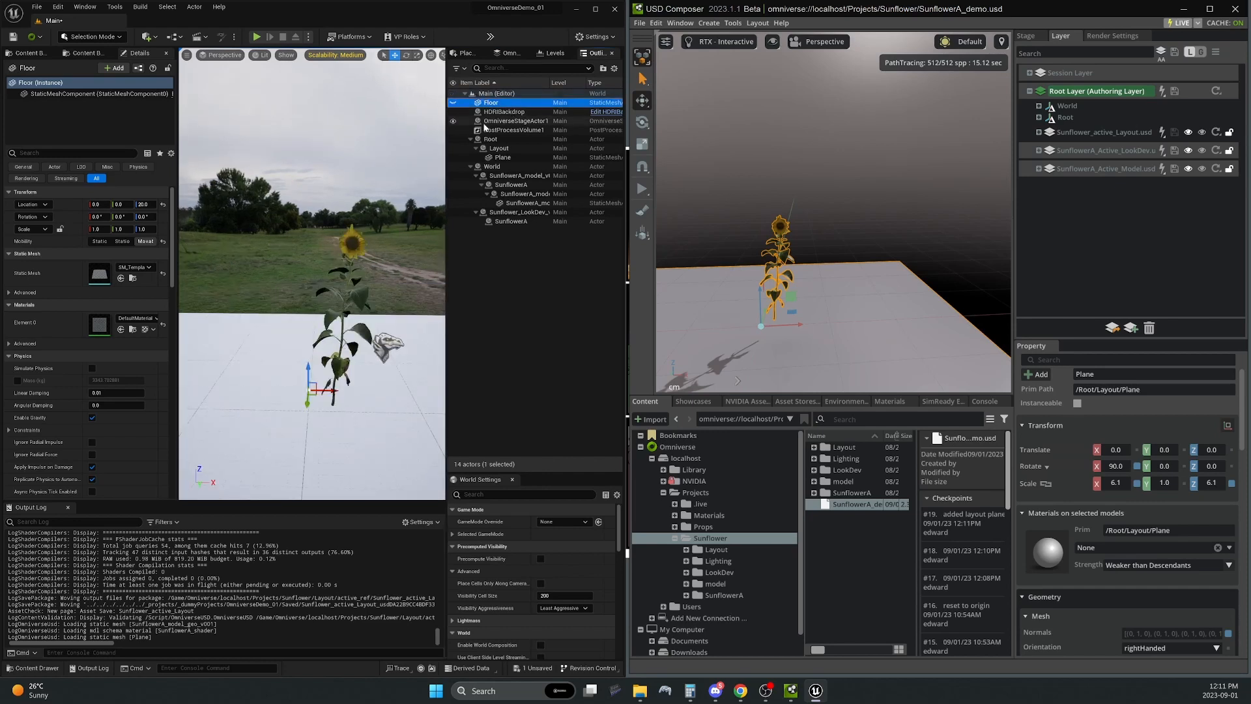
left_click(501, 157)
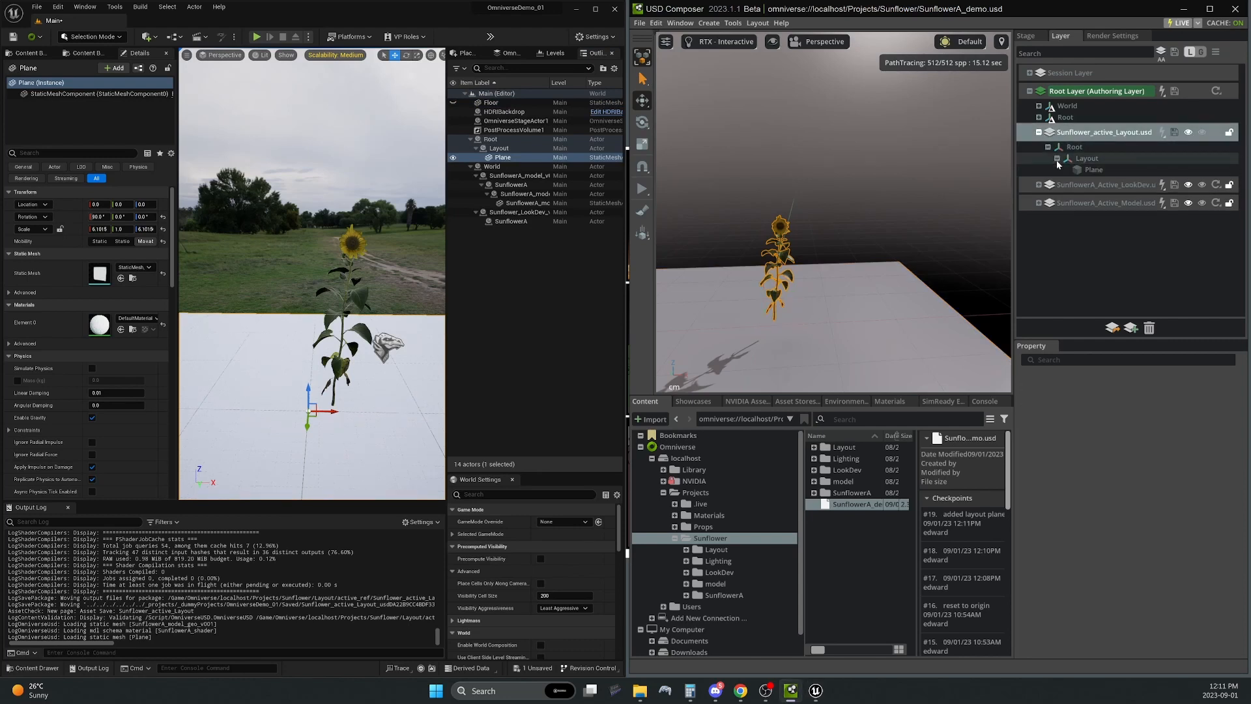
left_click(1092, 169)
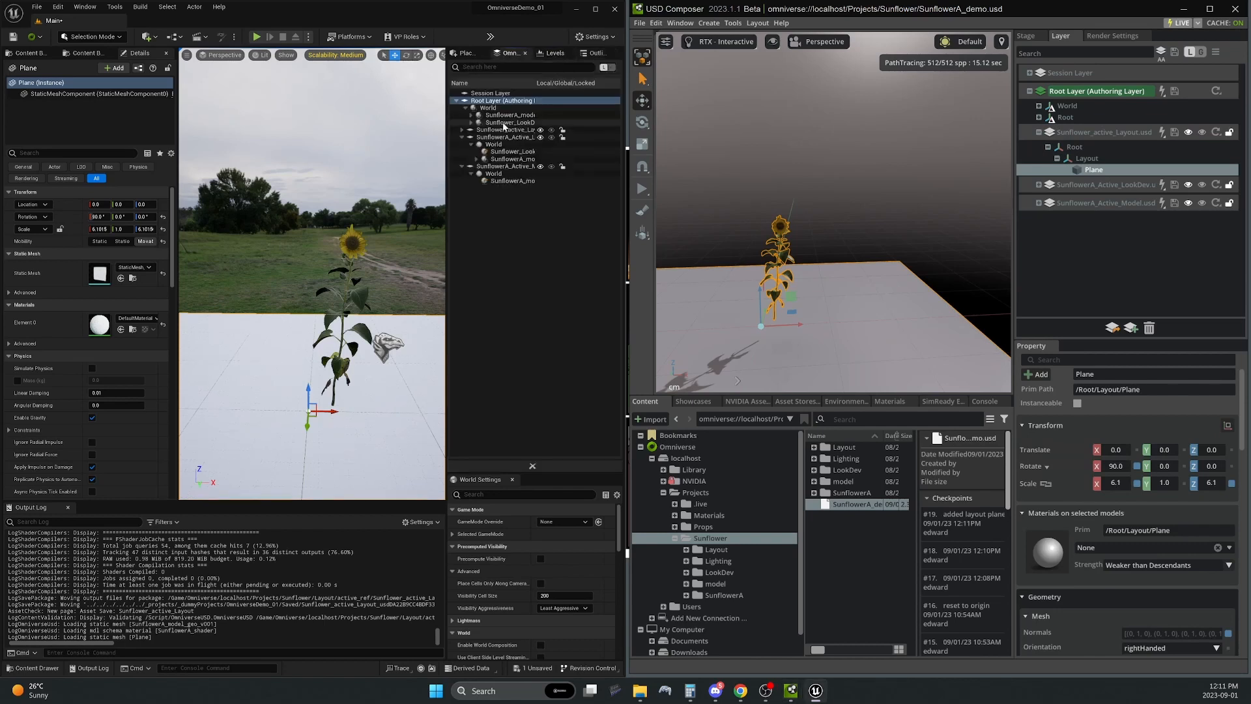
mouse_move(271, 351)
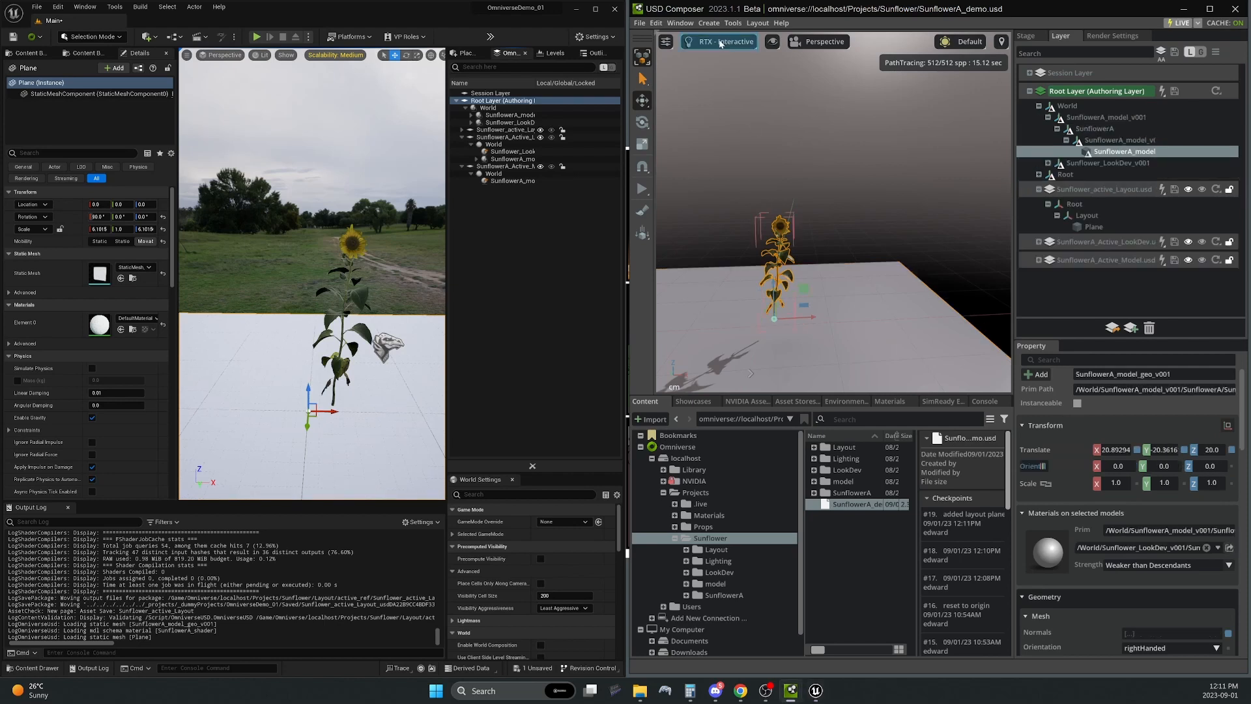
Open the Tools > Array settings and drag the panel fully into view
left_click(732, 22)
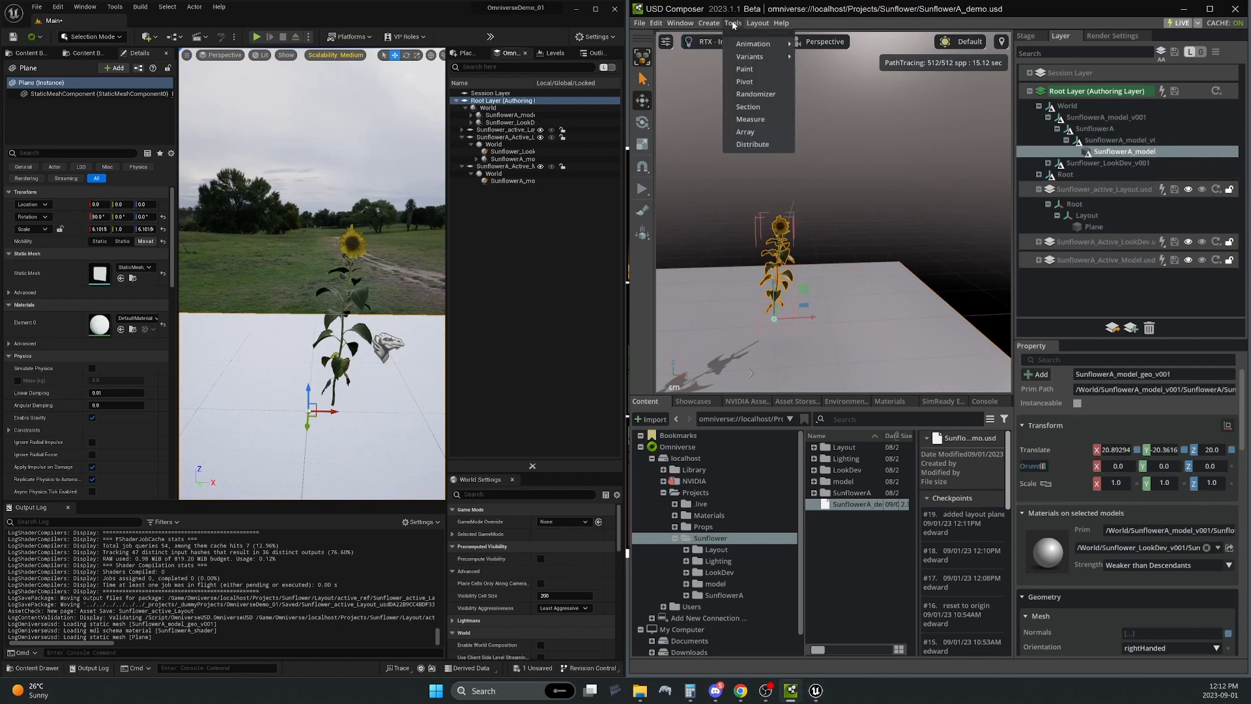
left_click(744, 132)
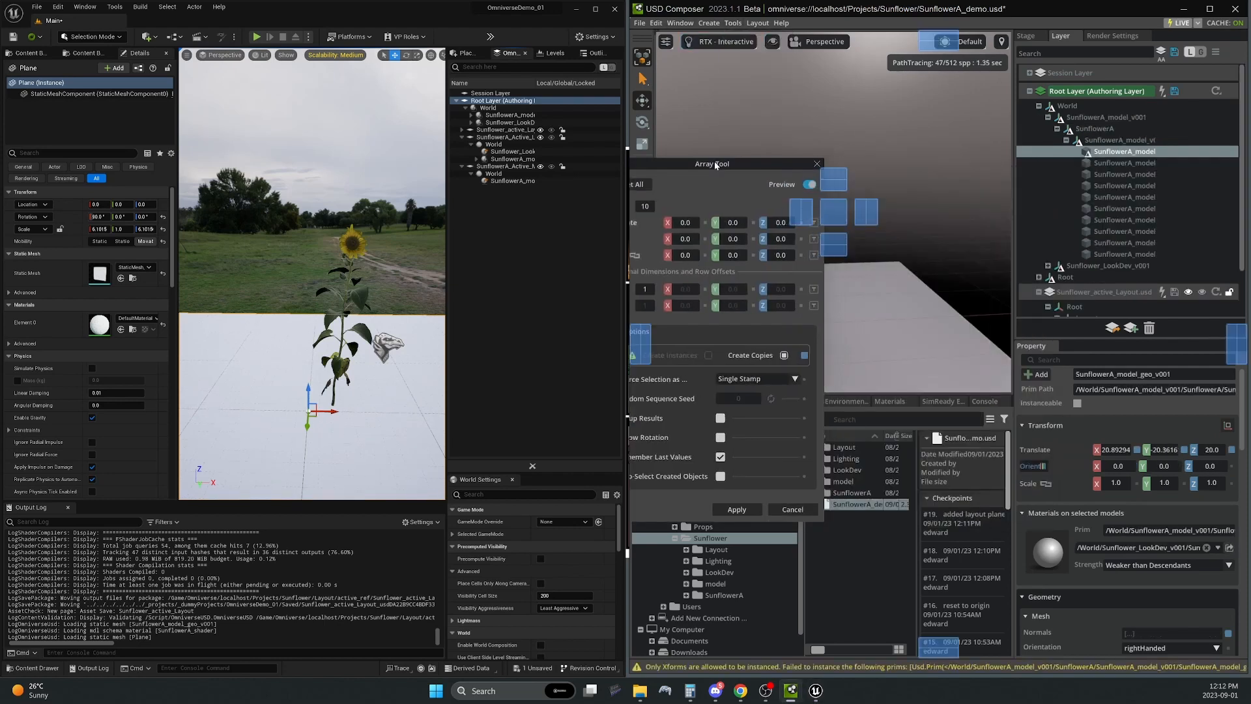
left_click_drag(712, 164, 983, 203)
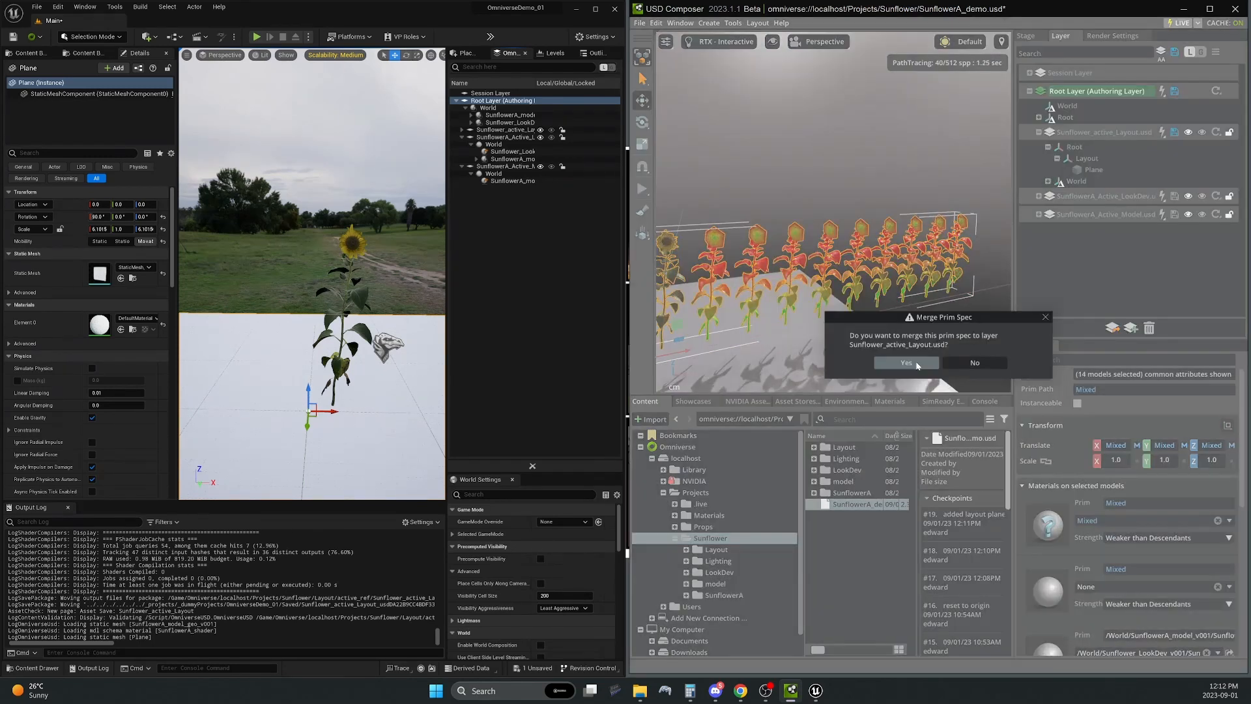
Confirm merging the arrayed sunflowers into the layout layer and expand the root layer
left_click(906, 362)
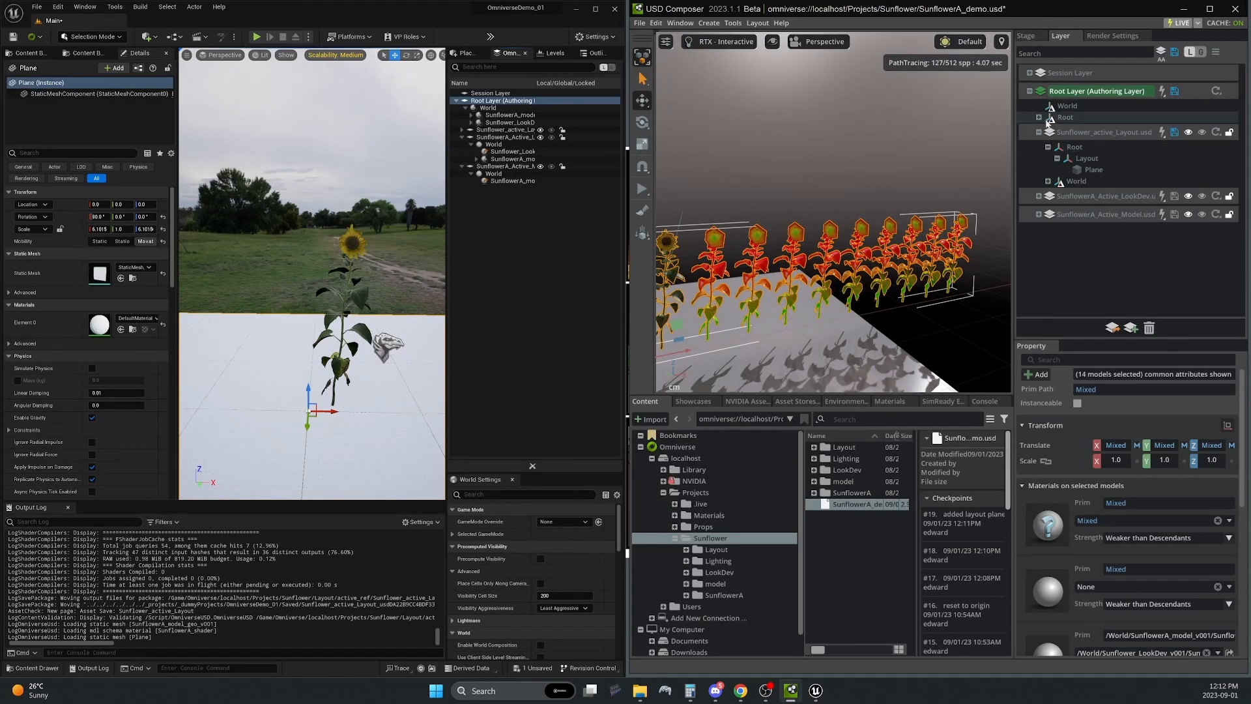
left_click(1040, 117)
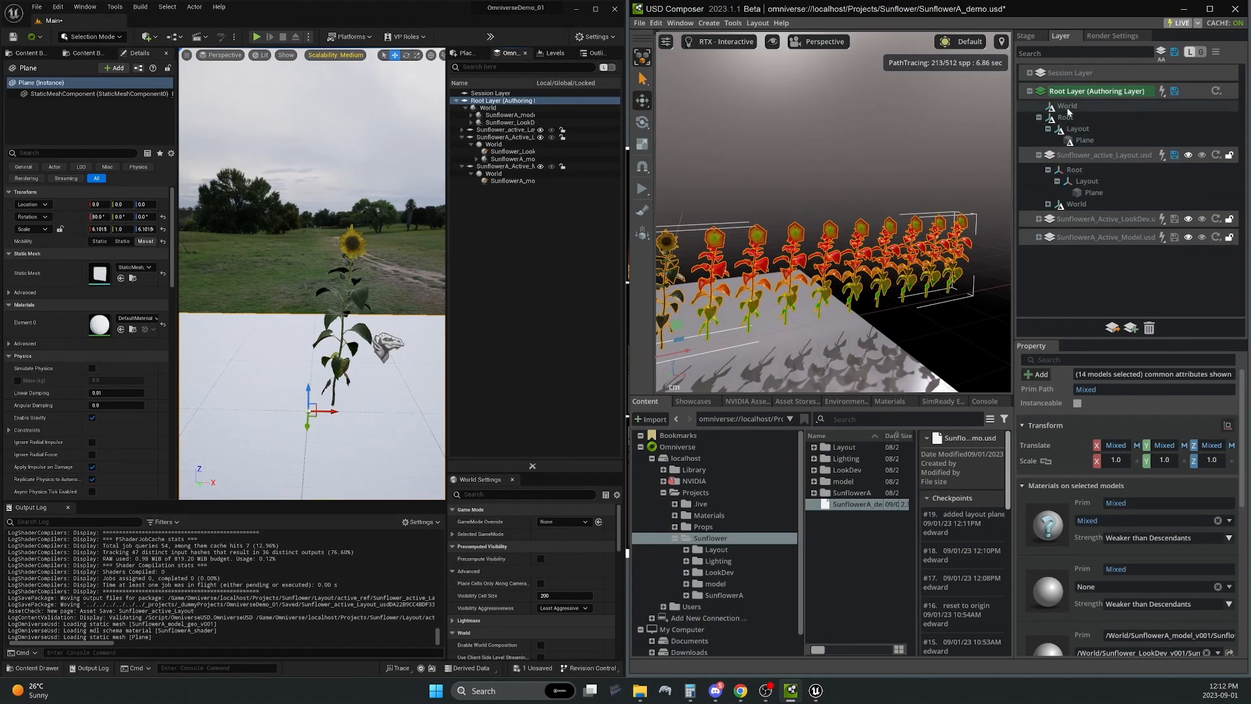
left_click(1084, 139)
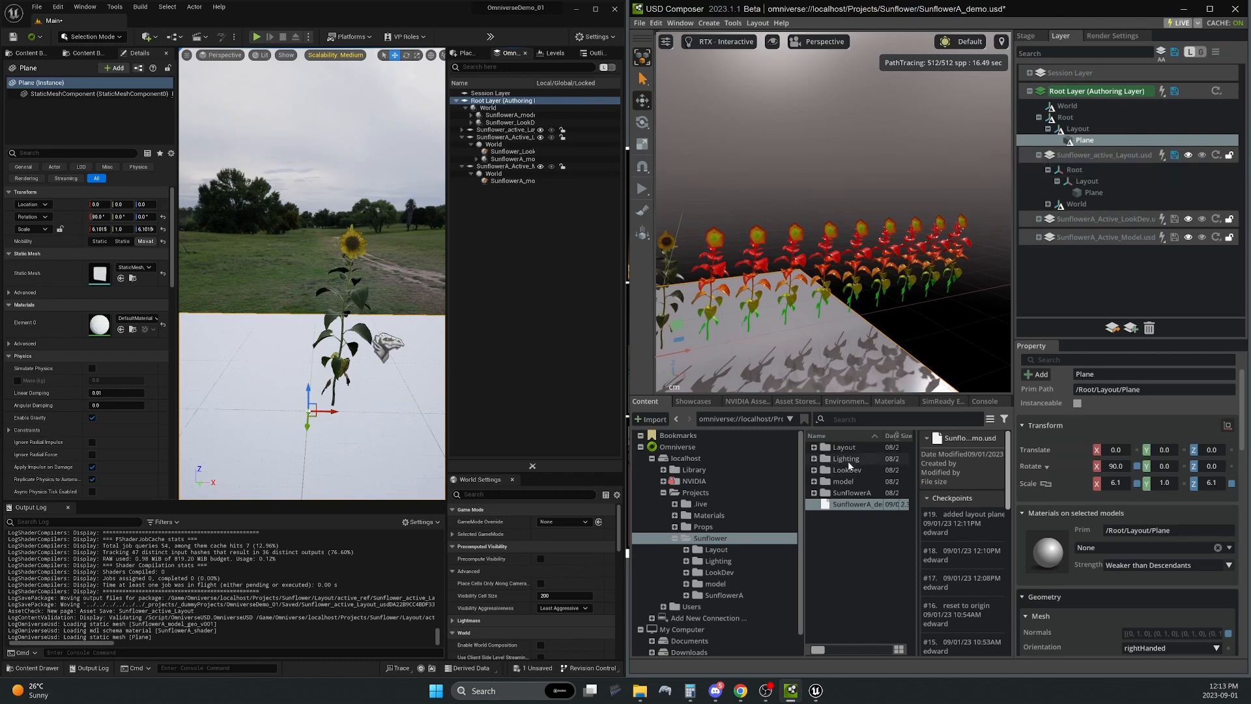
Open the Layout folder in the Content browser and expand the layout layer's World prims
left_click(814, 447)
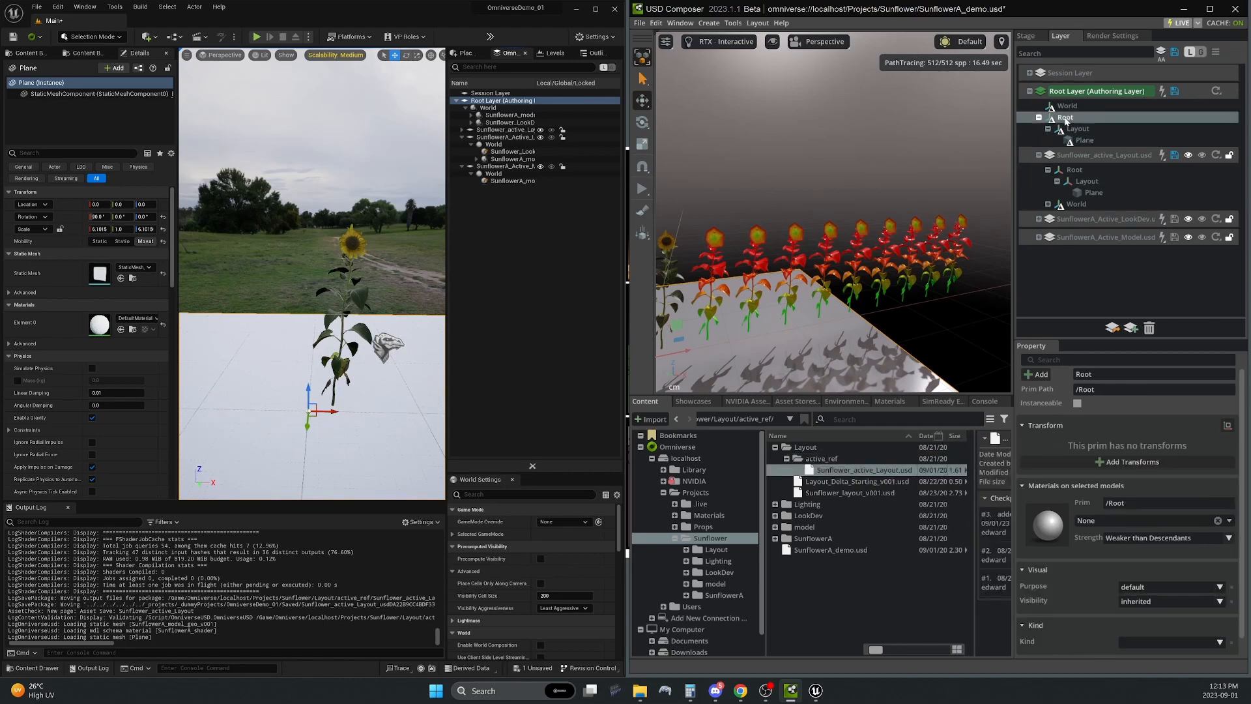
left_click(1079, 128)
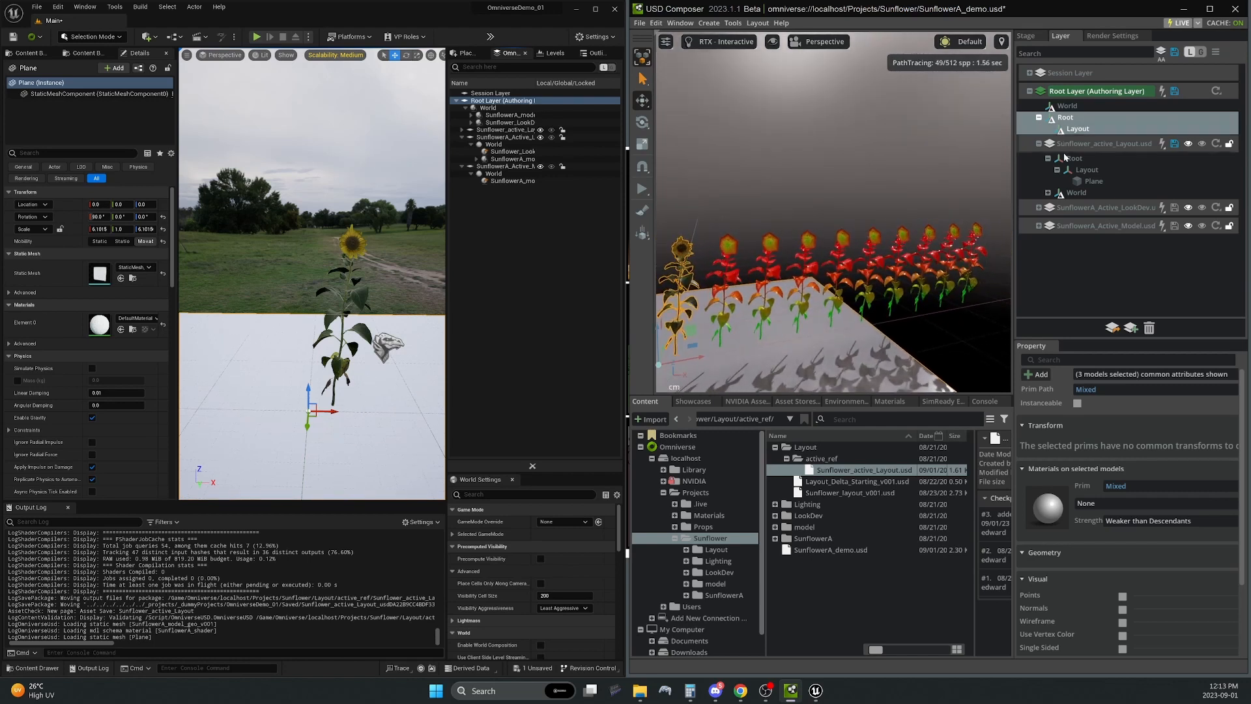
left_click(1049, 192)
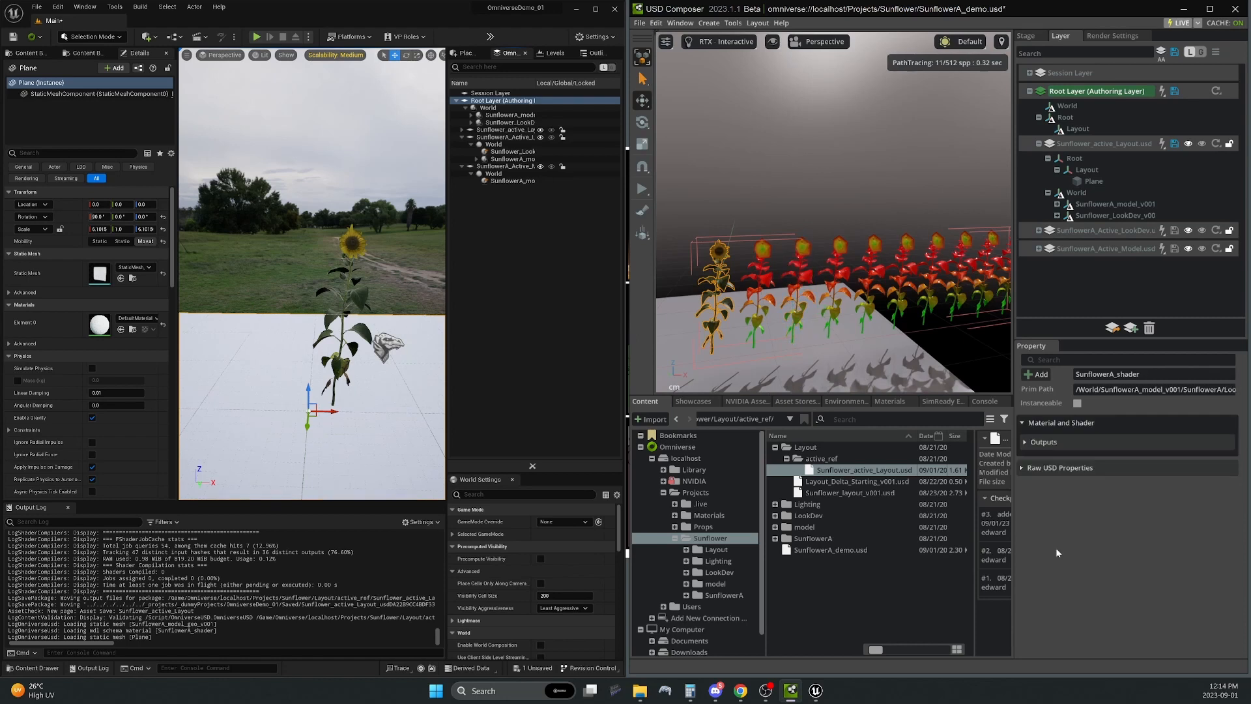
Select the arrayed sunflower models and assign SunflowerA_shader as their material
left_click(1044, 441)
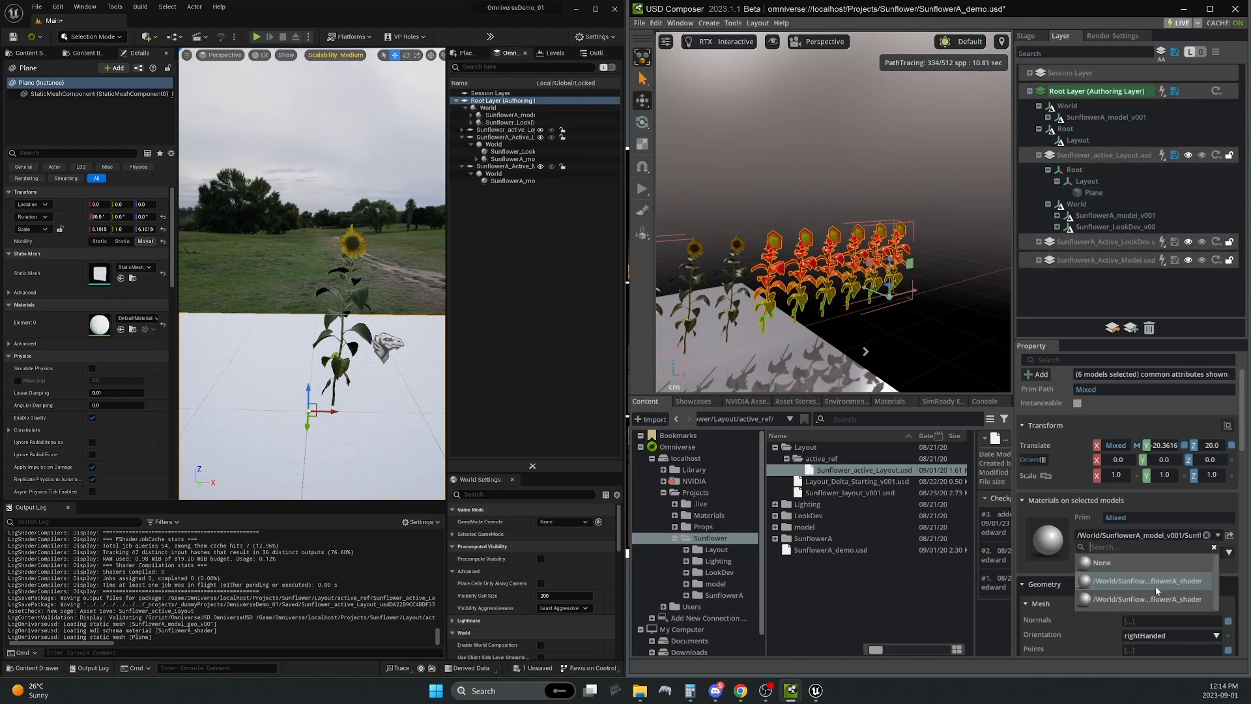
left_click(1144, 581)
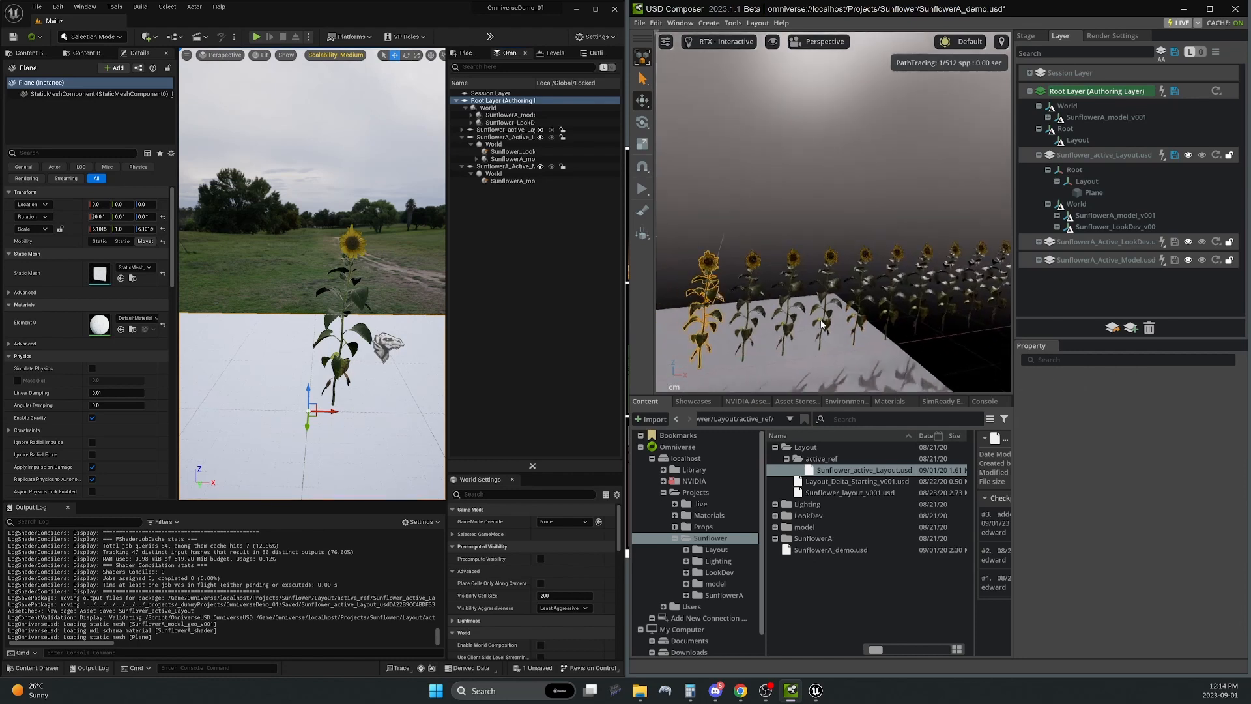
Save the Root Layer from its context menu in the Layer panel
right_click(1097, 90)
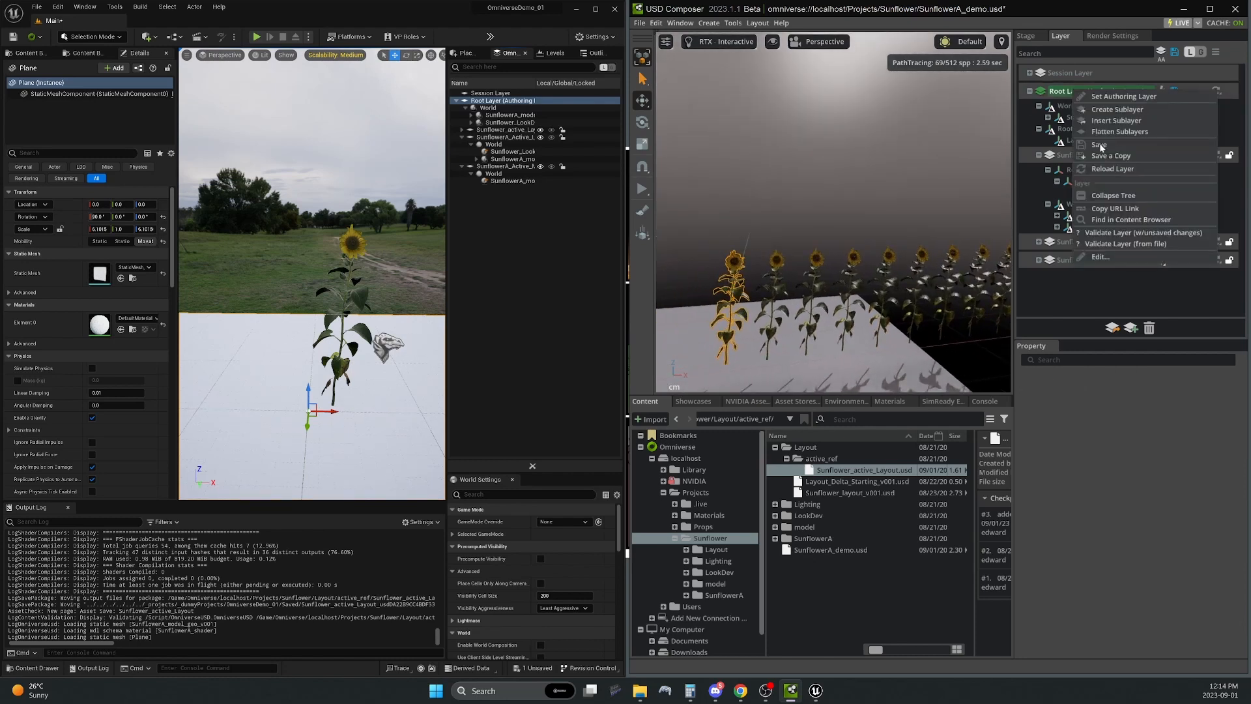
left_click(1100, 145)
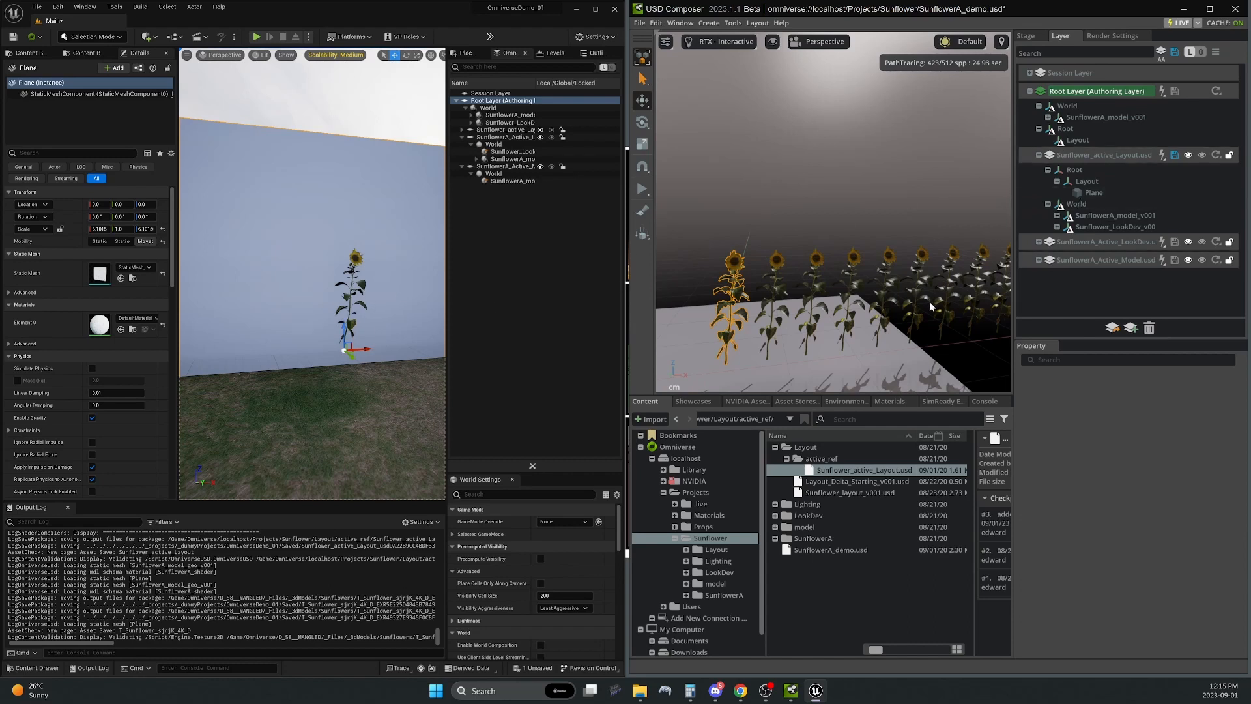
Fly the Unreal viewport camera to view the sunflower array on the plane
right_click(1106, 154)
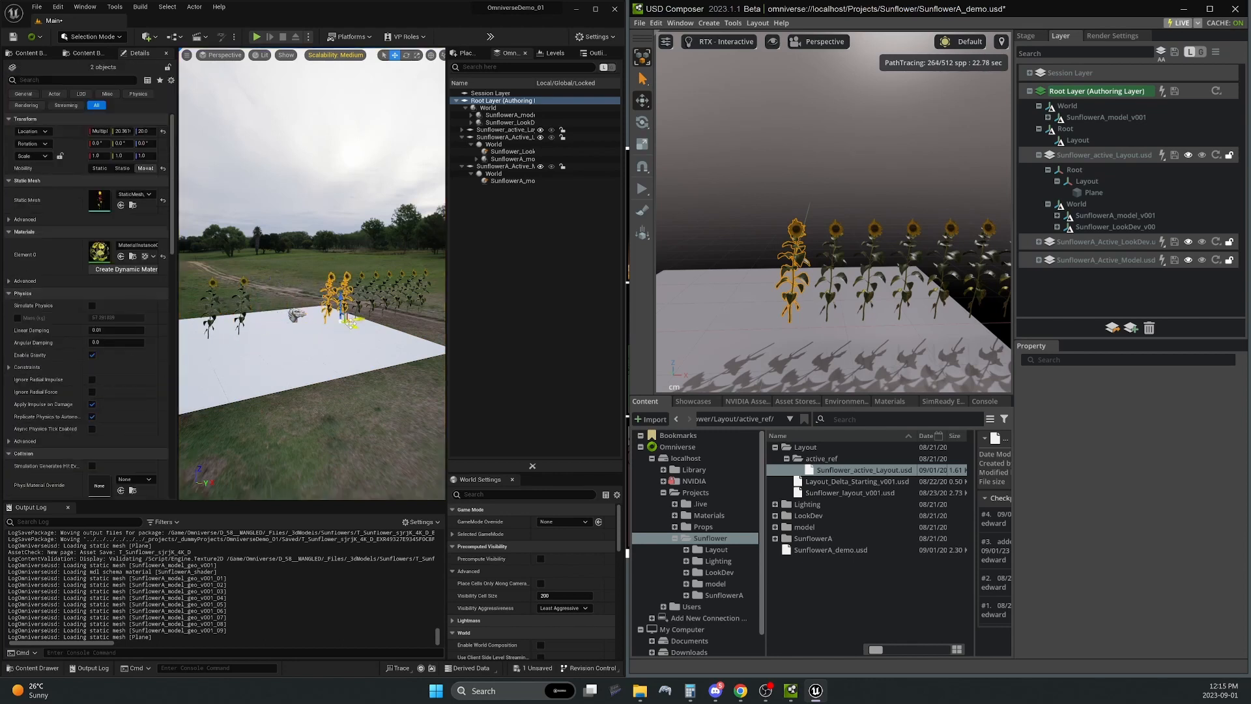
Adjust the Unreal viewport to inspect the textured sunflower rows on the plane
left_click_drag(339, 299, 271, 348)
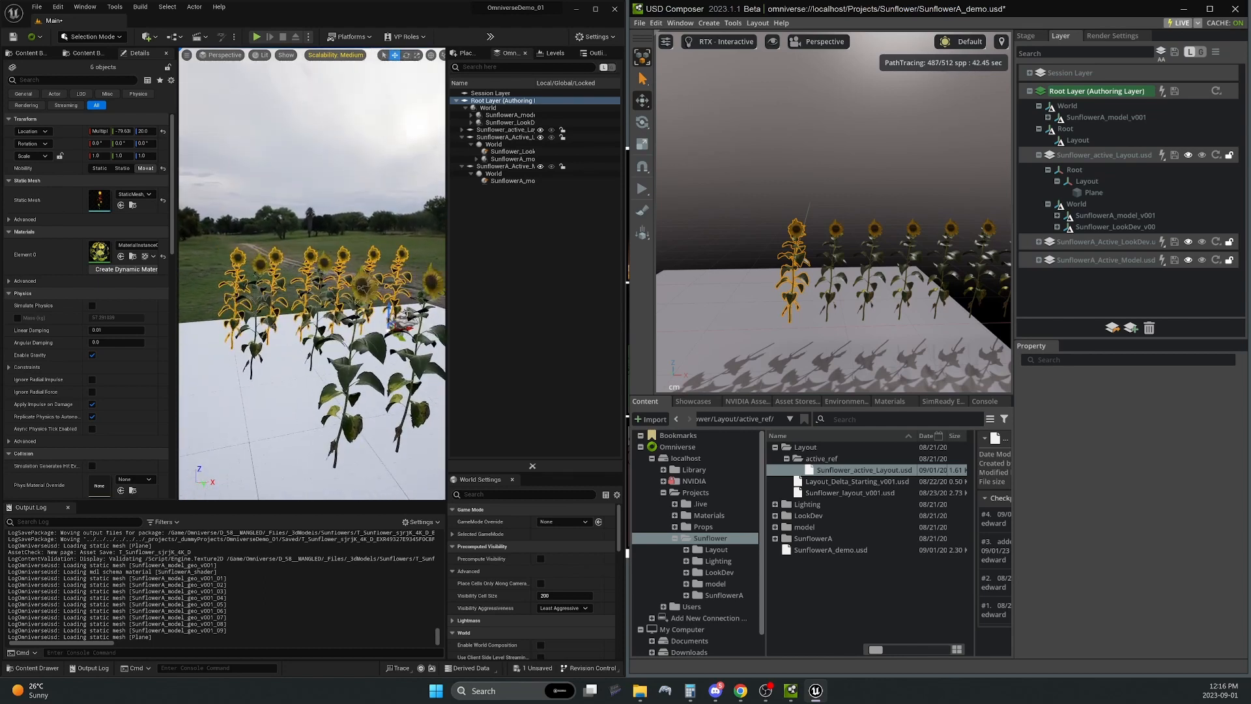
Save the Sunflower stage's Root Layer to the server from Unreal's Omniverse Layers panel
right_click(501, 102)
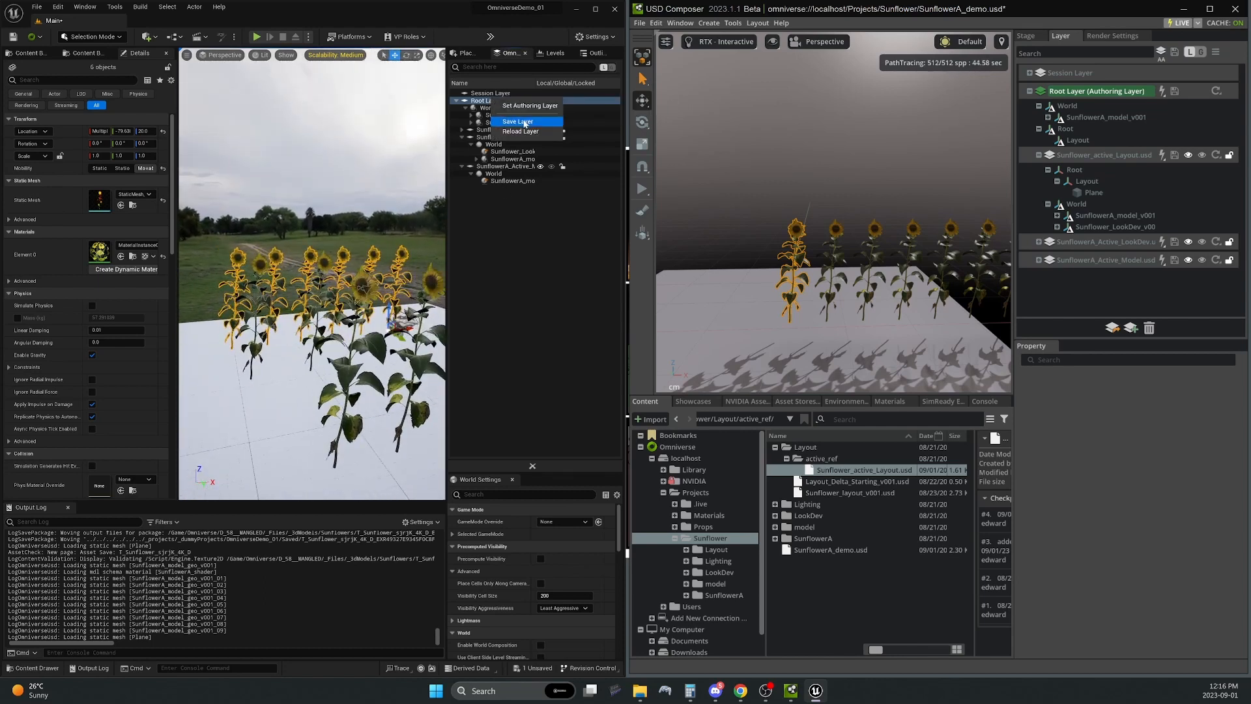
left_click(516, 120)
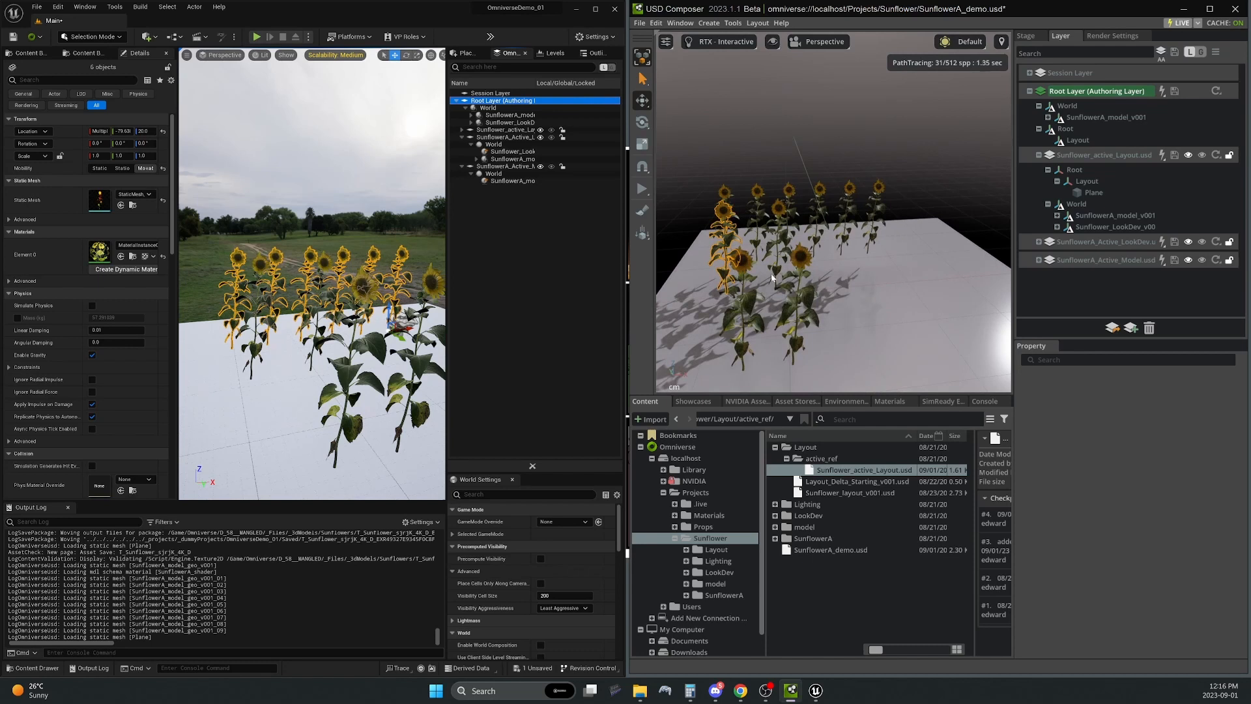
mouse_move(645, 400)
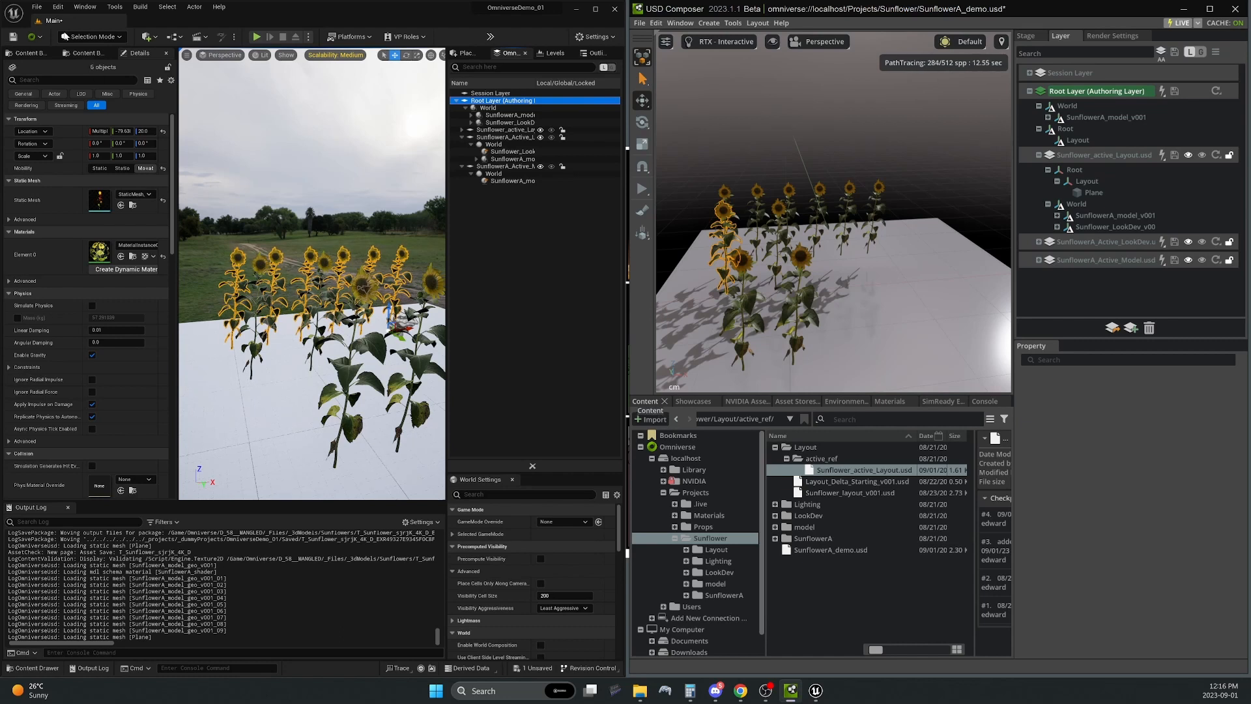
Browse the Content Browser to Omniverse > localhost > Projects > Sunflower
left_click(29, 37)
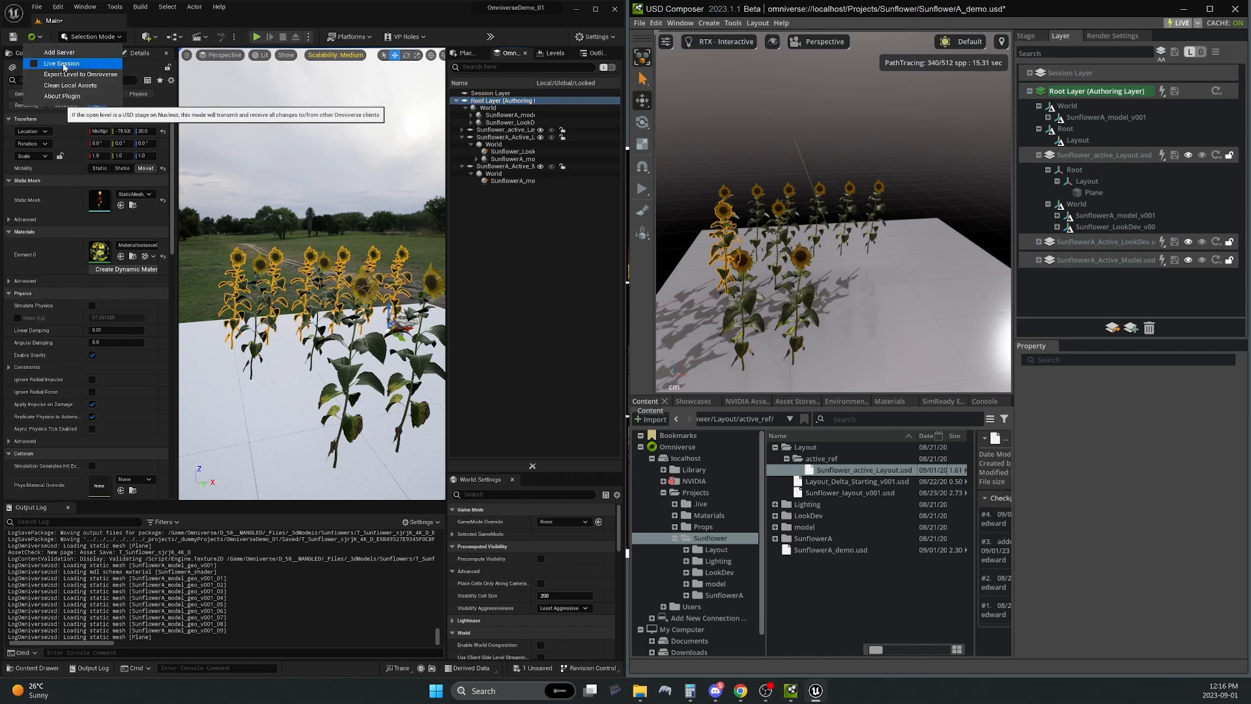
mouse_move(60, 52)
type("omni")
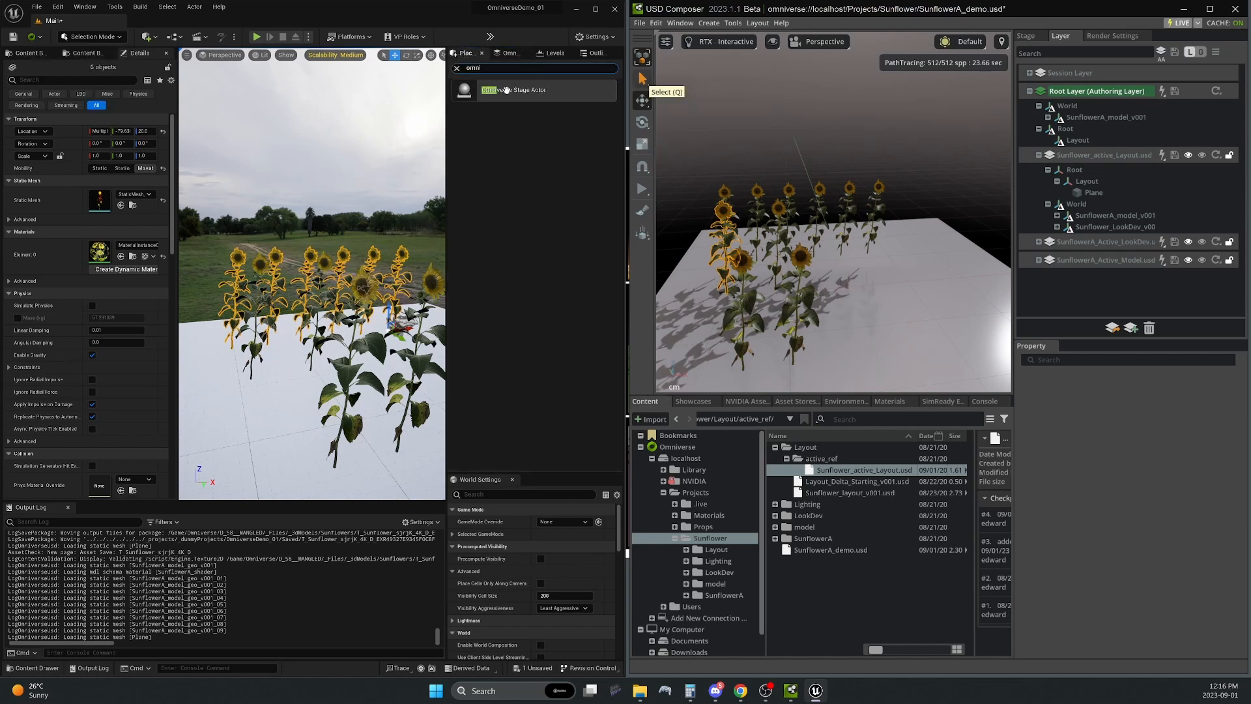
left_click(510, 53)
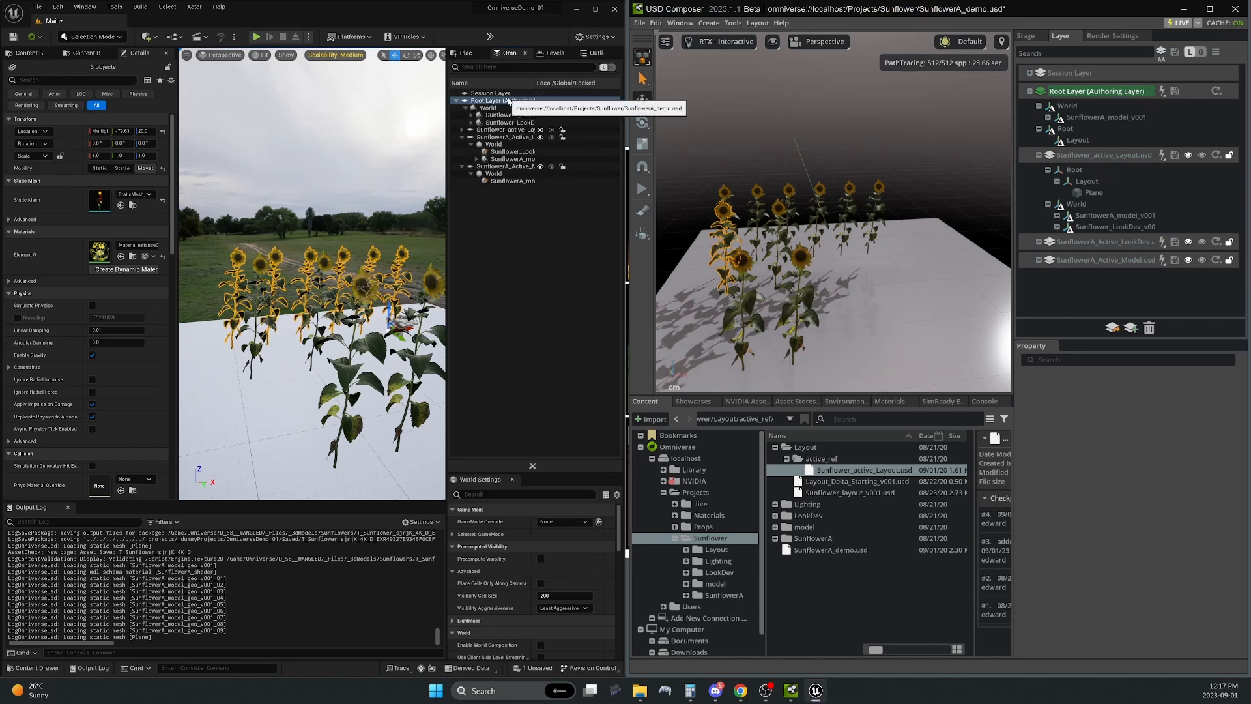
right_click(490, 100)
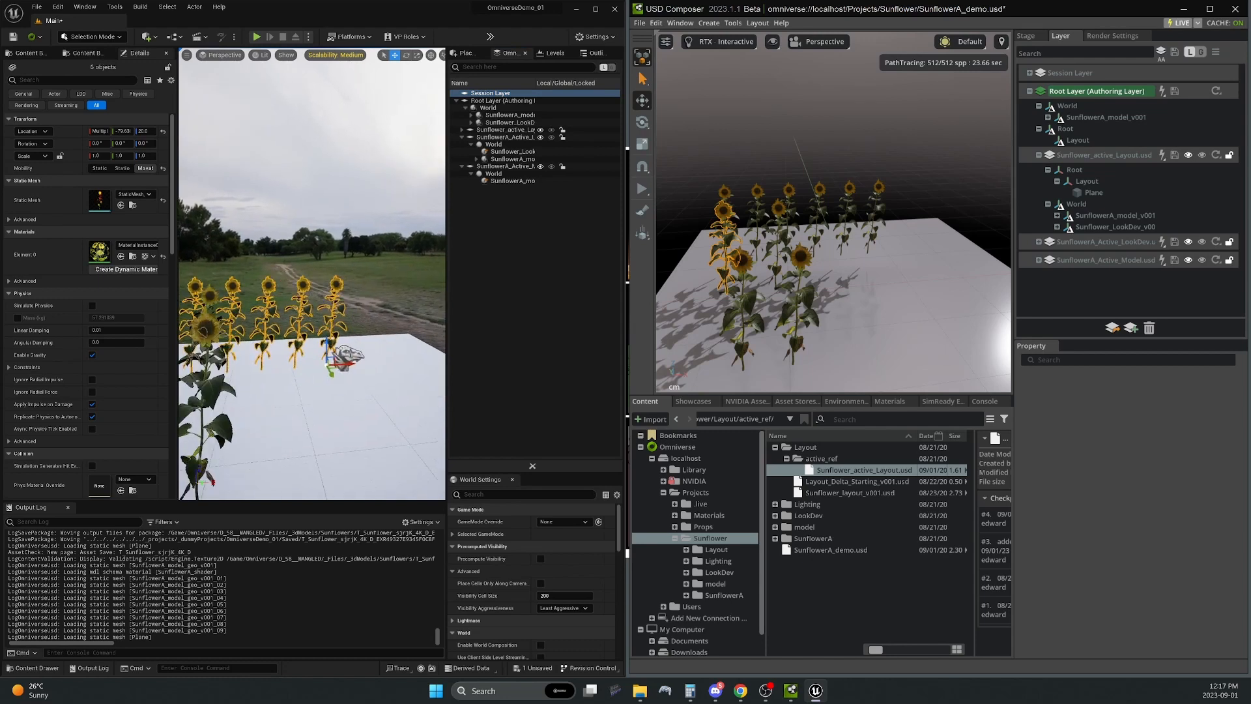
left_click(31, 53)
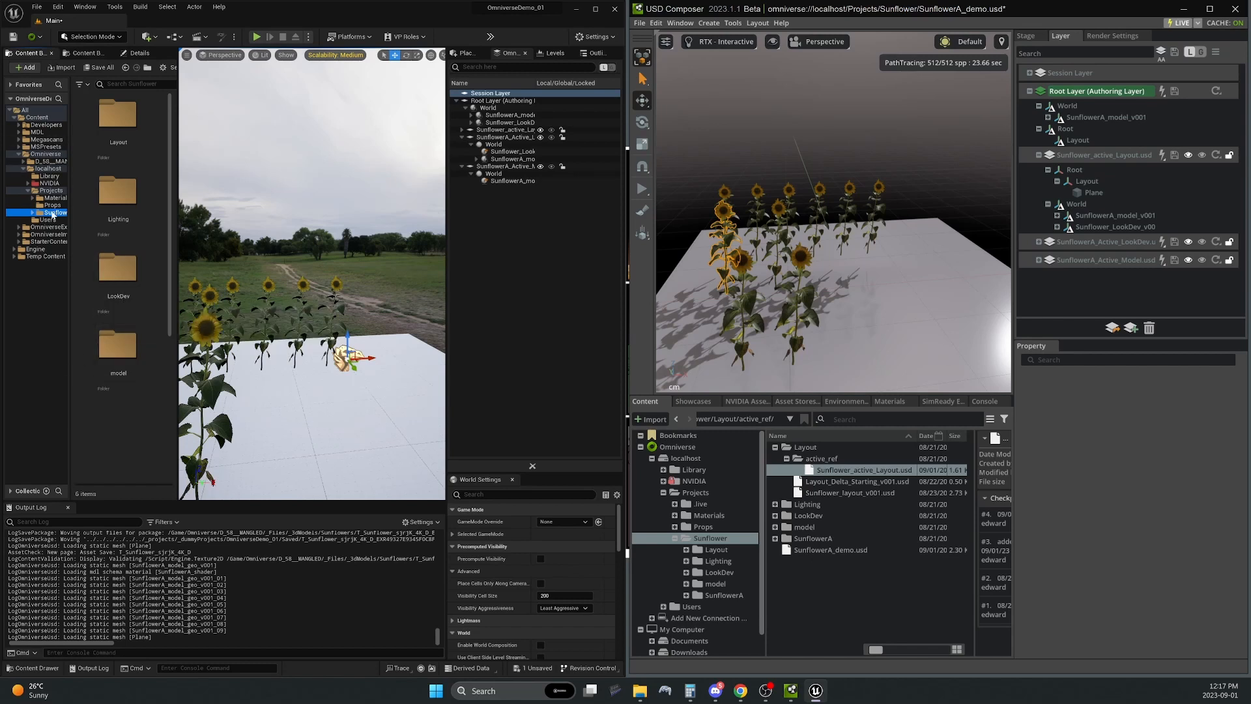
Open Projects, start an import of the SunflowerA_demo stage, then close the importer
left_click(51, 190)
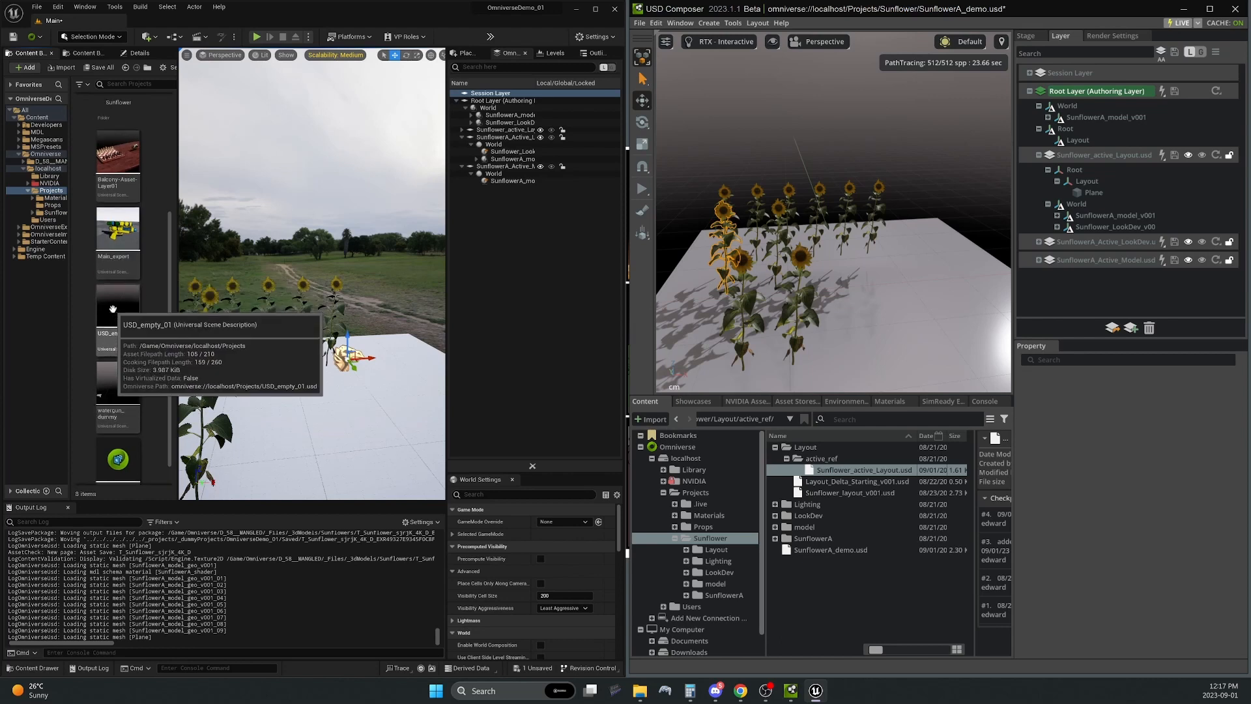
right_click(118, 462)
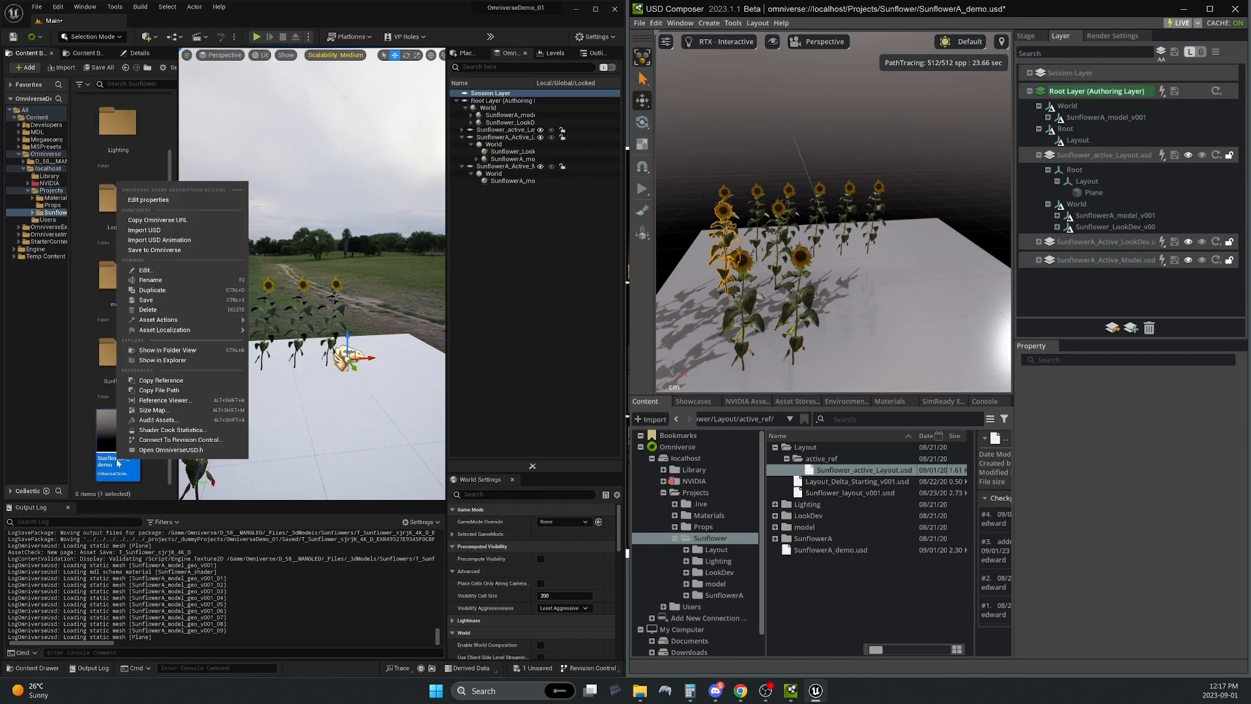
mouse_move(145, 230)
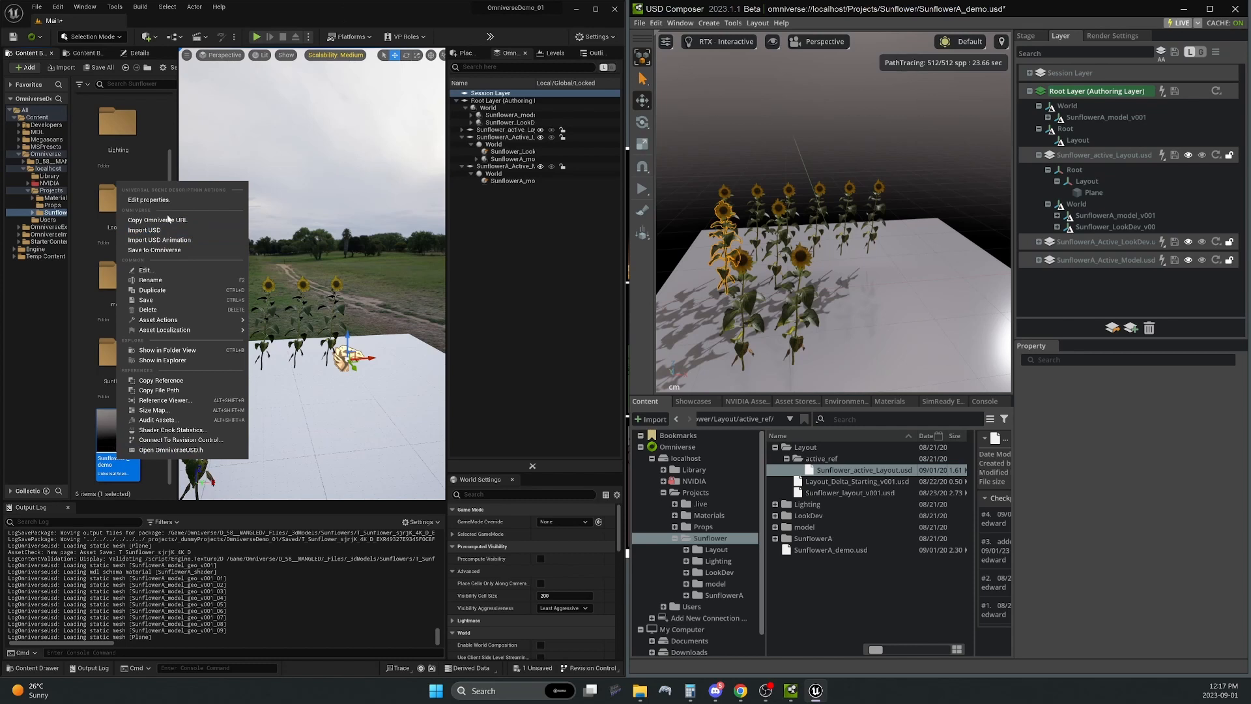
left_click(144, 230)
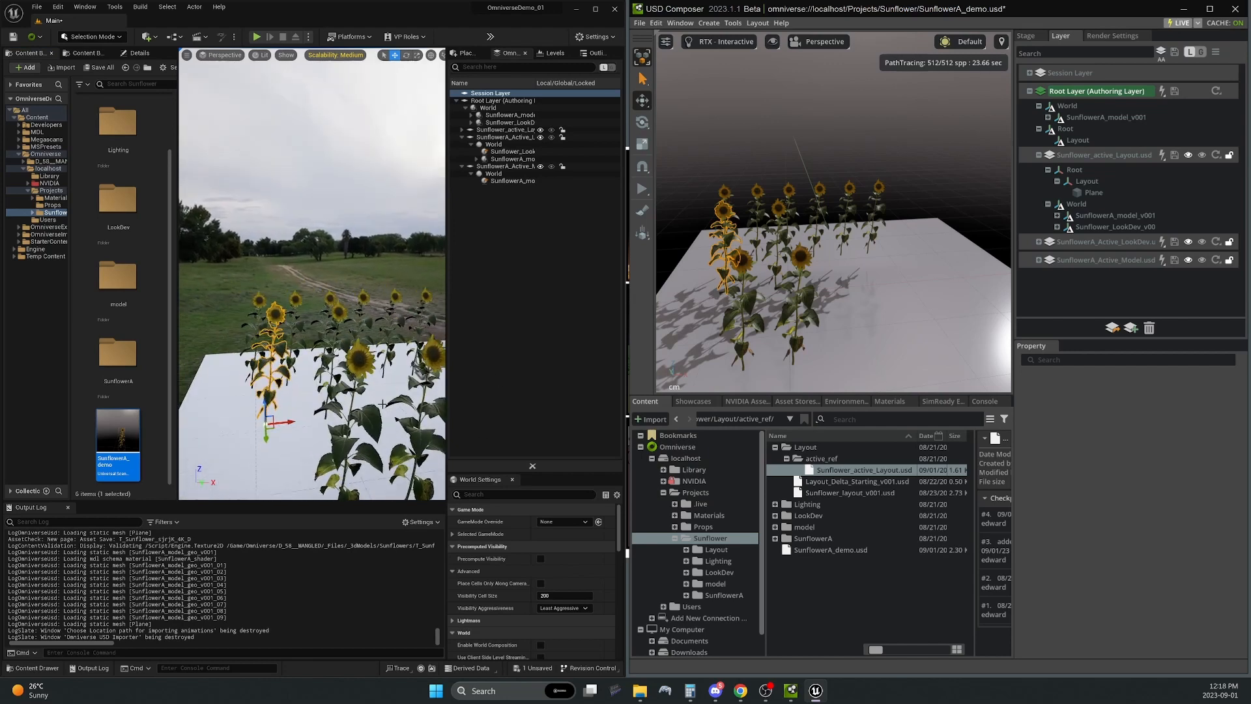
mouse_move(117, 447)
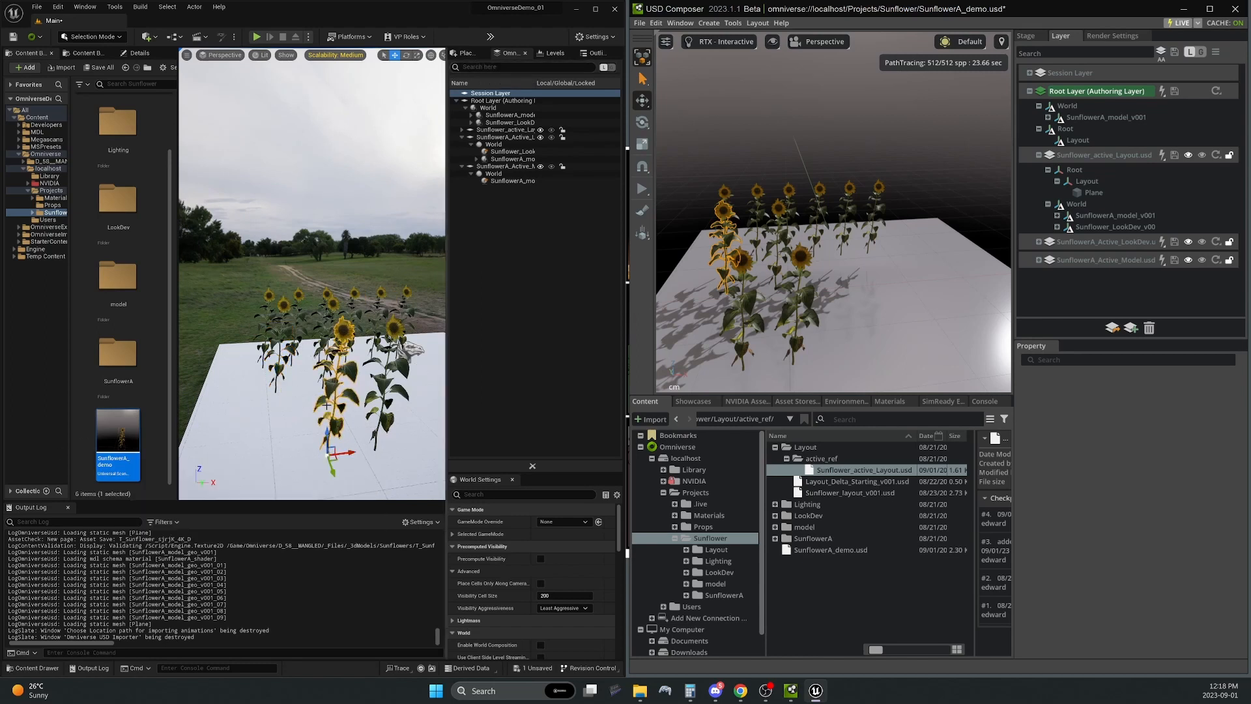
left_click(40, 255)
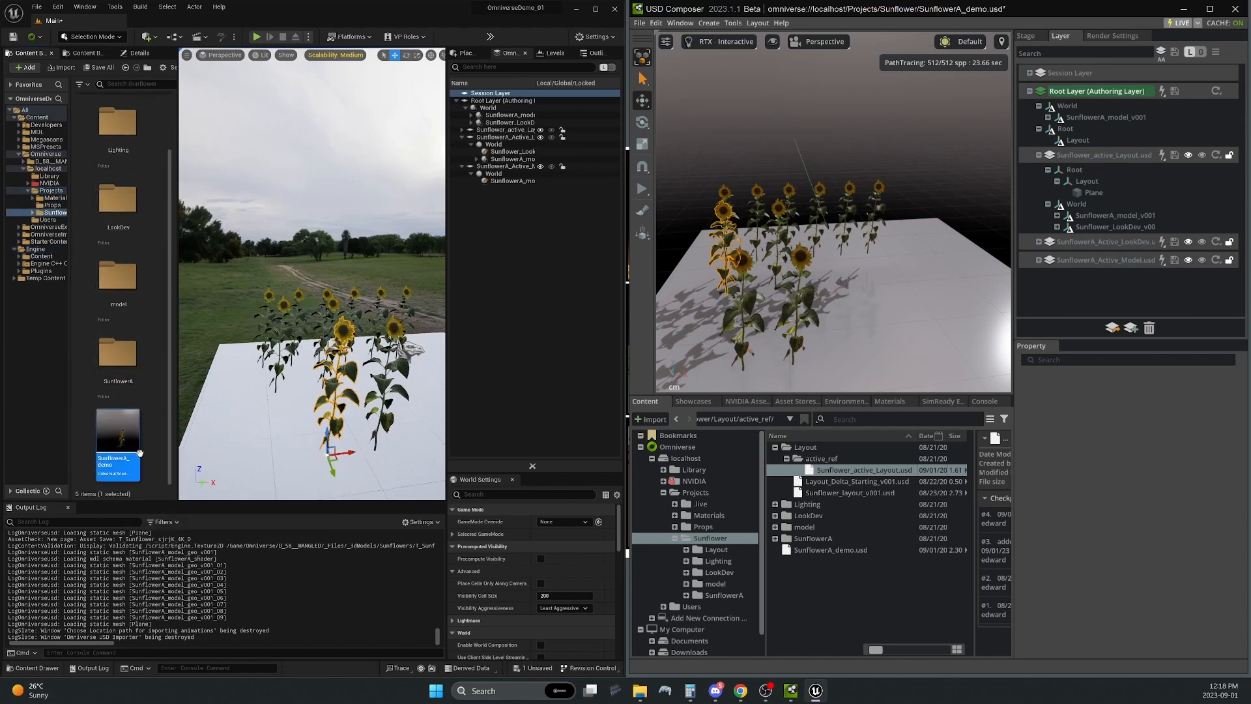
Import SunflowerA_demo via Import USD into OmniverseImports and confirm the Omniverse USD Importer
right_click(117, 447)
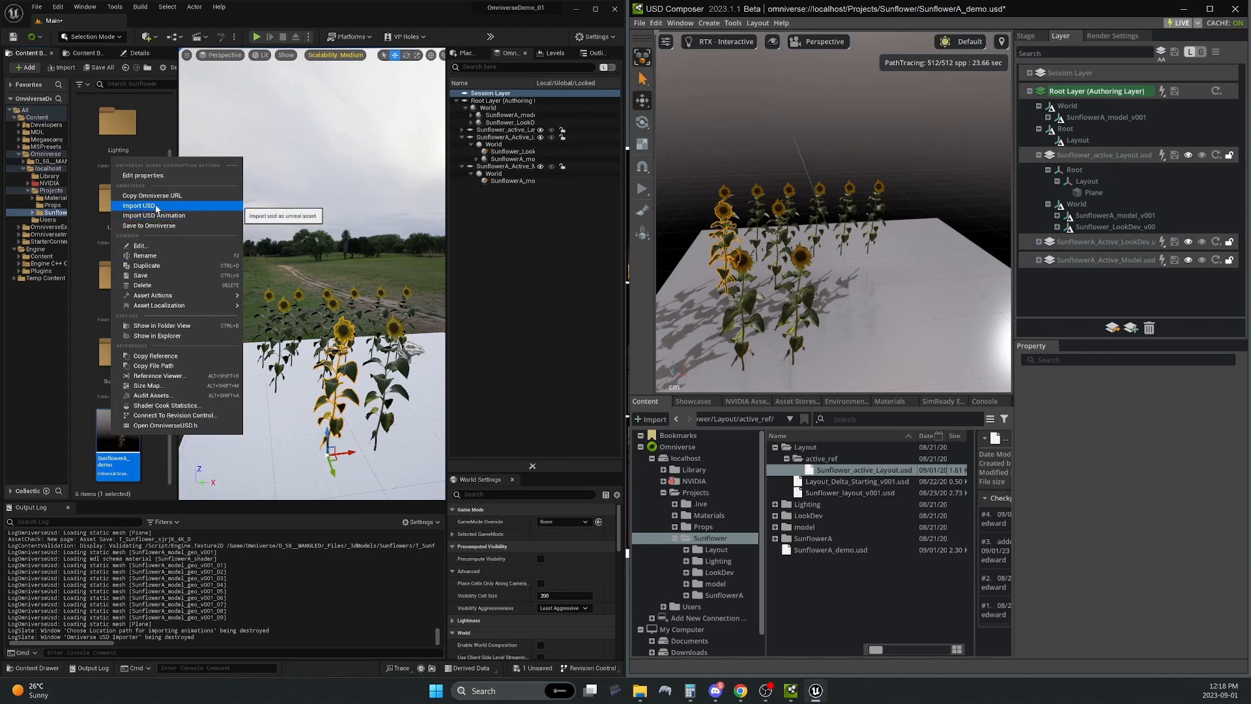
left_click(153, 215)
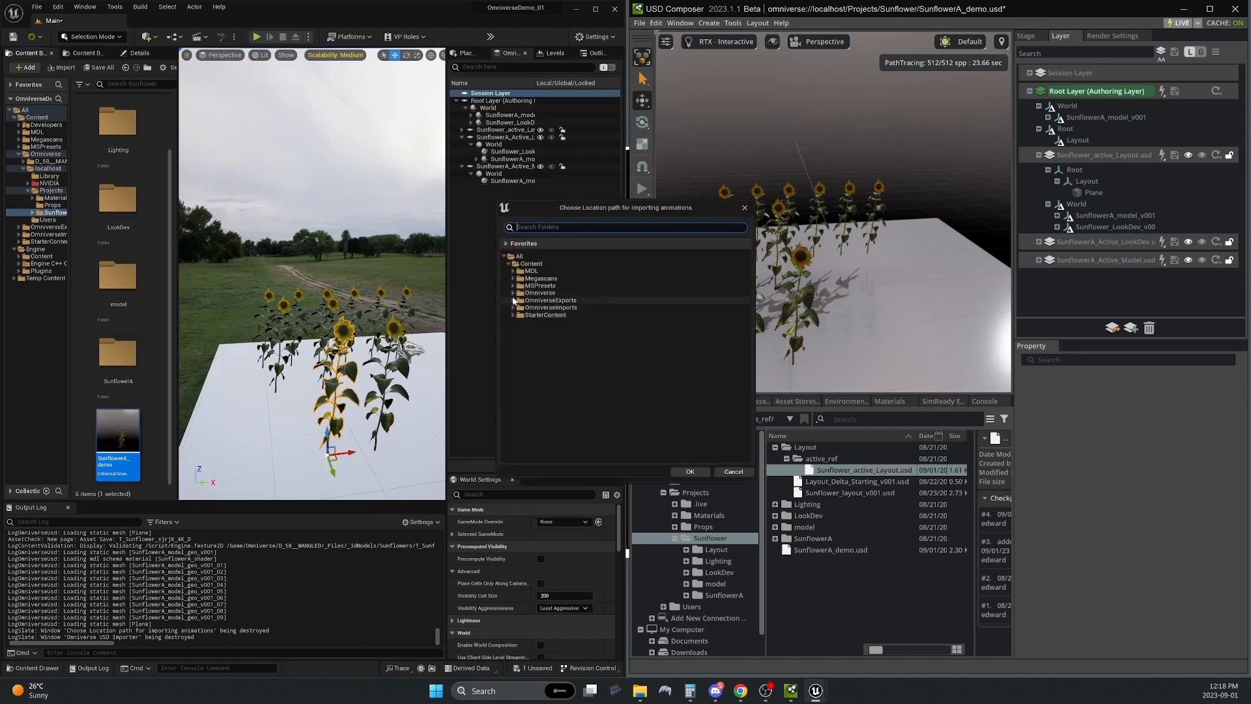
left_click(544, 314)
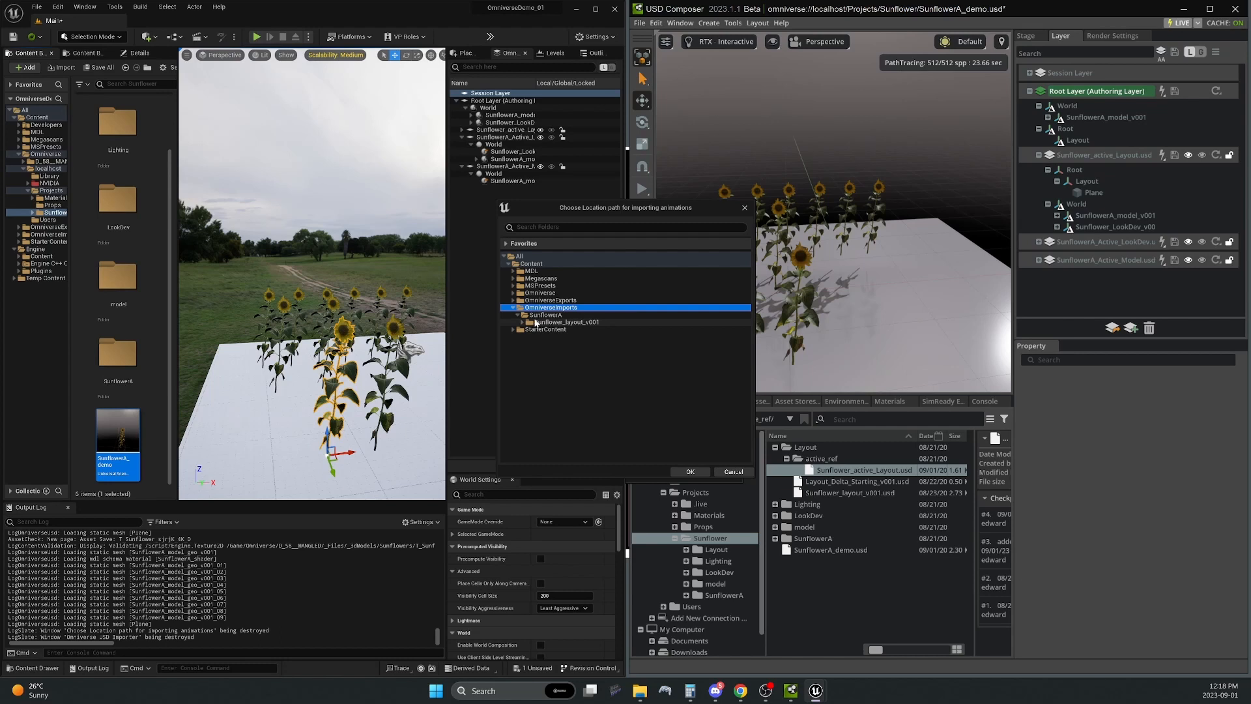
left_click(689, 471)
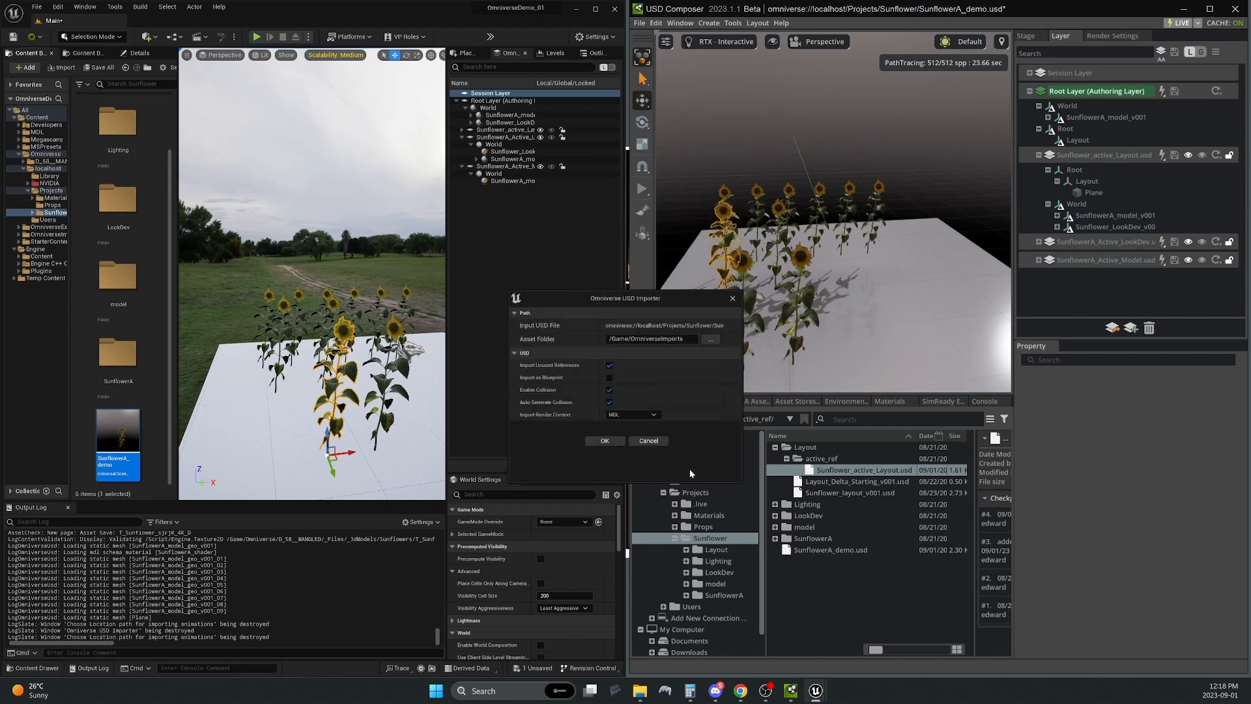
mouse_move(548, 365)
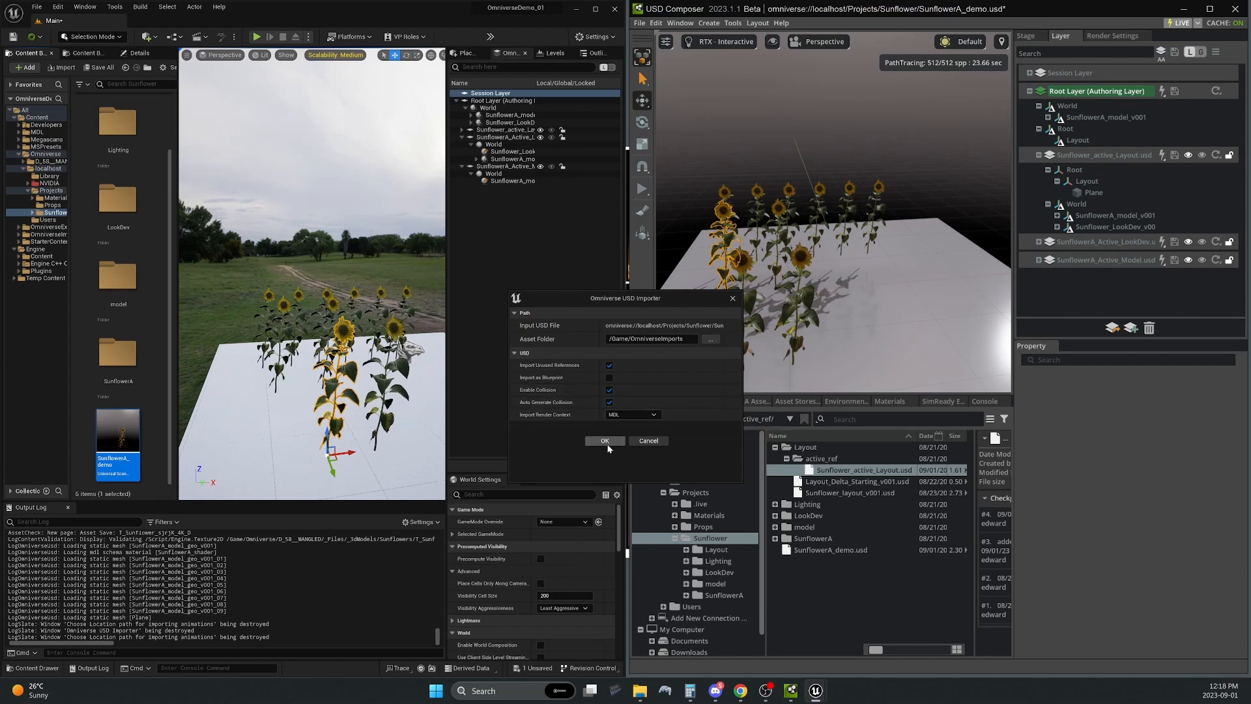
left_click(604, 440)
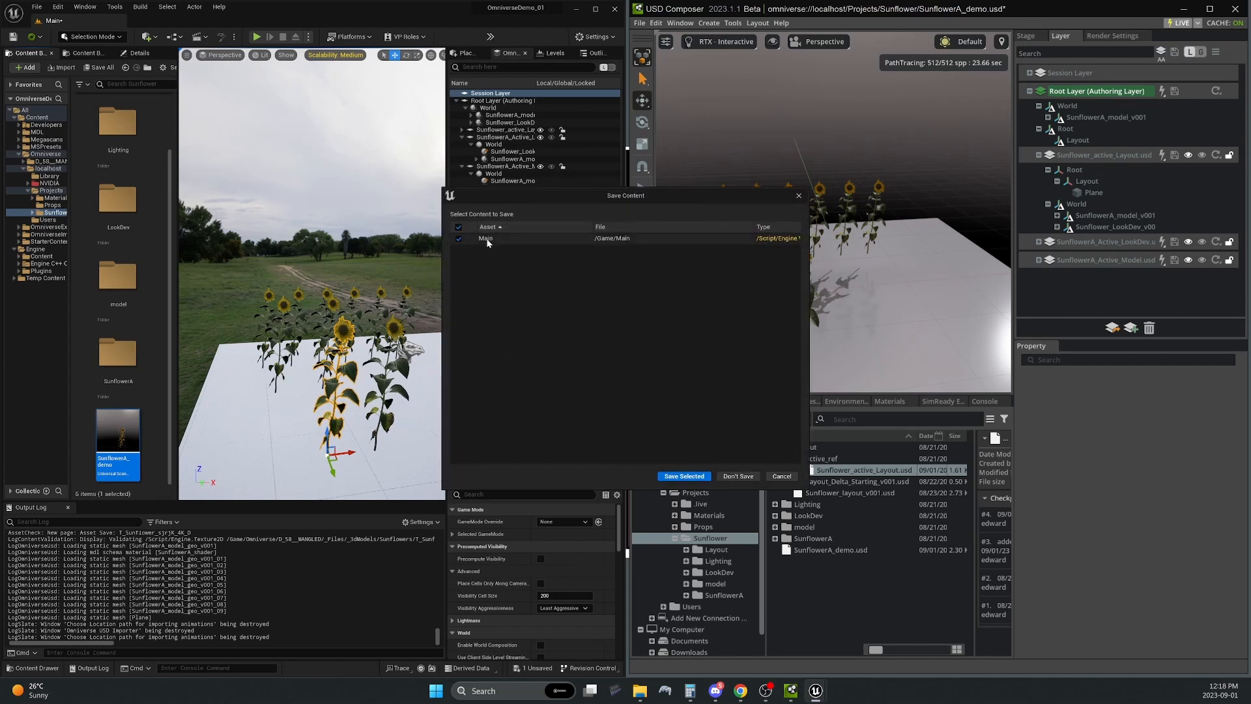
Save the Main level, then let the SunflowerA_demo USD import finish into a new level
left_click(683, 476)
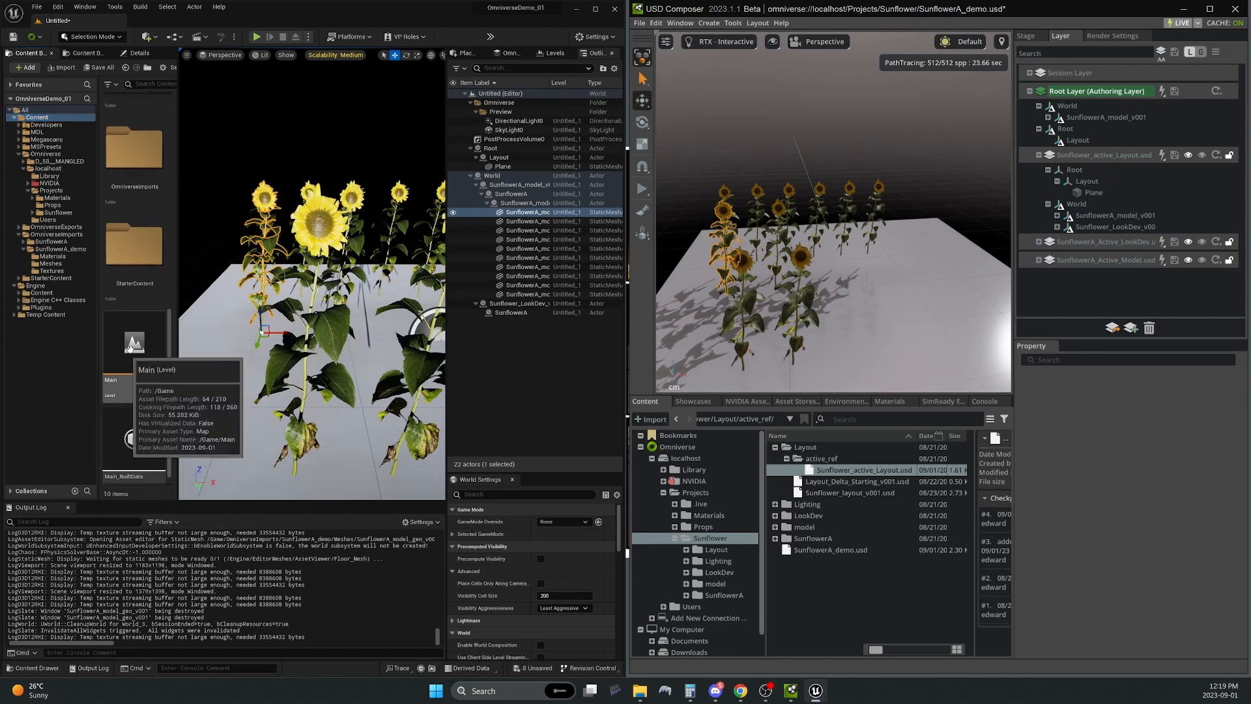
Bring up the Main level asset's context menu in the Content Browser
right_click(134, 344)
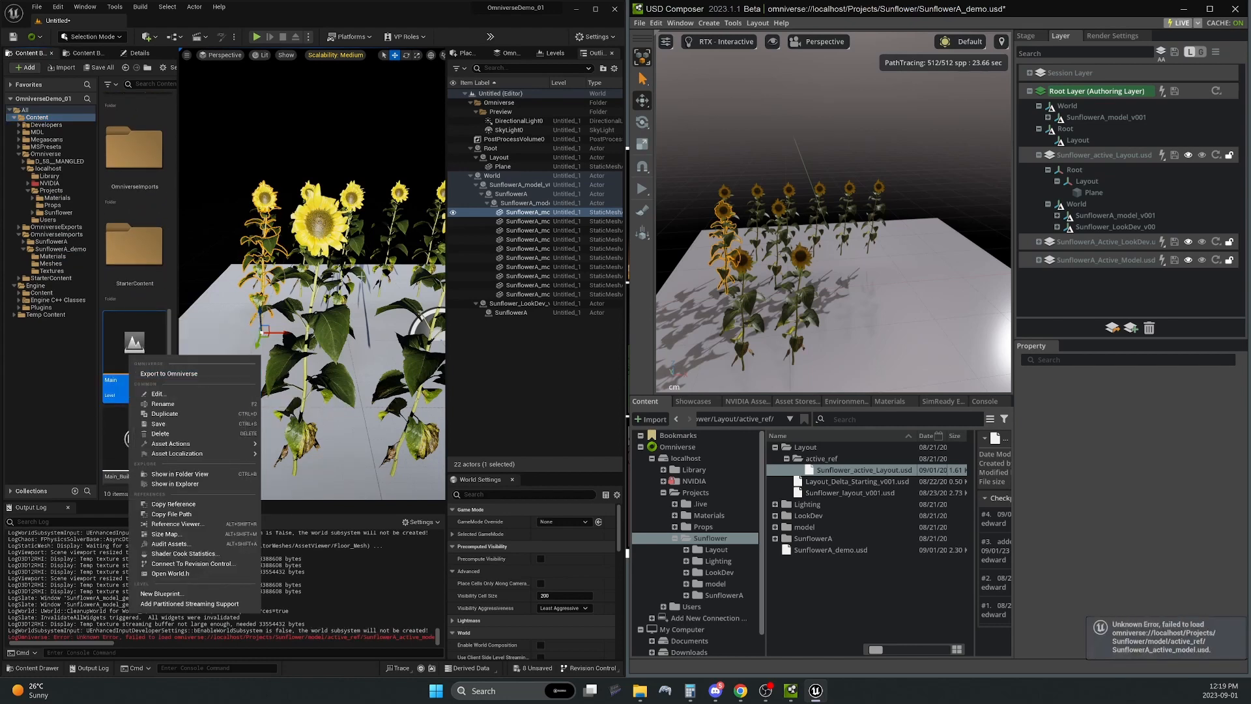
mouse_move(804, 268)
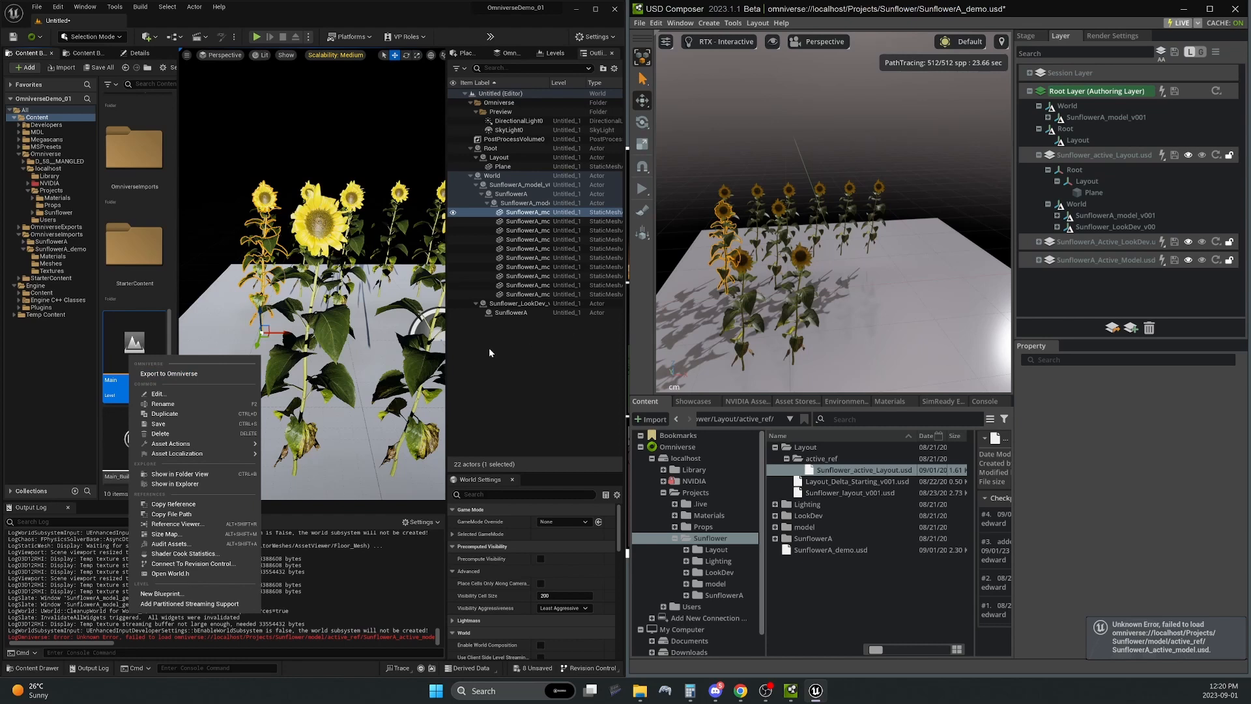
mouse_move(843, 260)
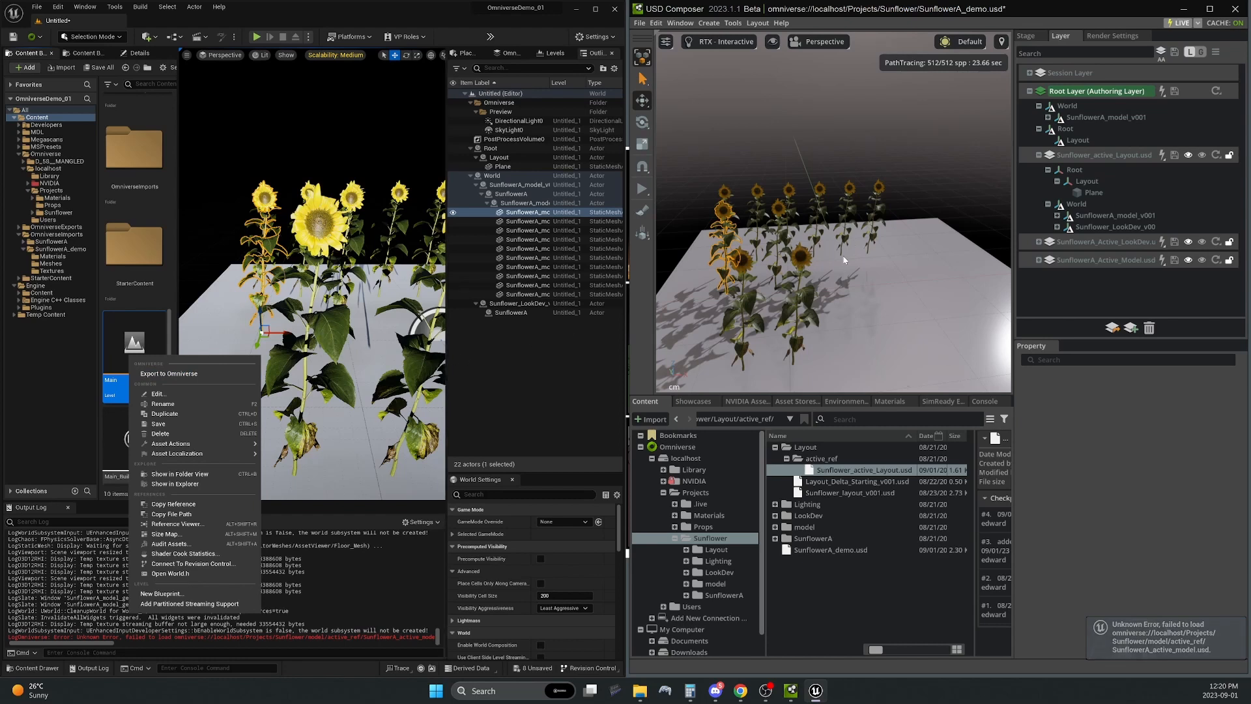